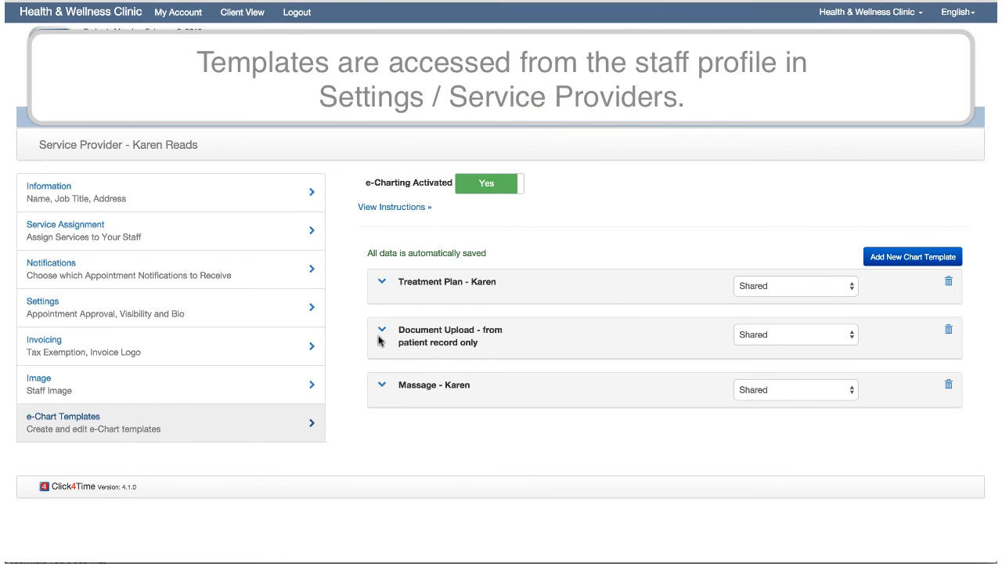
# Step: From the Clients list open a client's e-Charts, then head to Settings
pyautogui.click(382, 386)
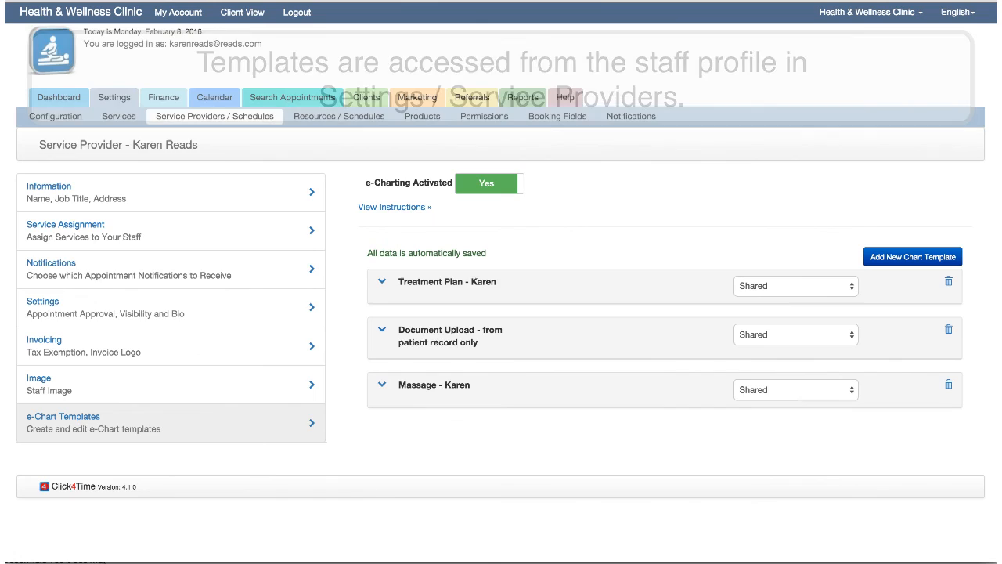
pyautogui.click(367, 97)
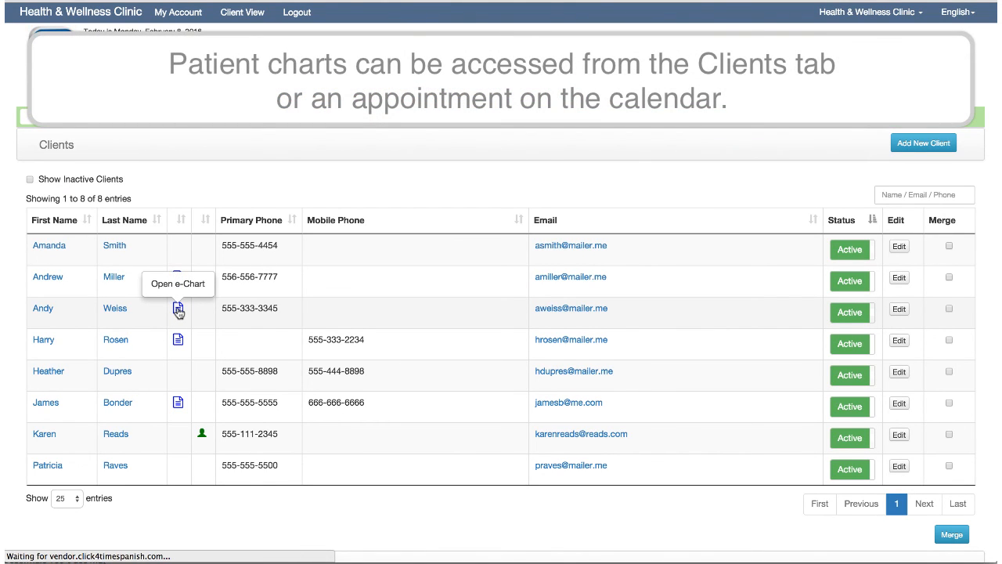
pyautogui.click(179, 308)
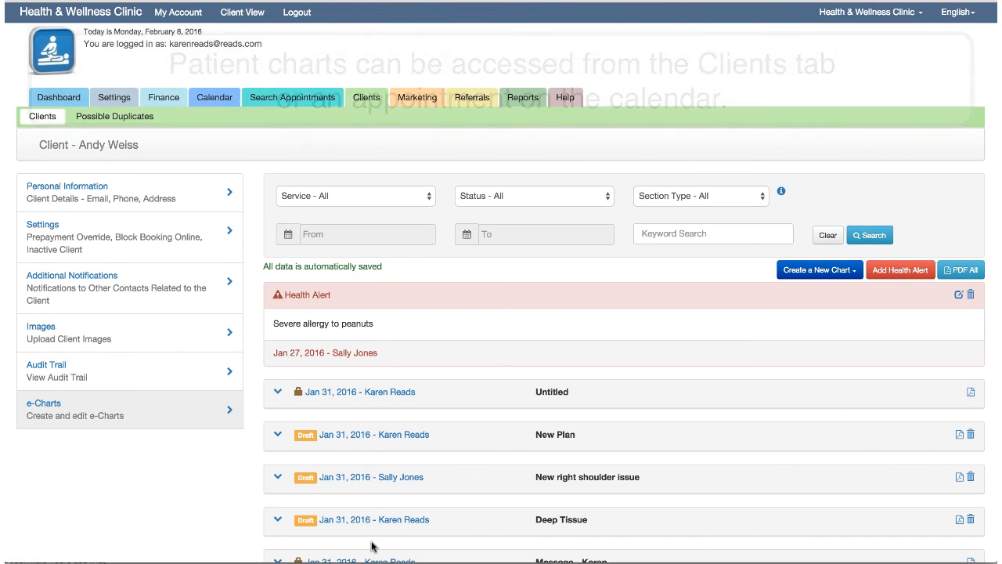
pyautogui.click(115, 97)
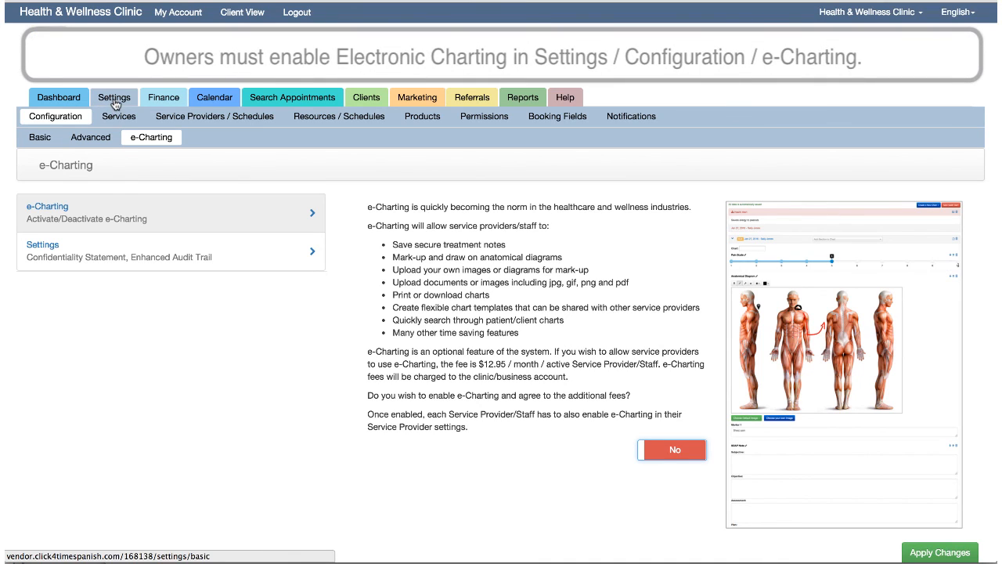
# Step: In Configuration > e-Charting, switch electronic charting on for the clinic
pyautogui.click(150, 138)
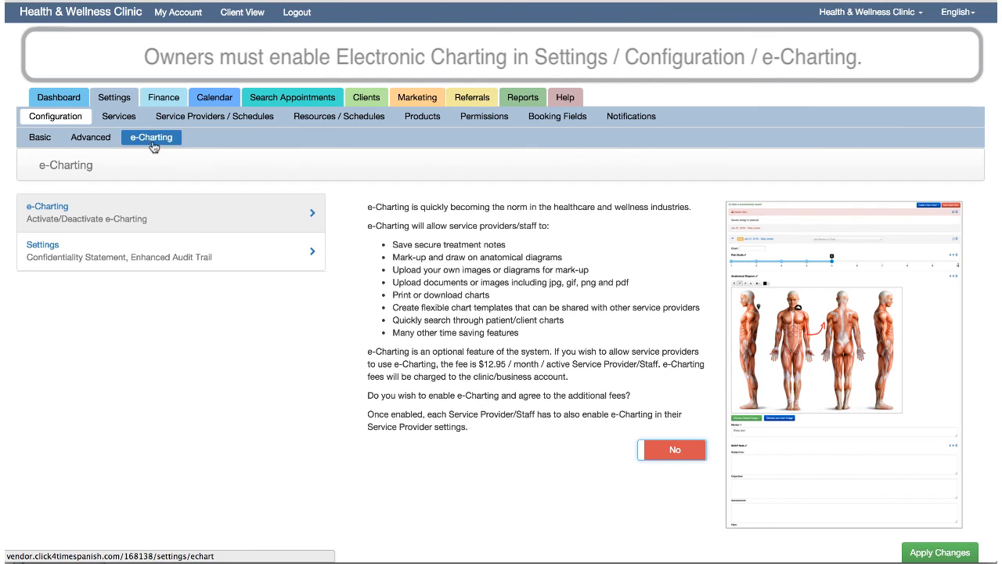
pyautogui.click(673, 449)
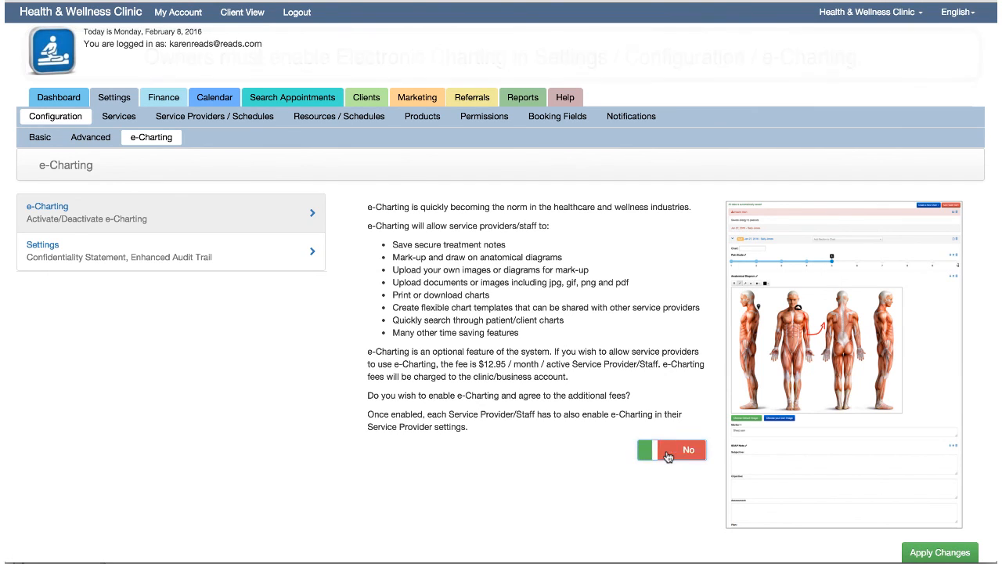
pyautogui.click(669, 450)
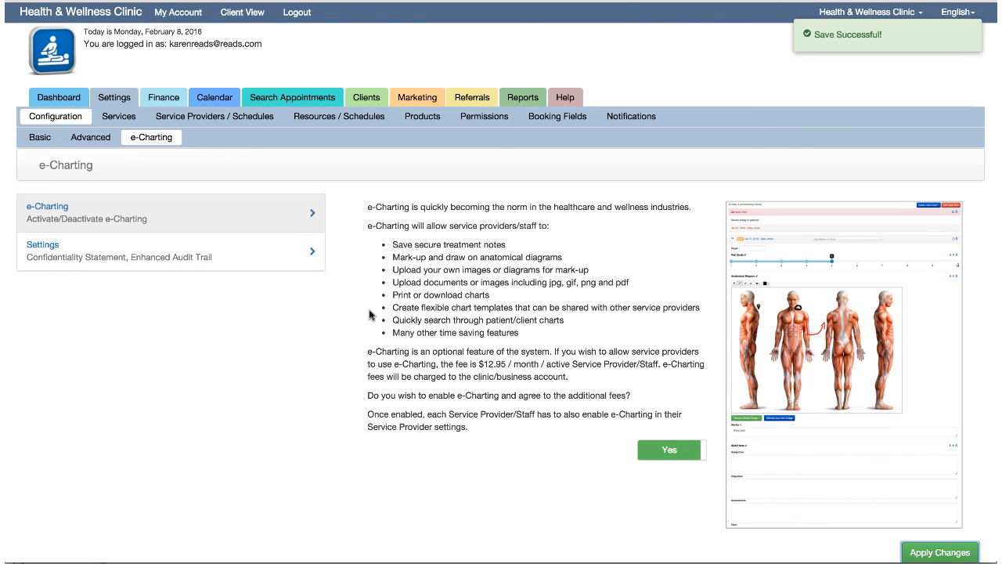
pyautogui.moveTo(195, 263)
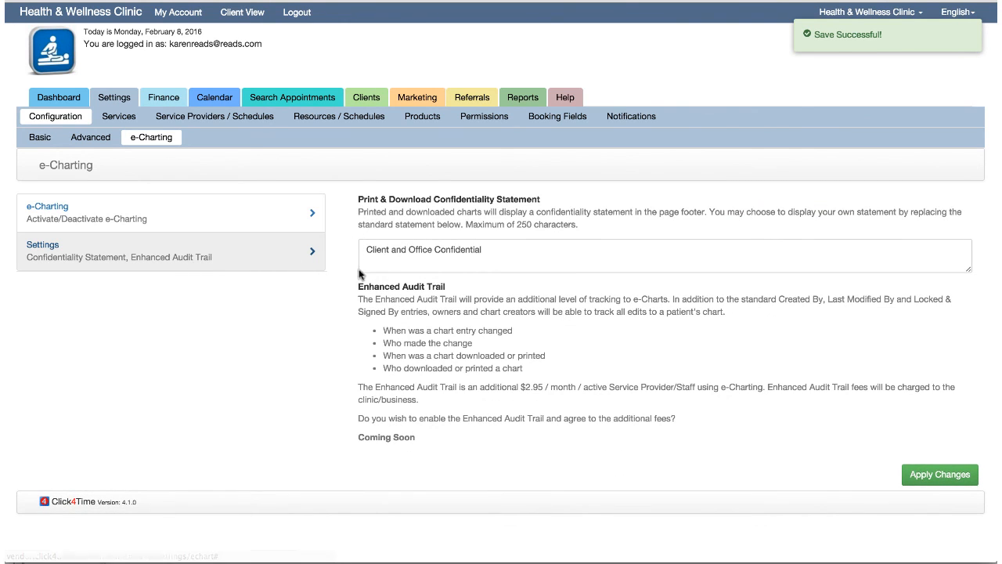
pyautogui.moveTo(301, 234)
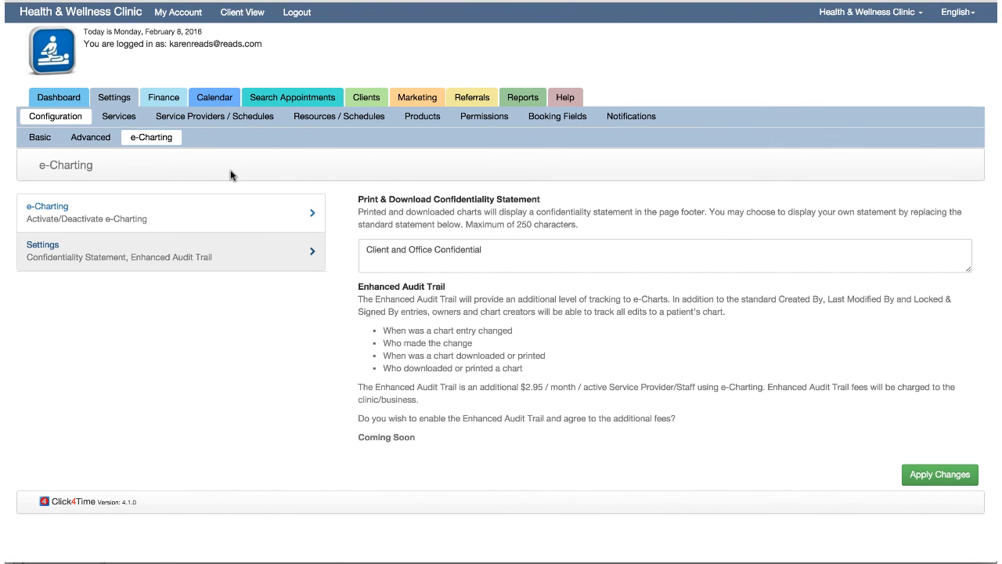
pyautogui.moveTo(222, 157)
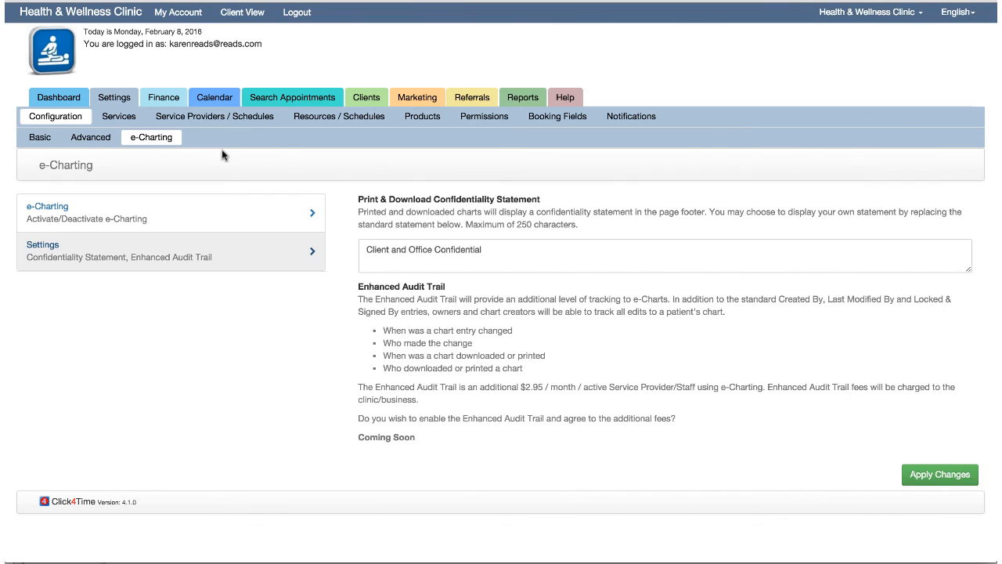
pyautogui.moveTo(213, 116)
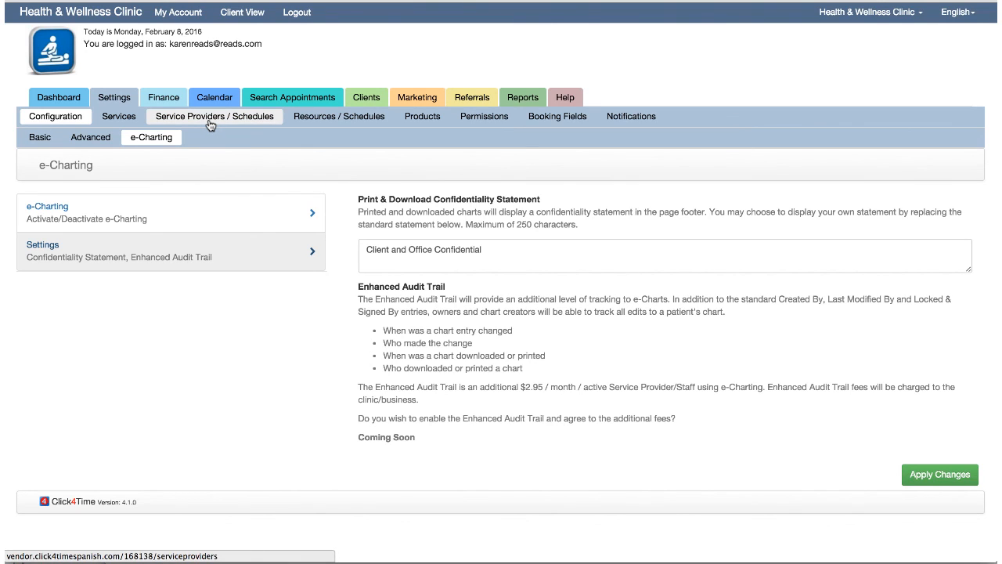
pyautogui.moveTo(215, 125)
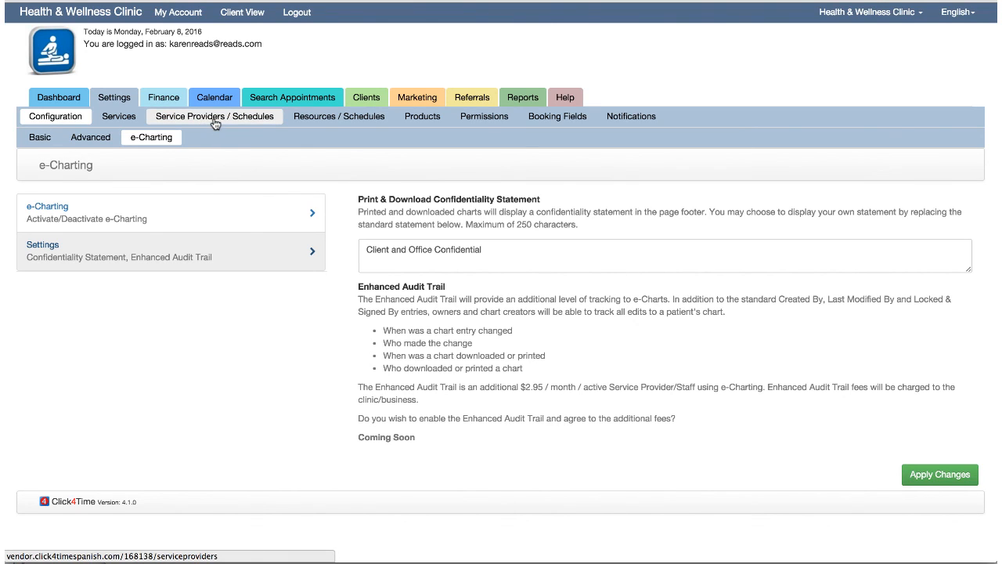
pyautogui.click(213, 116)
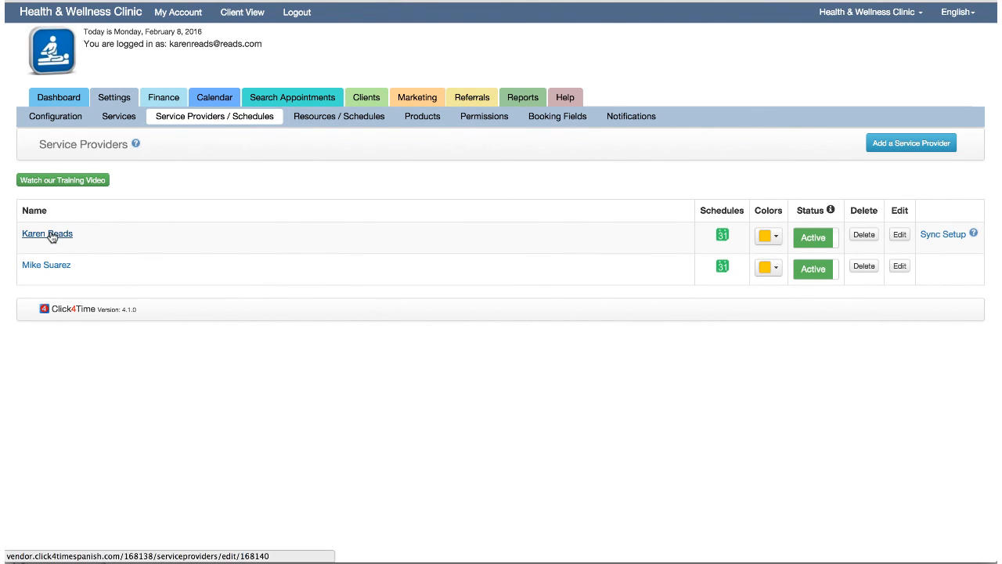
pyautogui.click(47, 233)
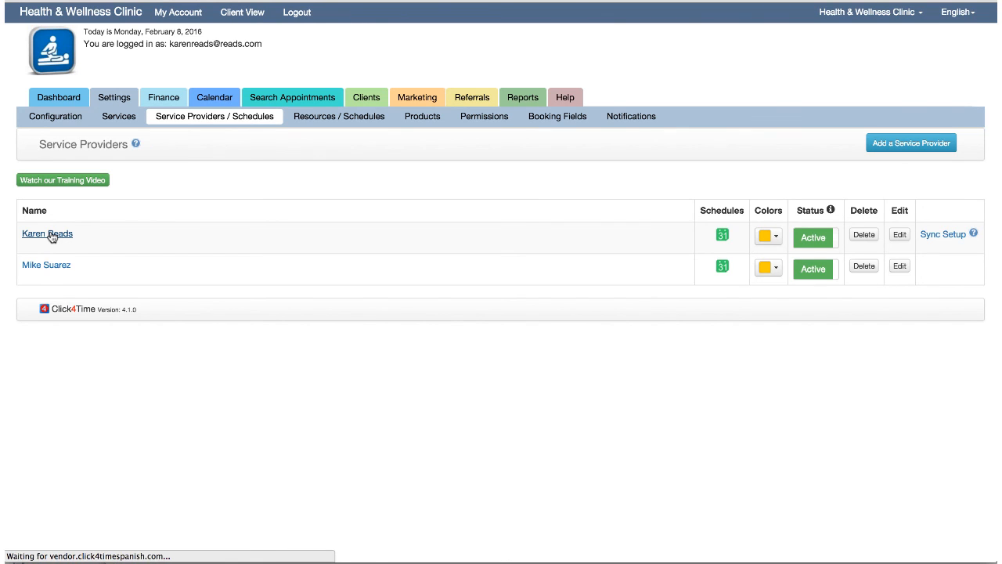
pyautogui.click(47, 233)
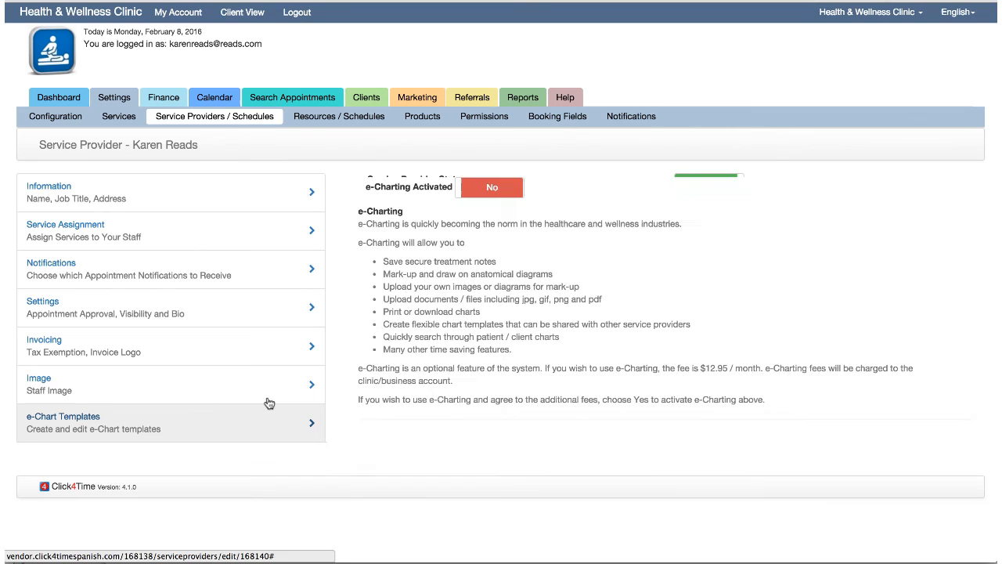
pyautogui.click(492, 188)
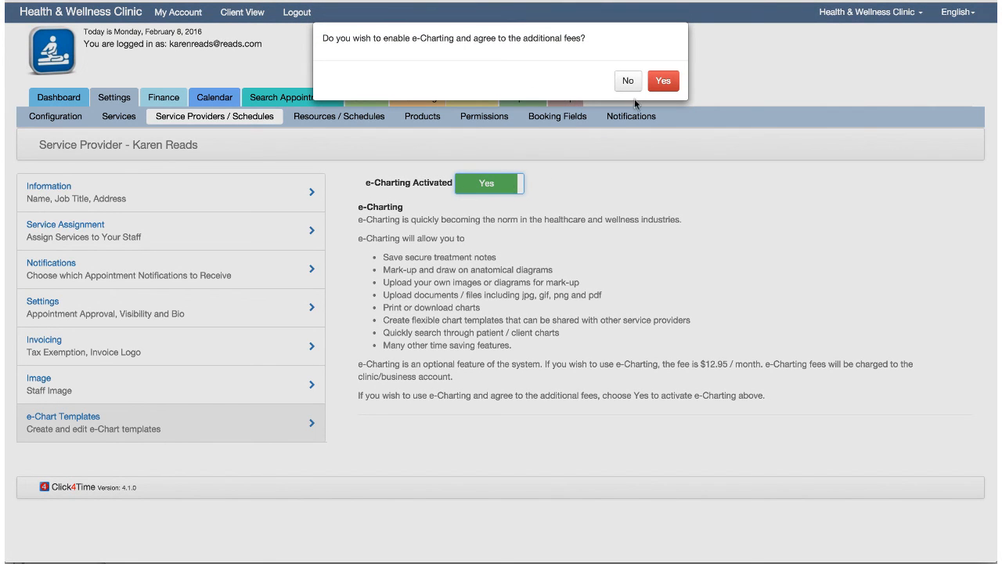
# Step: Accept the e-Charting fee prompt and expand the chart template instructions
pyautogui.click(664, 81)
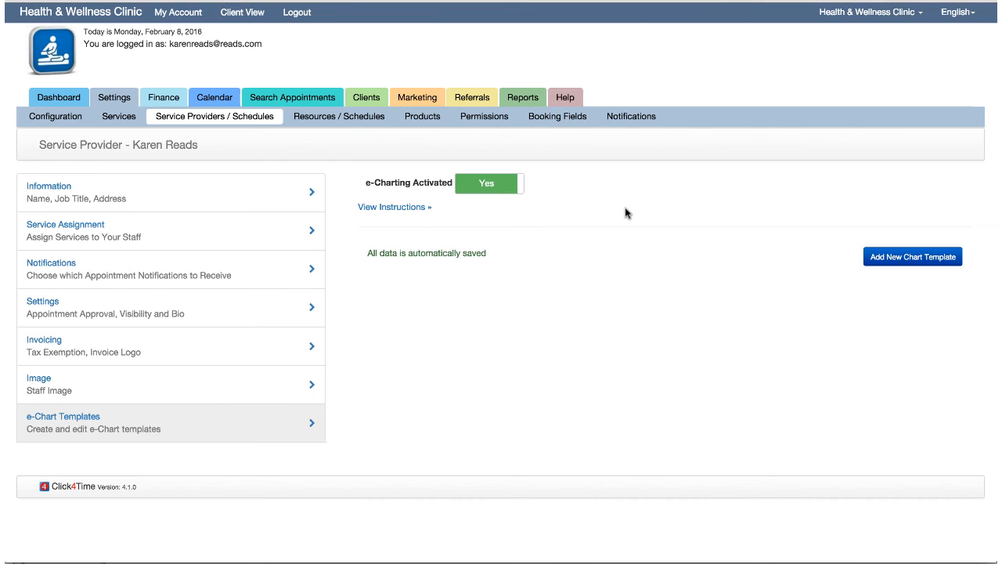
pyautogui.moveTo(614, 211)
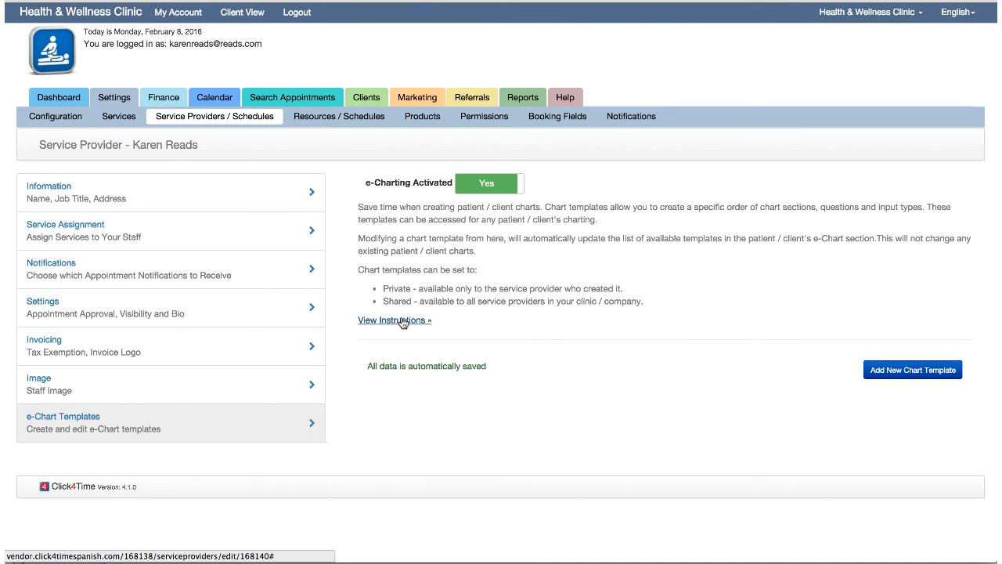
pyautogui.moveTo(389, 325)
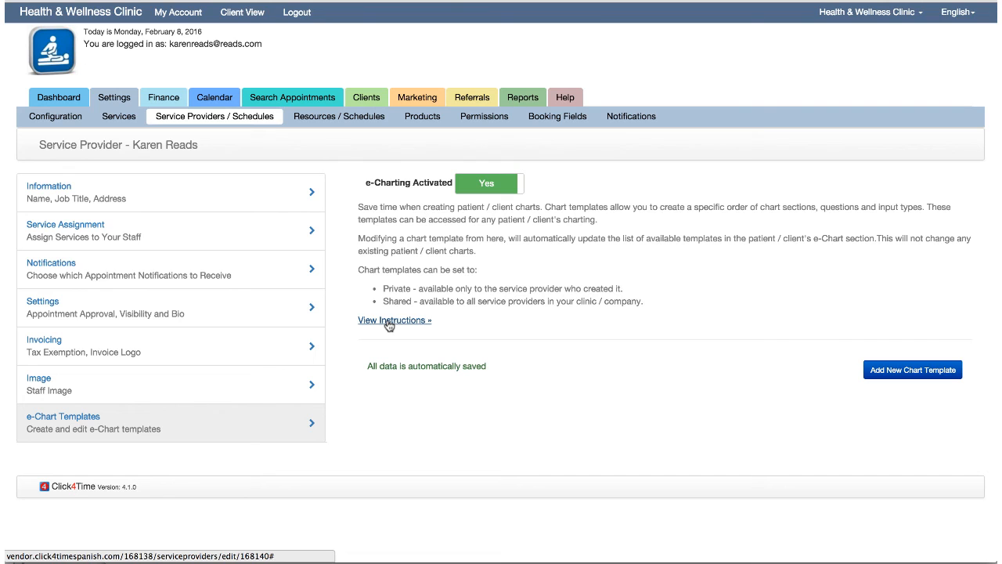
pyautogui.click(394, 320)
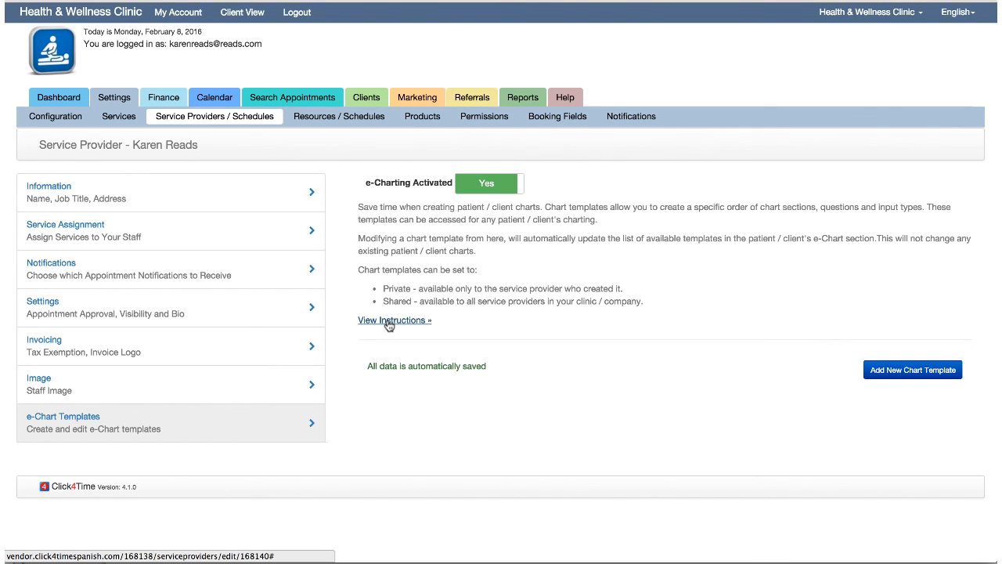
# Step: Add a new chart template named 'My Template - Karen'
pyautogui.click(393, 319)
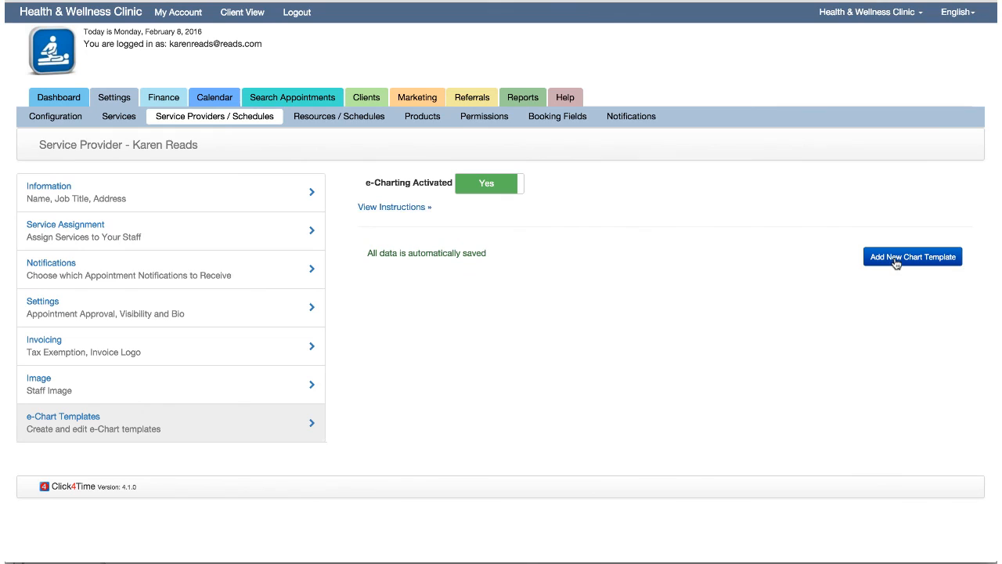
pyautogui.click(911, 257)
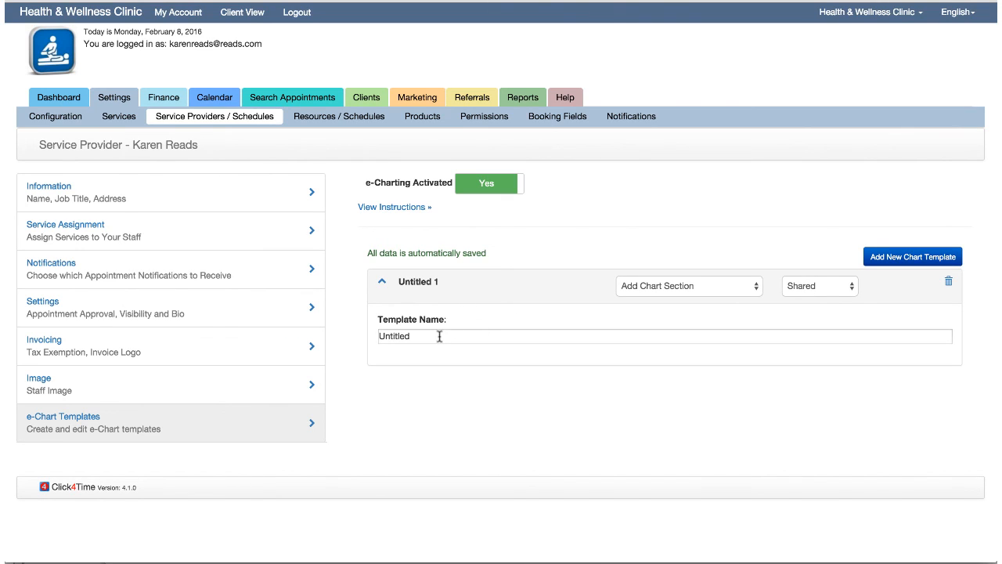
pyautogui.write('My Te')
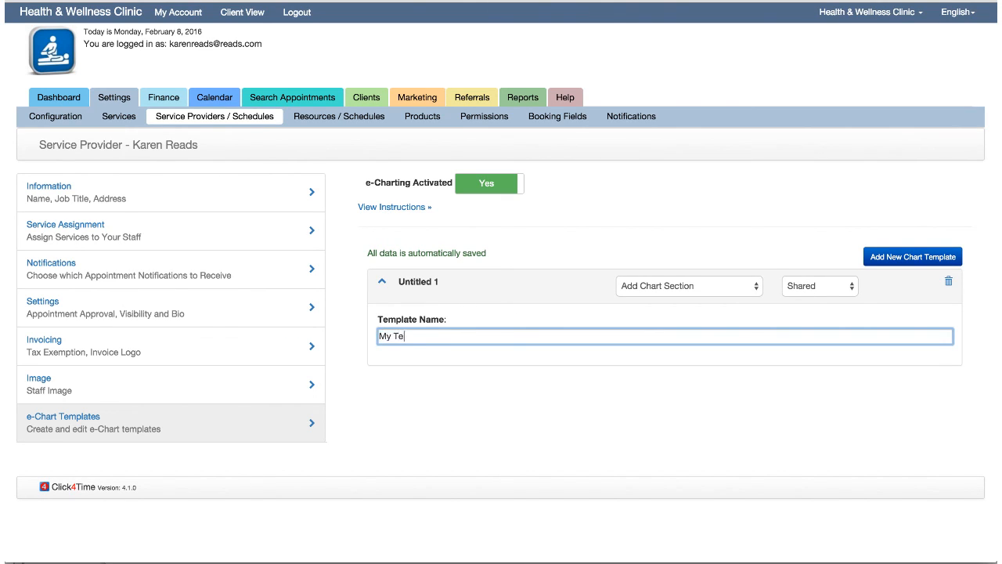
pyautogui.write('mplate -')
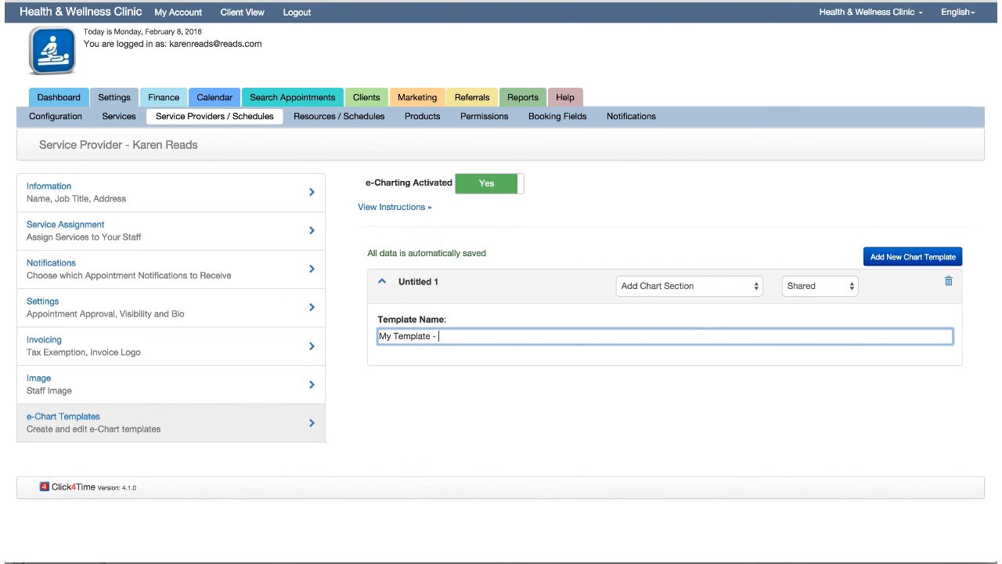
pyautogui.write('Karen')
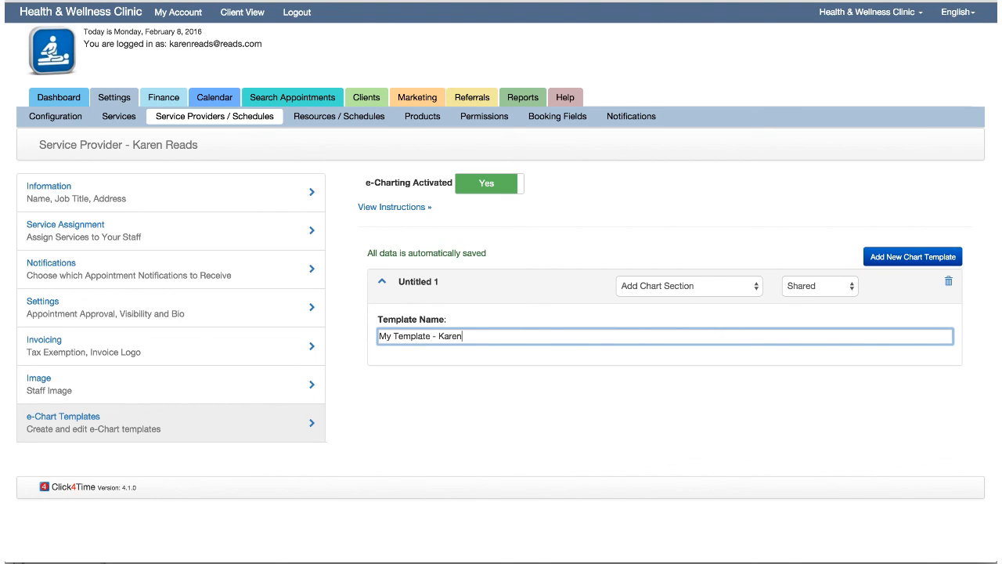
pyautogui.moveTo(539, 325)
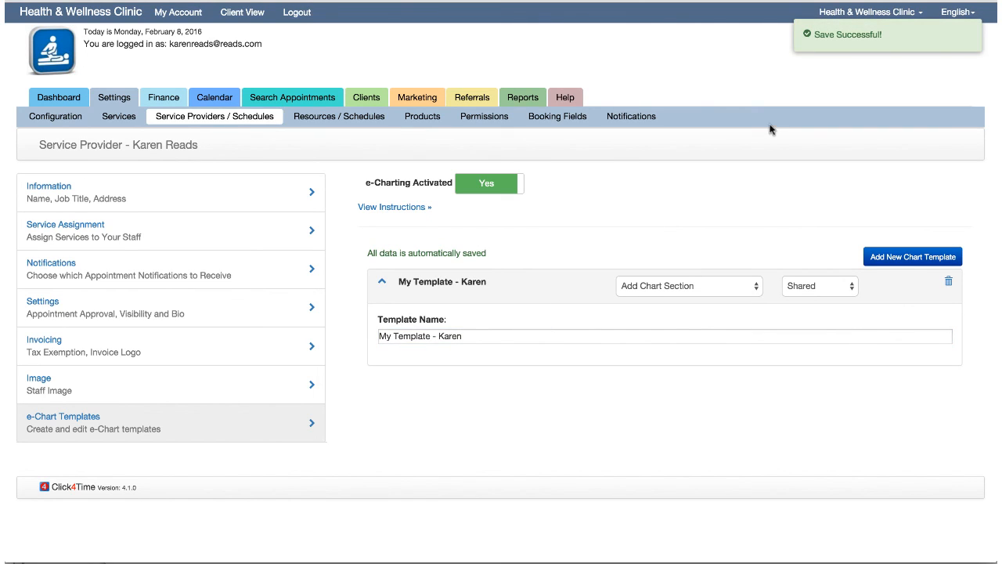
pyautogui.moveTo(661, 218)
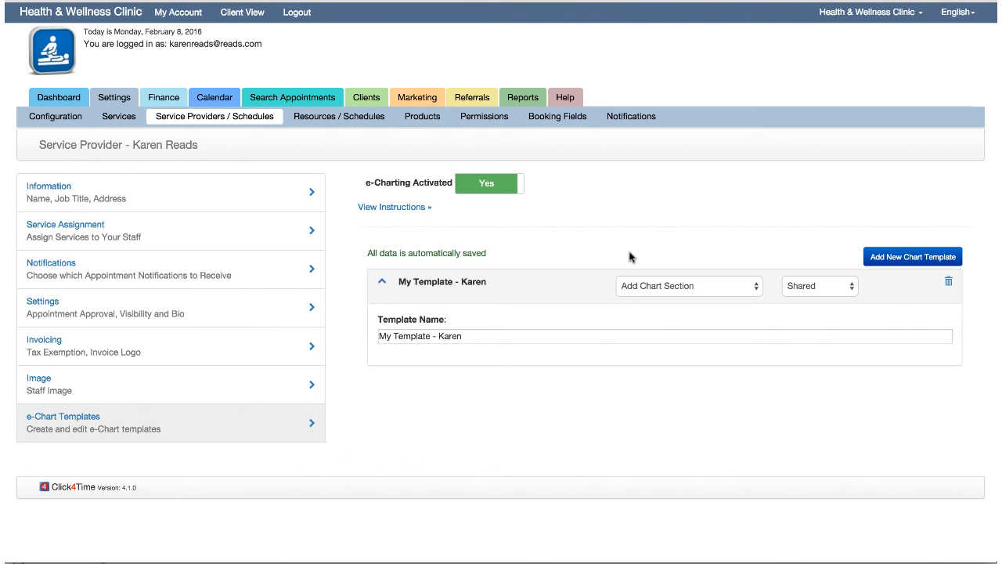
# Step: Set the template's visibility dropdown to Shared rather than private
pyautogui.click(818, 285)
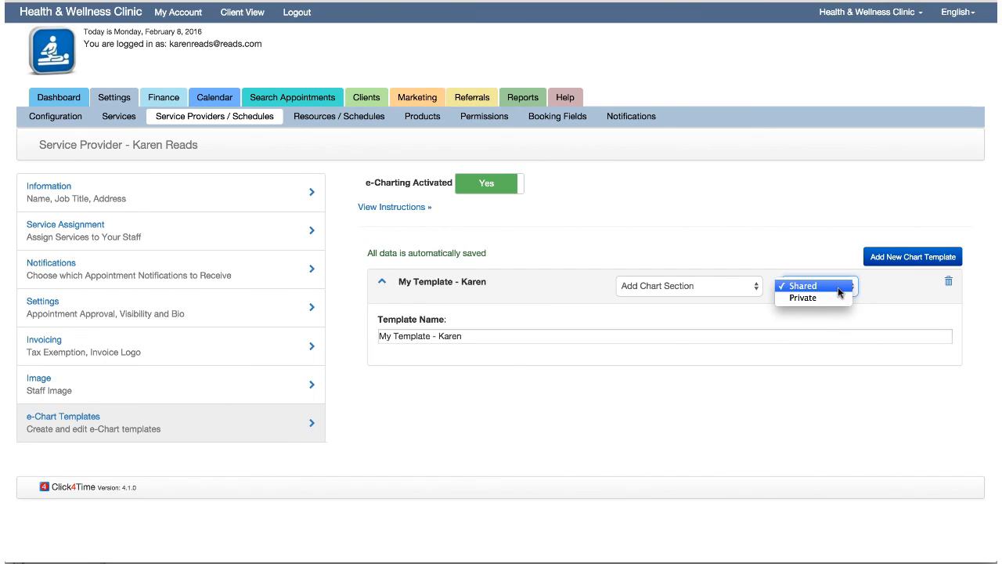
pyautogui.click(802, 286)
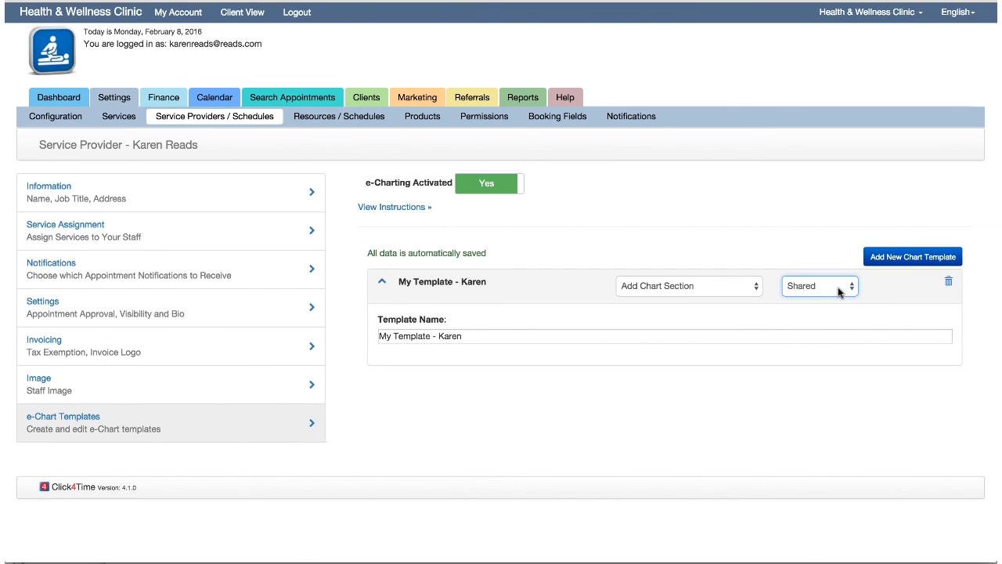
pyautogui.moveTo(753, 295)
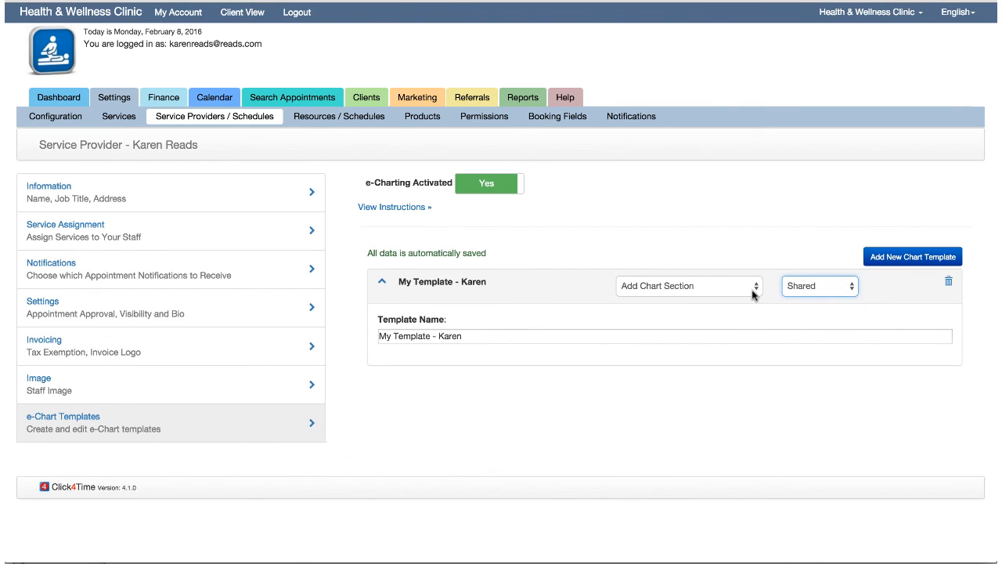
# Step: Add a Chief Complaint section, briefly adding and removing a Short Note and clearing test text
pyautogui.click(688, 285)
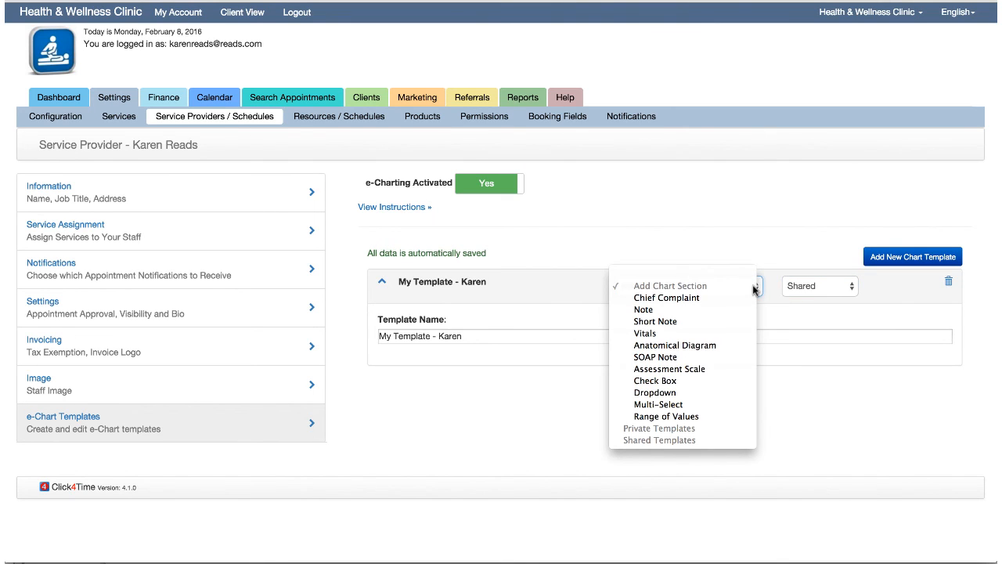
pyautogui.moveTo(644, 310)
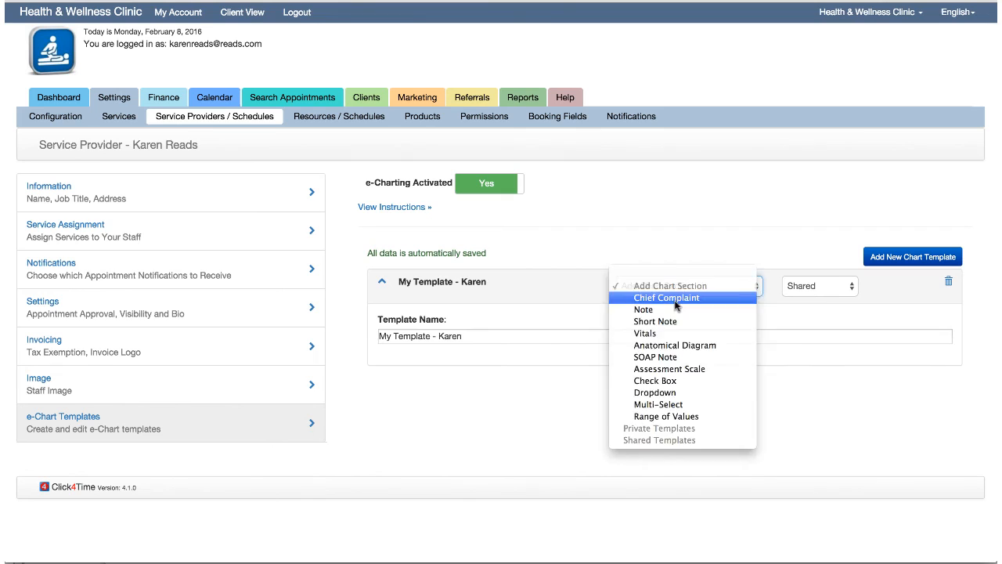
pyautogui.click(667, 298)
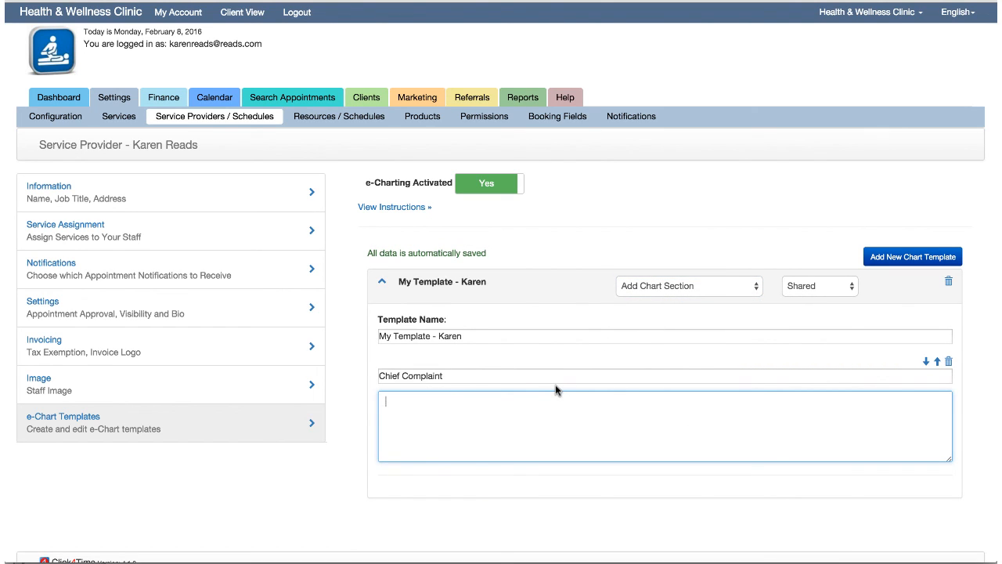
pyautogui.moveTo(932, 367)
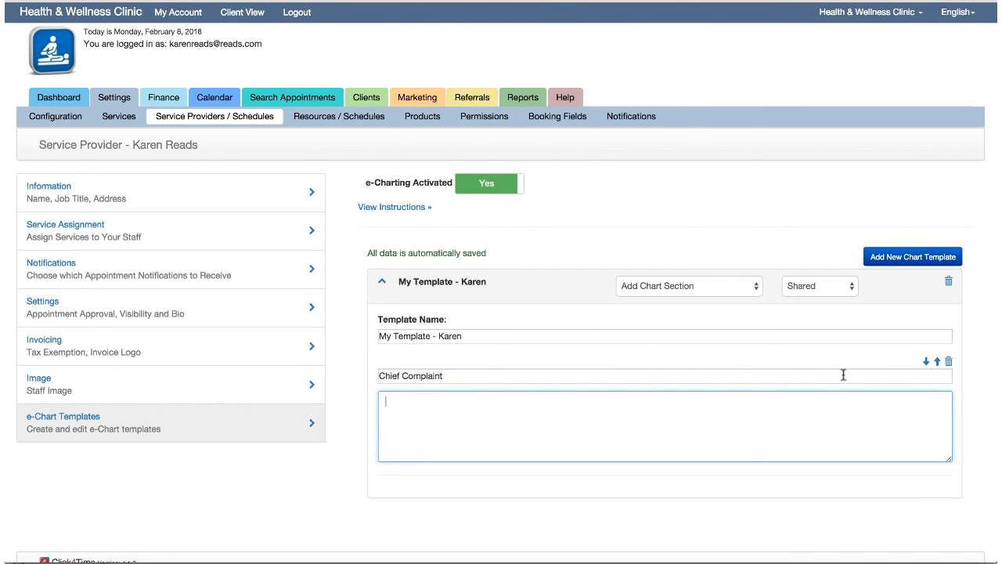
pyautogui.moveTo(483, 390)
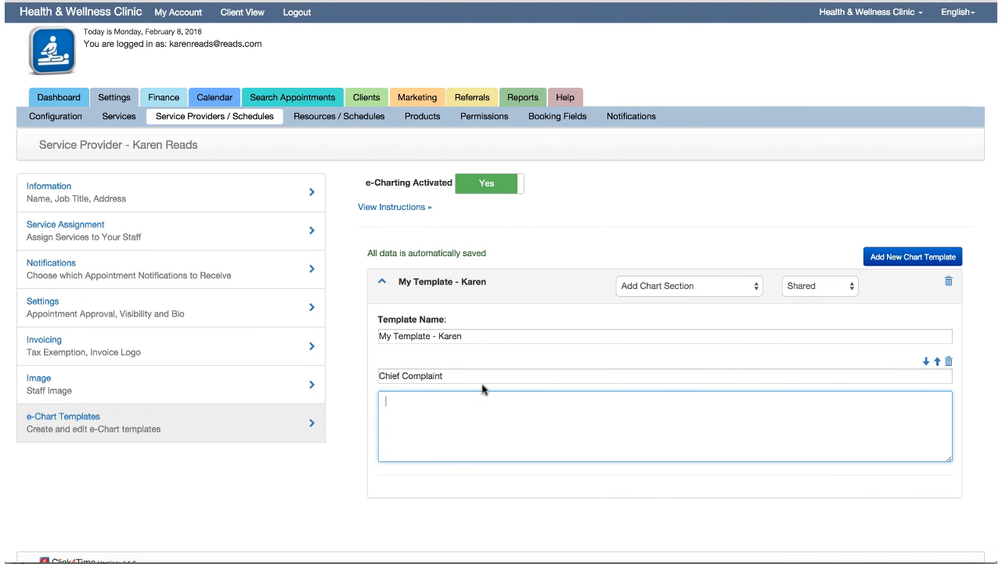
pyautogui.moveTo(735, 297)
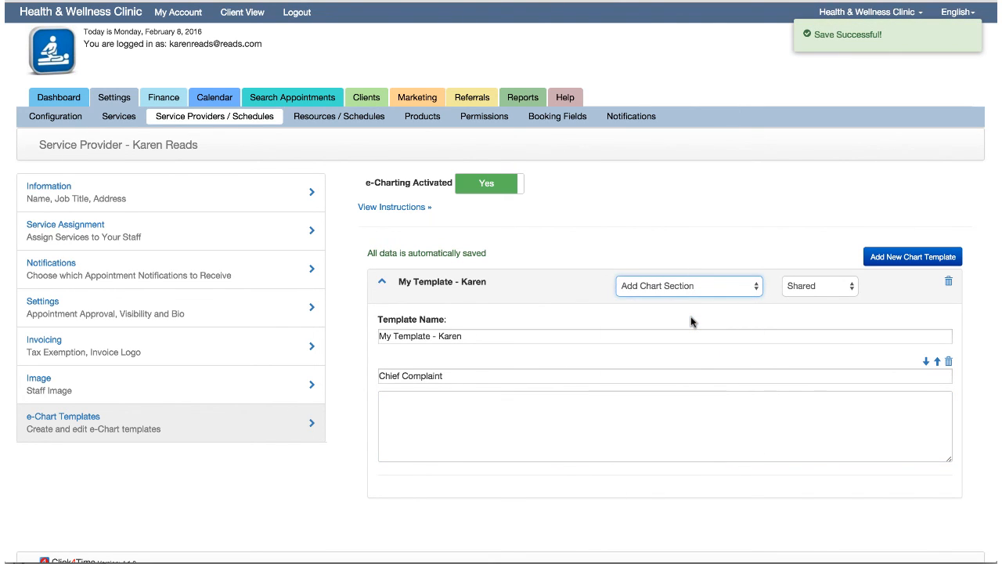
pyautogui.click(687, 285)
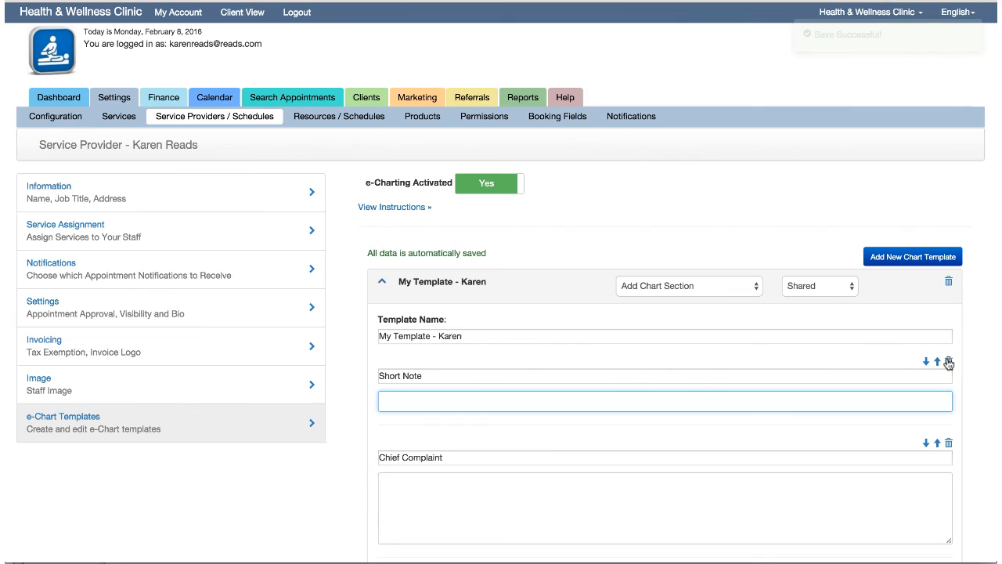
pyautogui.click(949, 364)
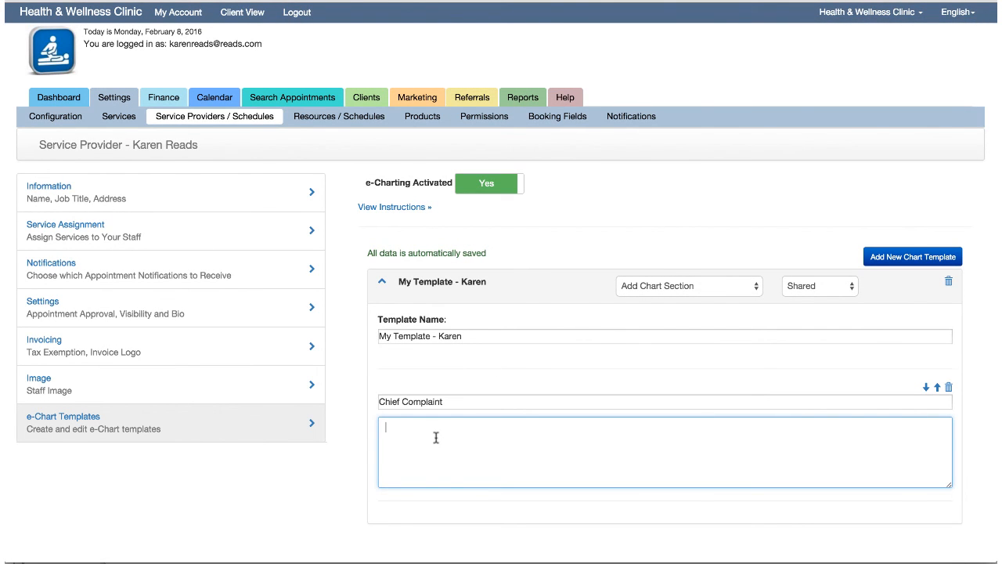
pyautogui.write('nk')
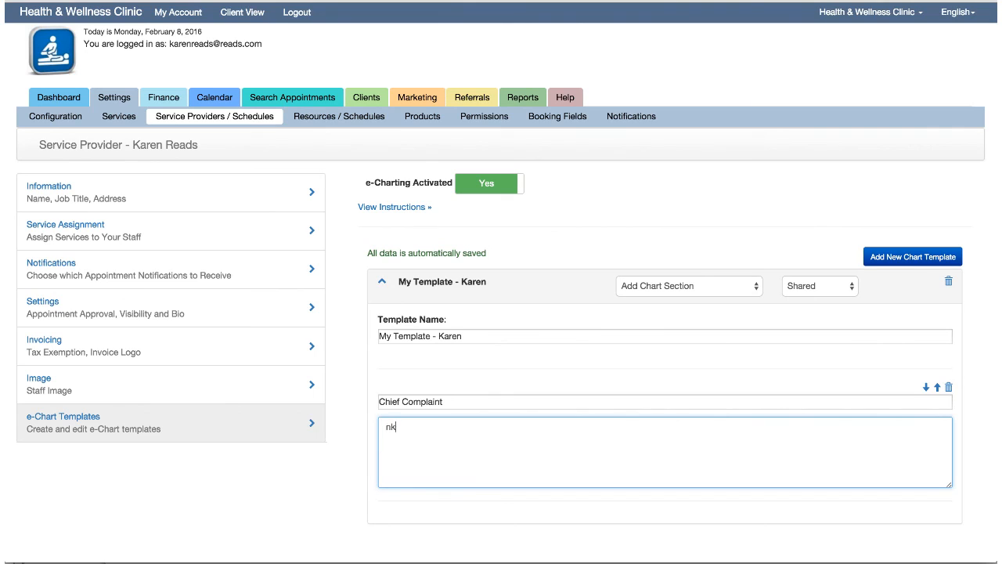
pyautogui.press('Backspace')
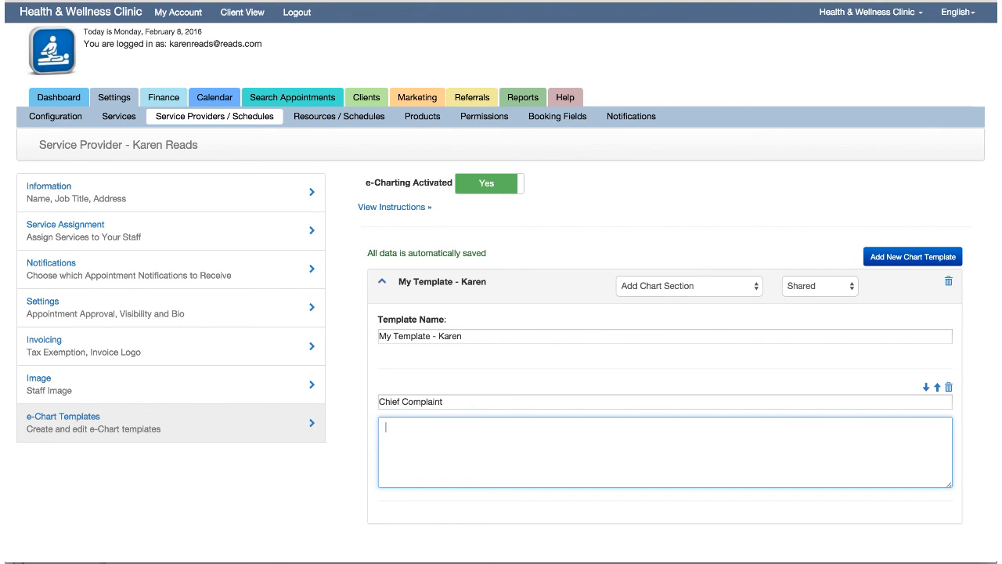
pyautogui.moveTo(505, 409)
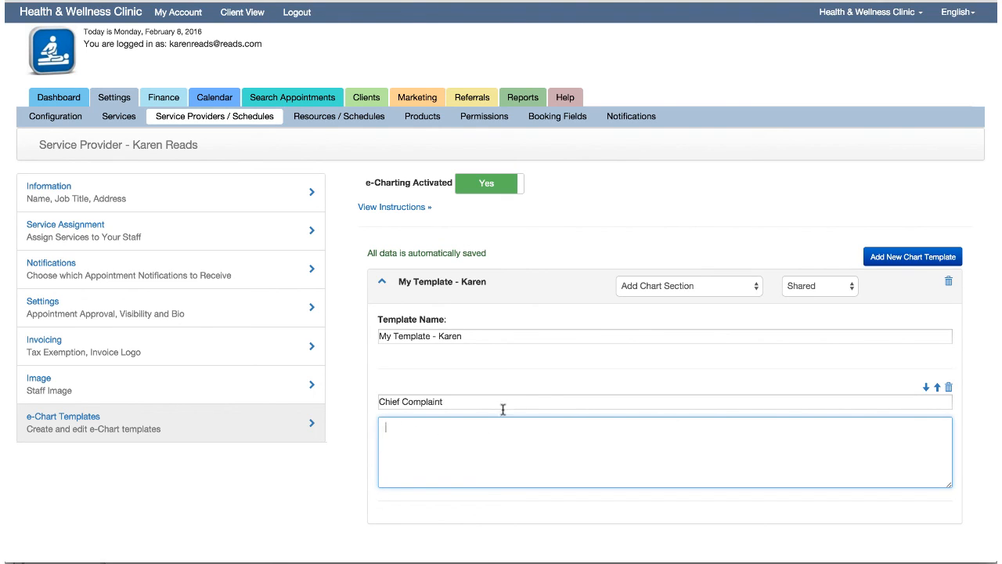
# Step: Add a Note section and rename it to 'Notes'
pyautogui.click(689, 285)
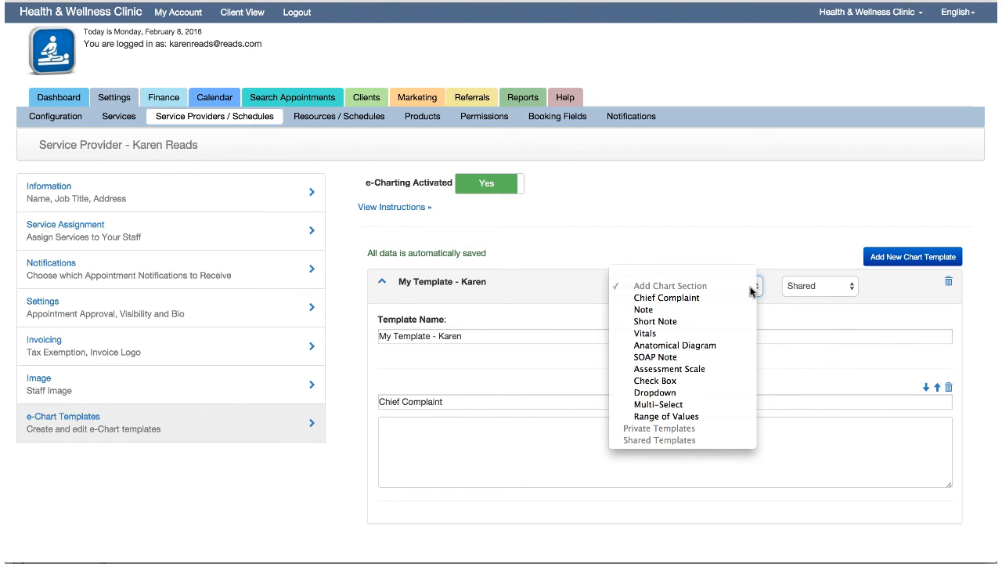
pyautogui.moveTo(655, 321)
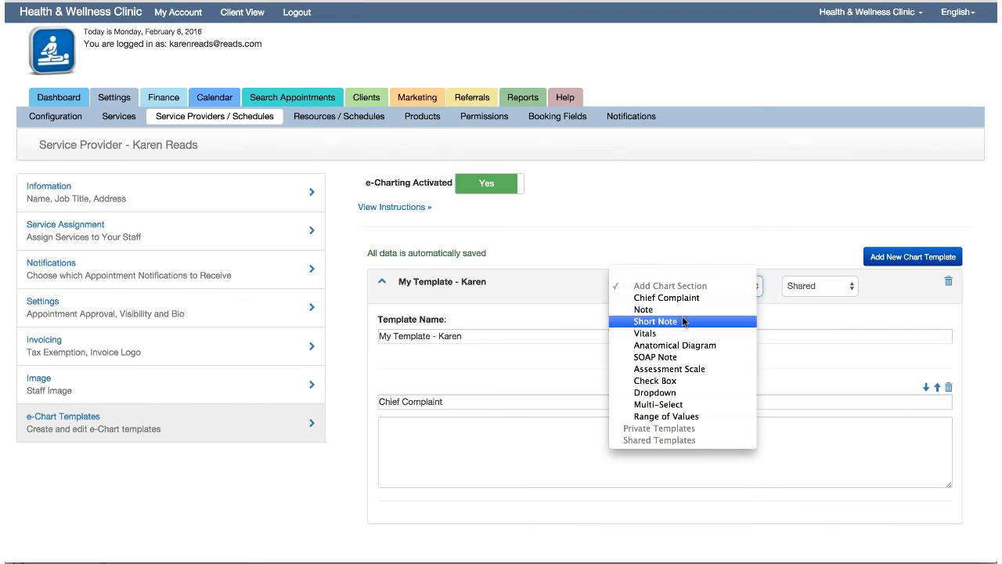
pyautogui.click(642, 310)
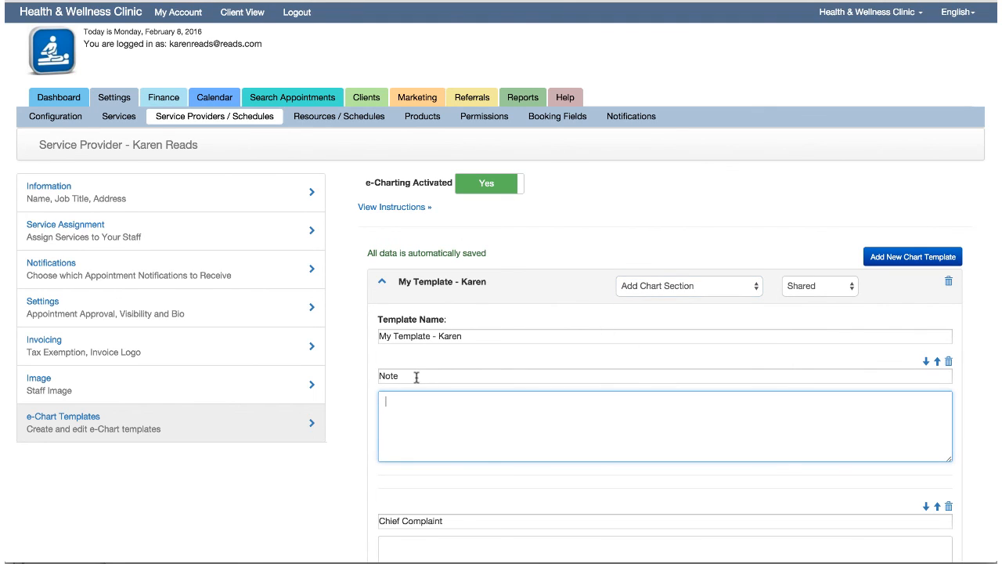
pyautogui.write('s')
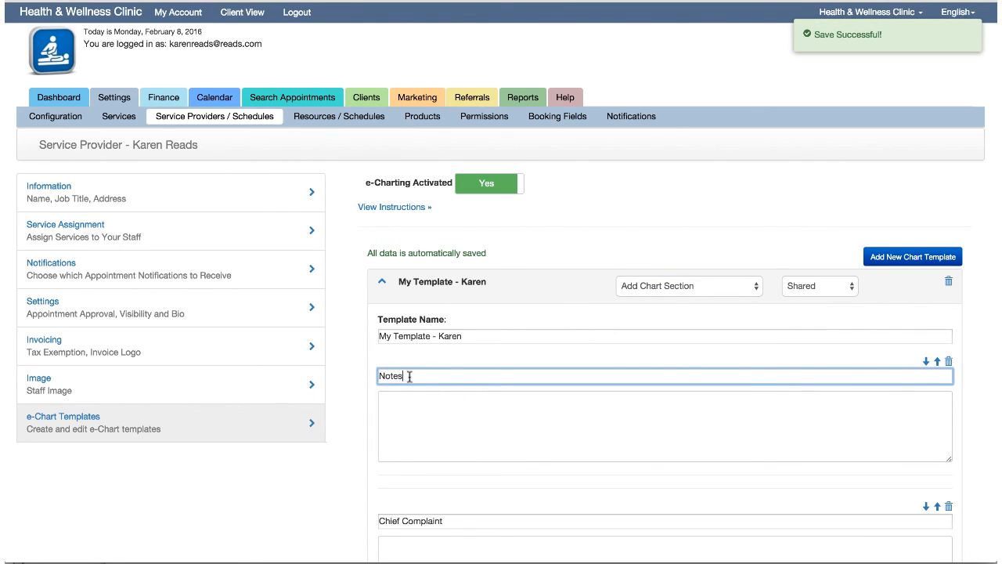
pyautogui.click(688, 285)
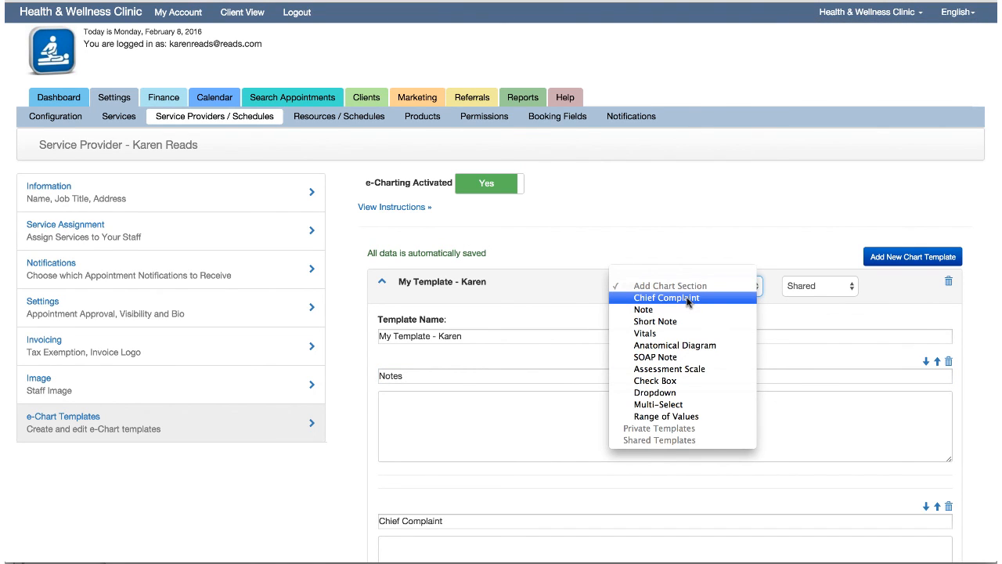
pyautogui.moveTo(697, 310)
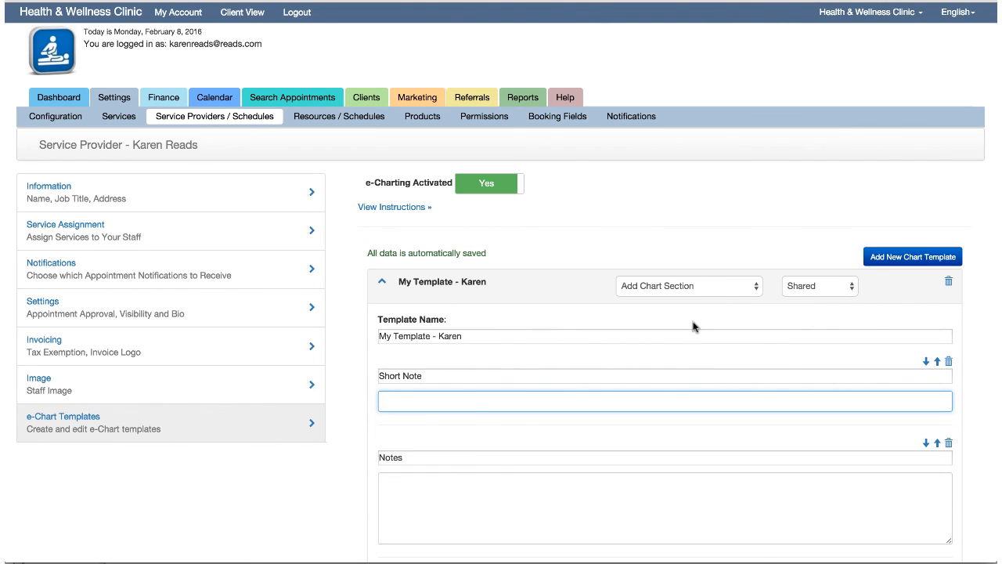
pyautogui.moveTo(755, 288)
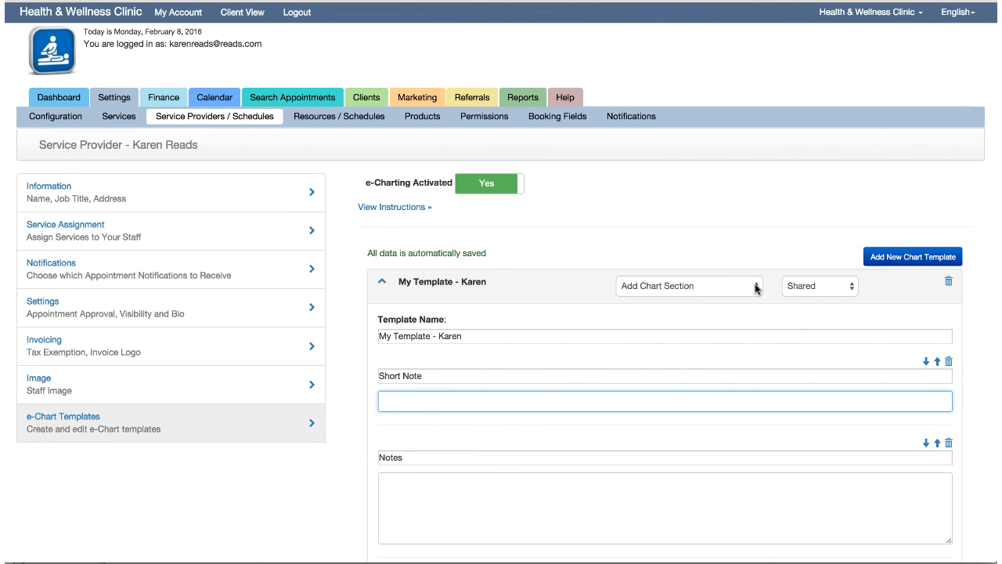
pyautogui.click(689, 285)
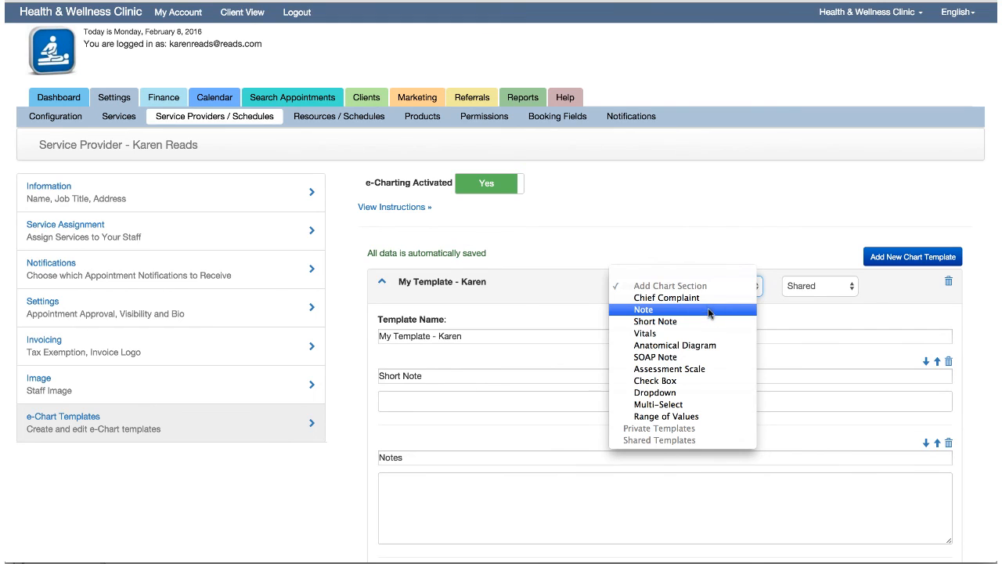
# Step: Add and delete a Vitals section, then add an Anatomical Diagram section
pyautogui.click(643, 332)
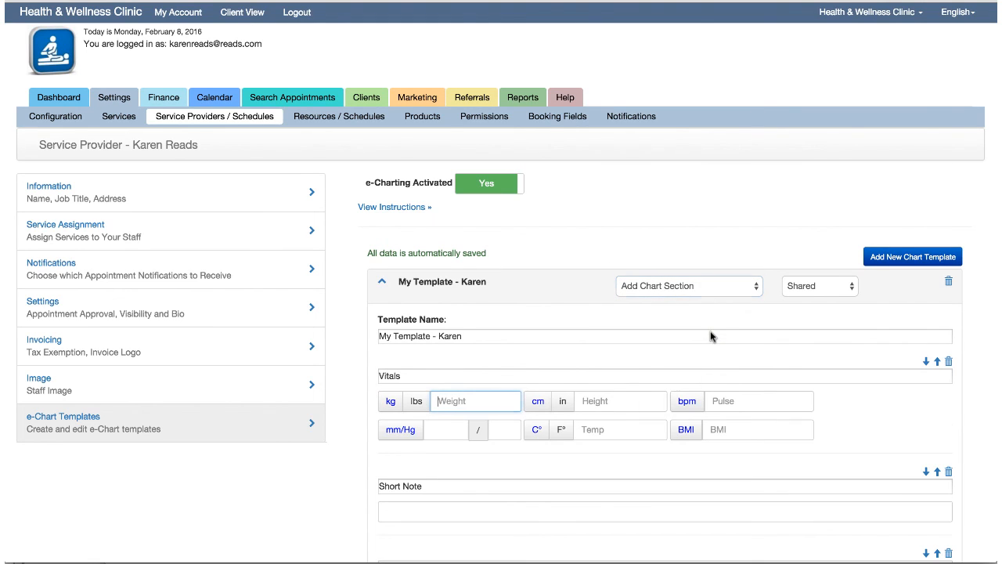
pyautogui.moveTo(801, 382)
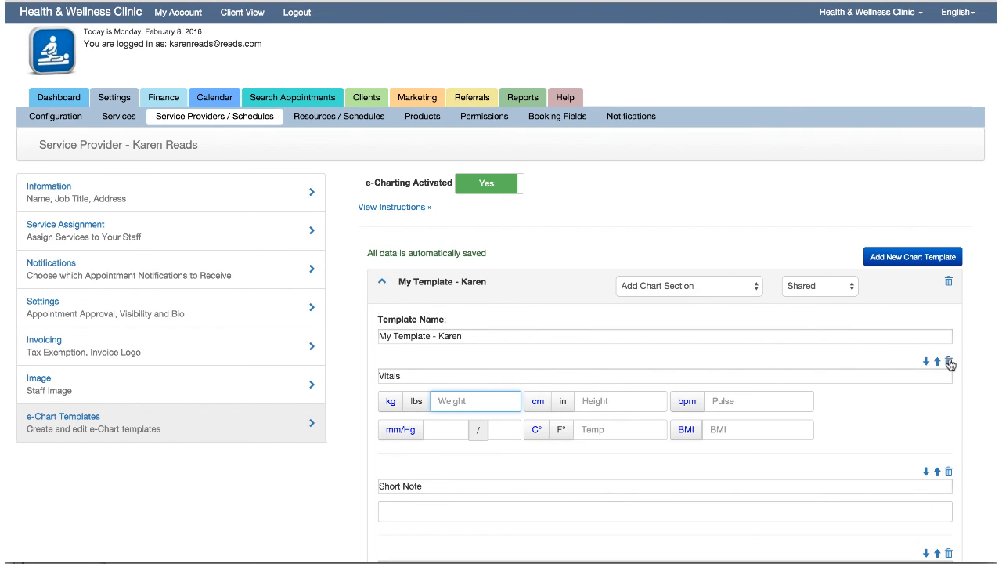
pyautogui.click(949, 363)
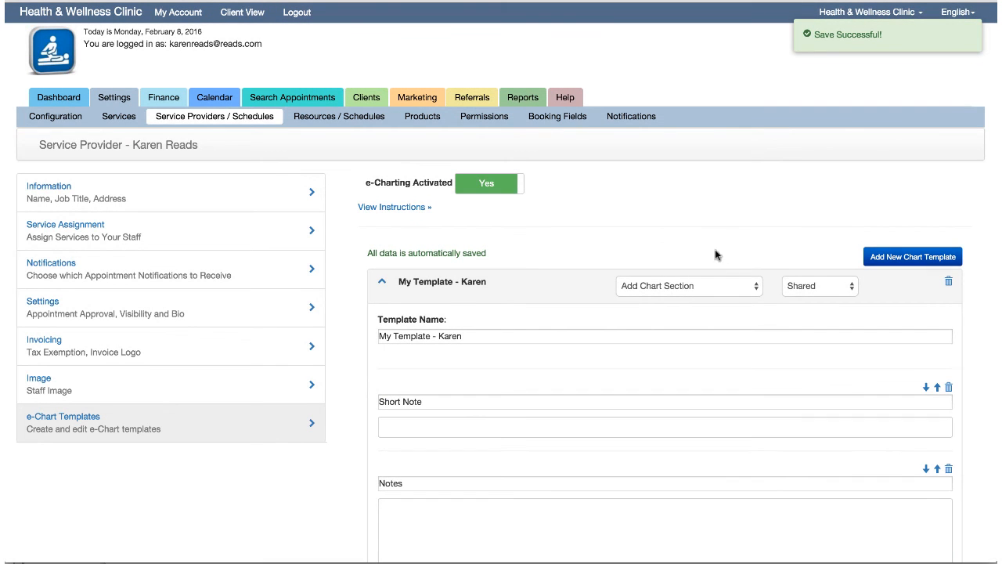
pyautogui.click(687, 286)
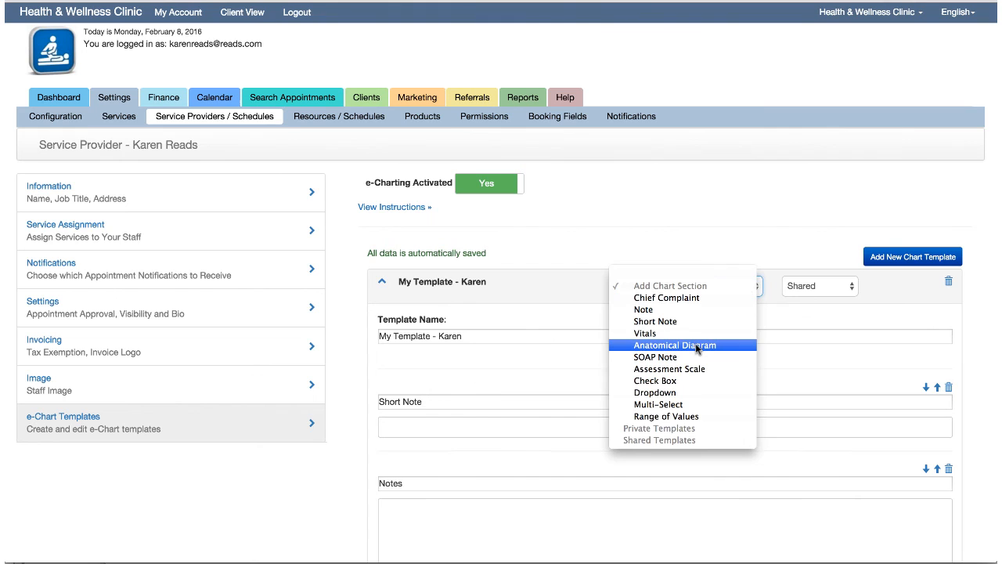
pyautogui.click(675, 346)
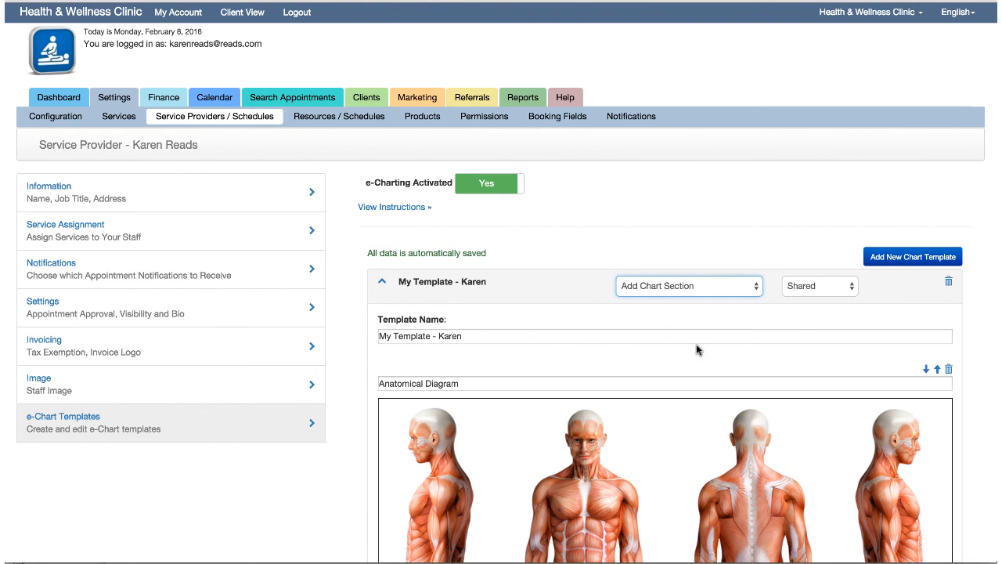
# Step: Set the diagram's default image to Anatomical - Drawing body outlines
pyautogui.scroll(-3)
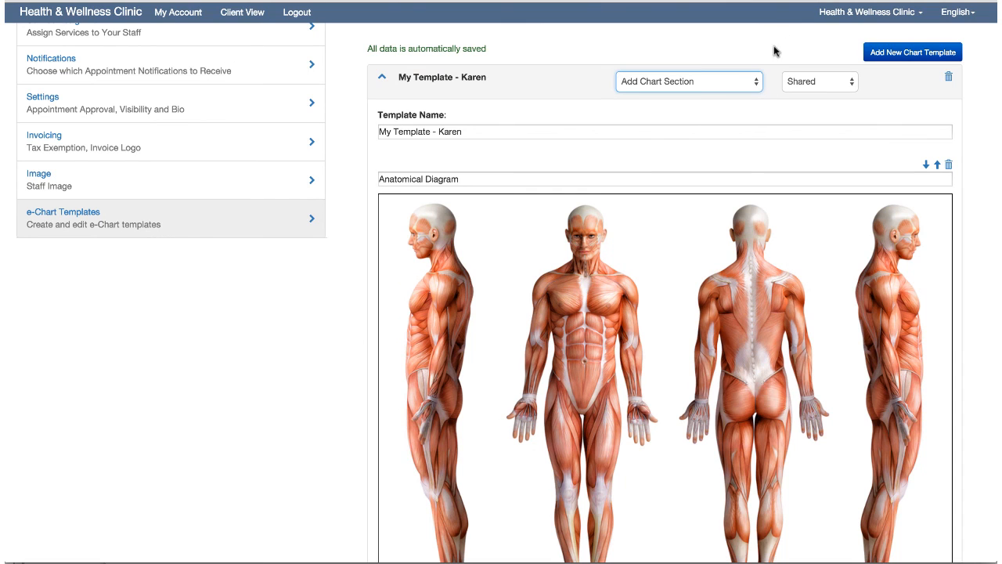
pyautogui.scroll(-3)
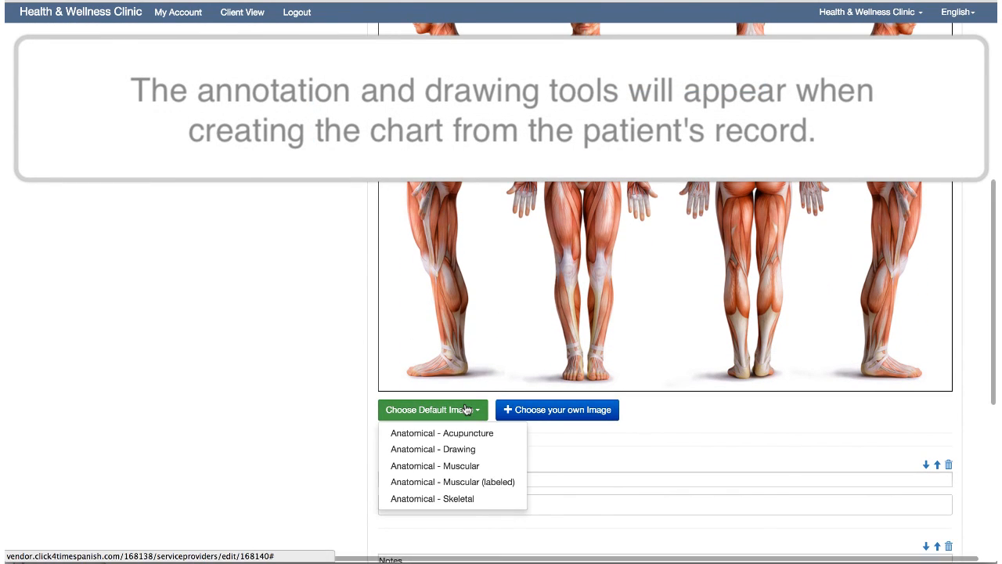
pyautogui.moveTo(464, 465)
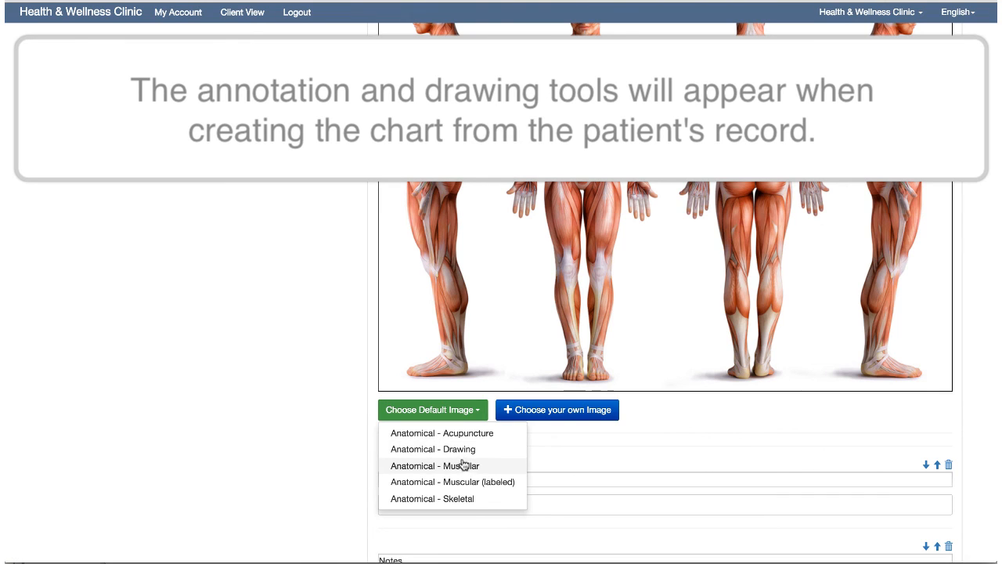
pyautogui.click(432, 448)
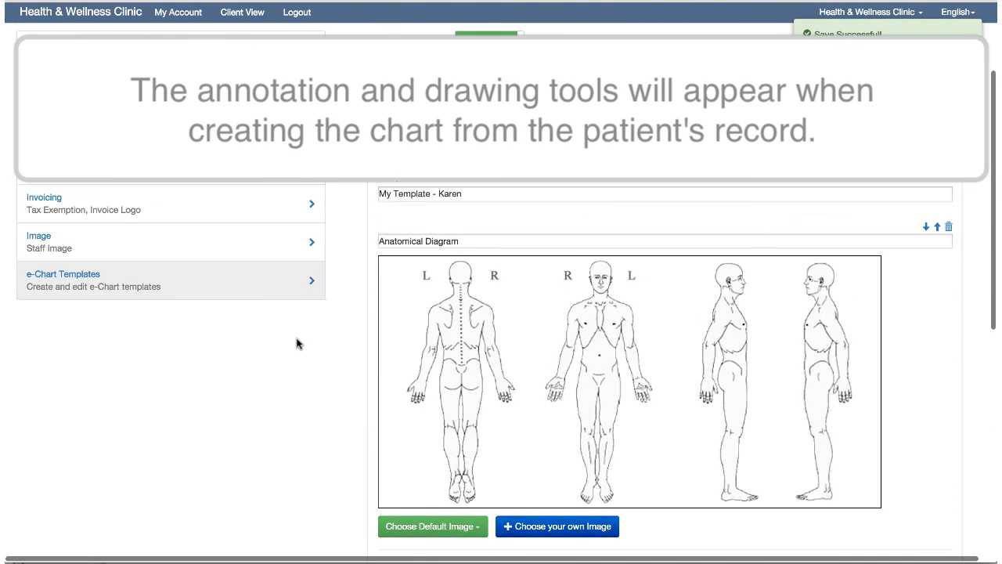
pyautogui.scroll(-3)
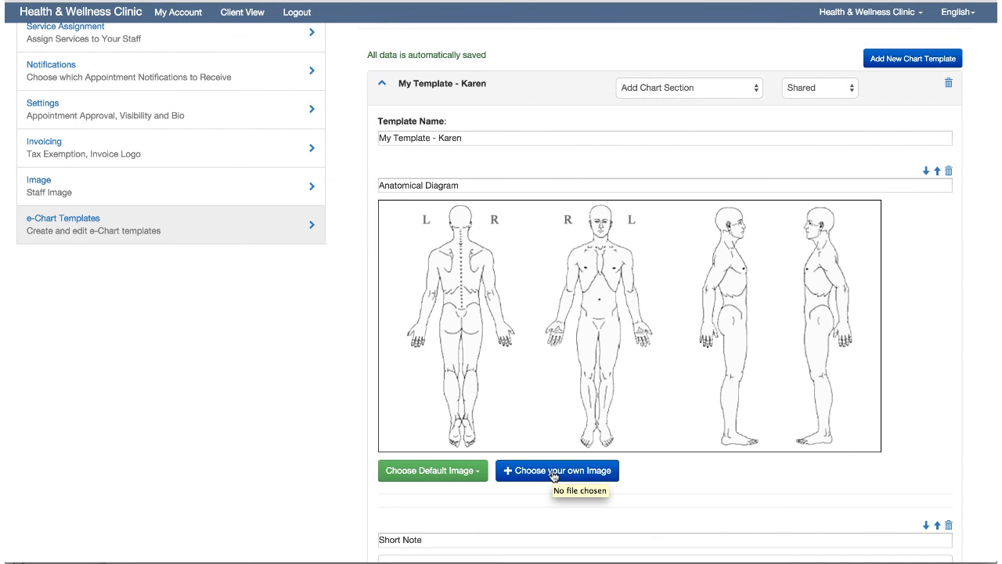
pyautogui.click(687, 88)
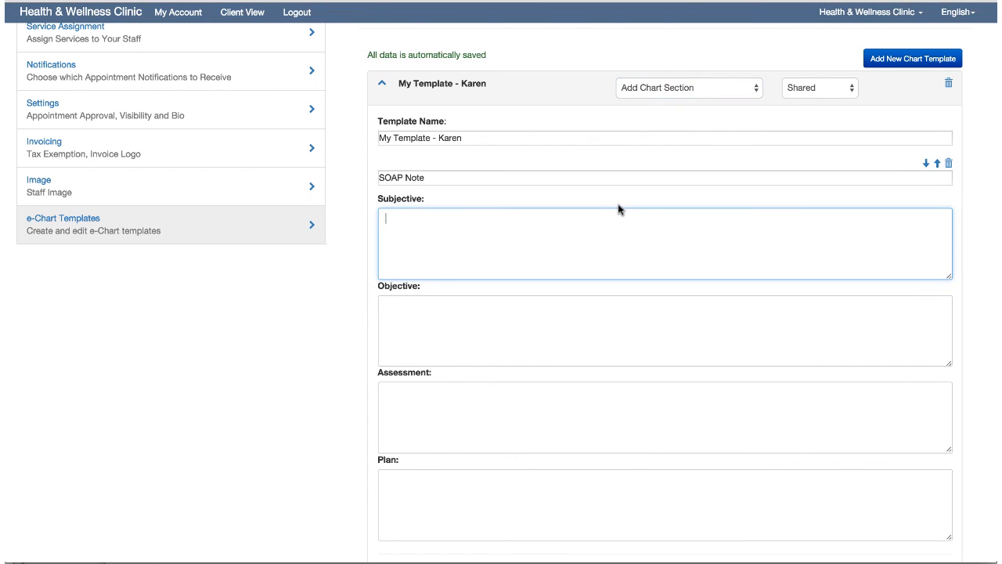
# Step: Add an Assessment Scale section and drag its slider to 3 out of 10
pyautogui.click(664, 329)
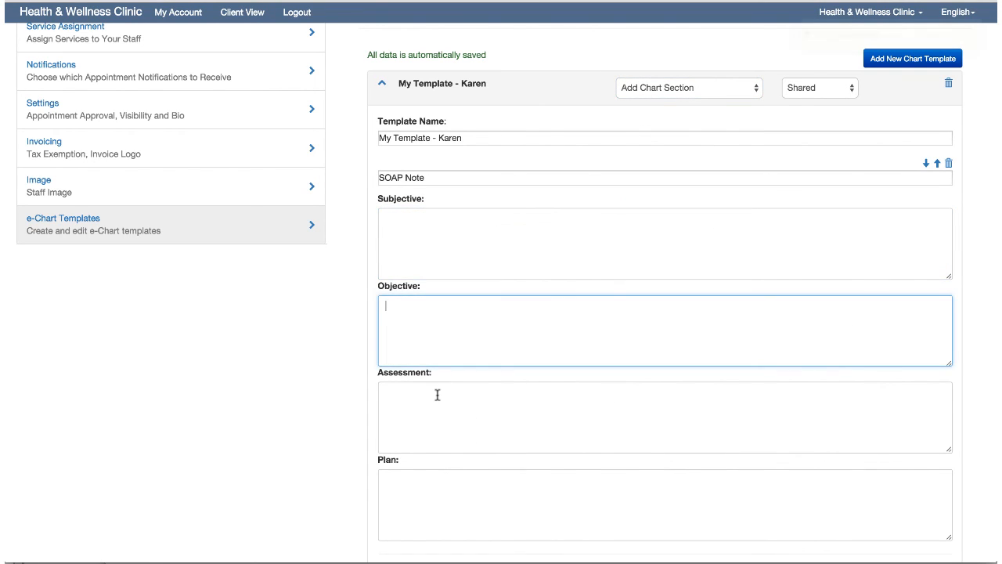
pyautogui.click(688, 88)
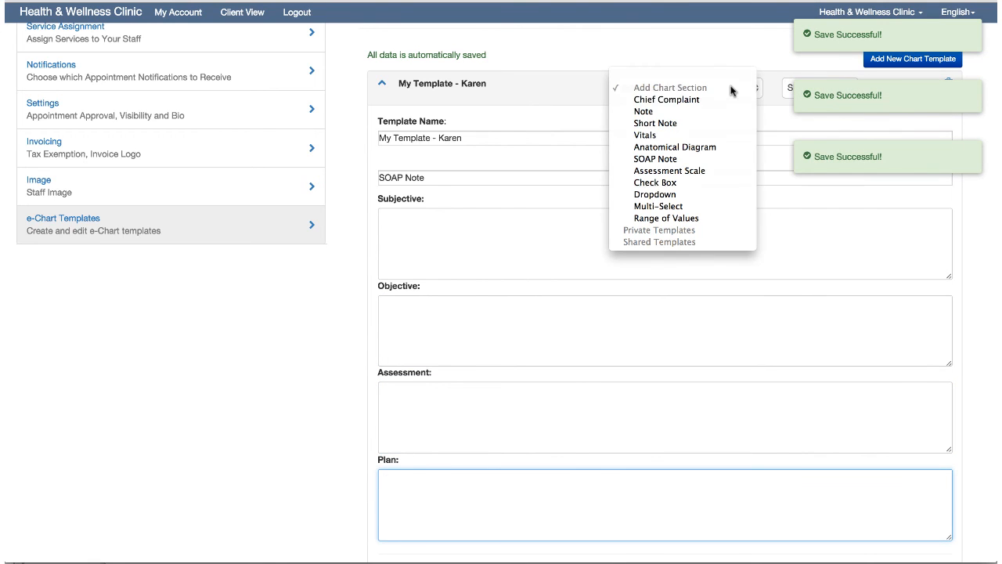
pyautogui.click(687, 87)
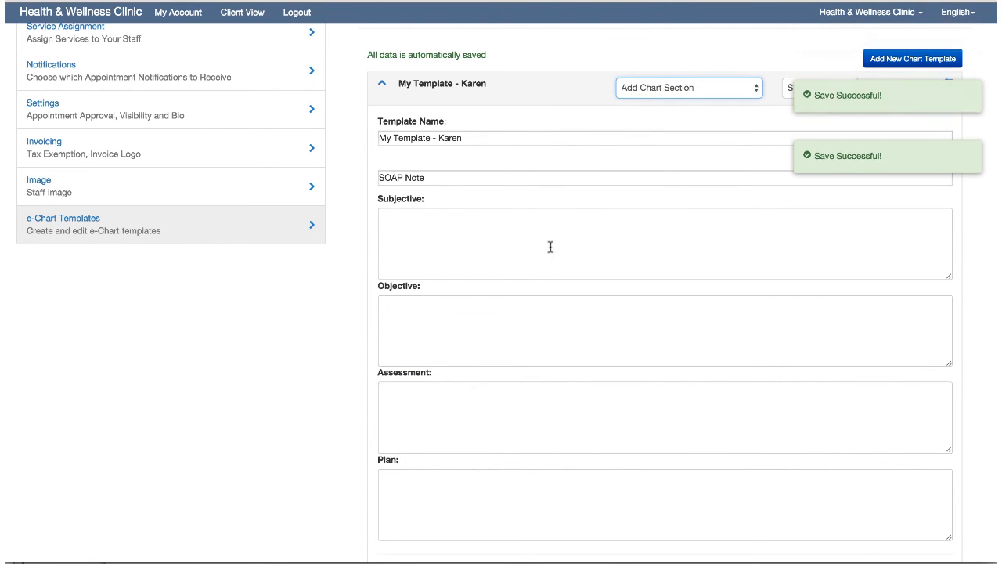
pyautogui.click(688, 88)
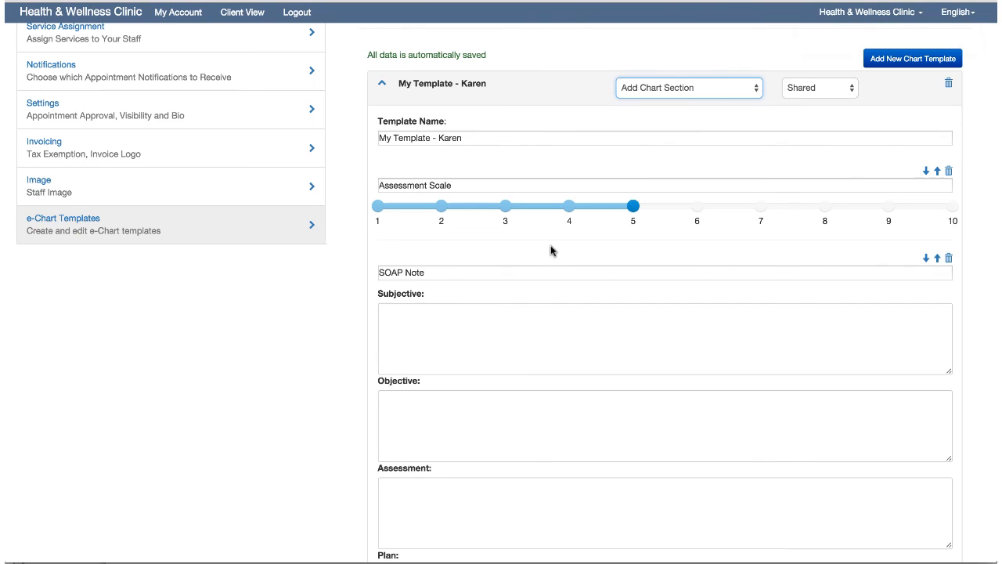
pyautogui.moveTo(632, 207); pyautogui.dragTo(504, 206)
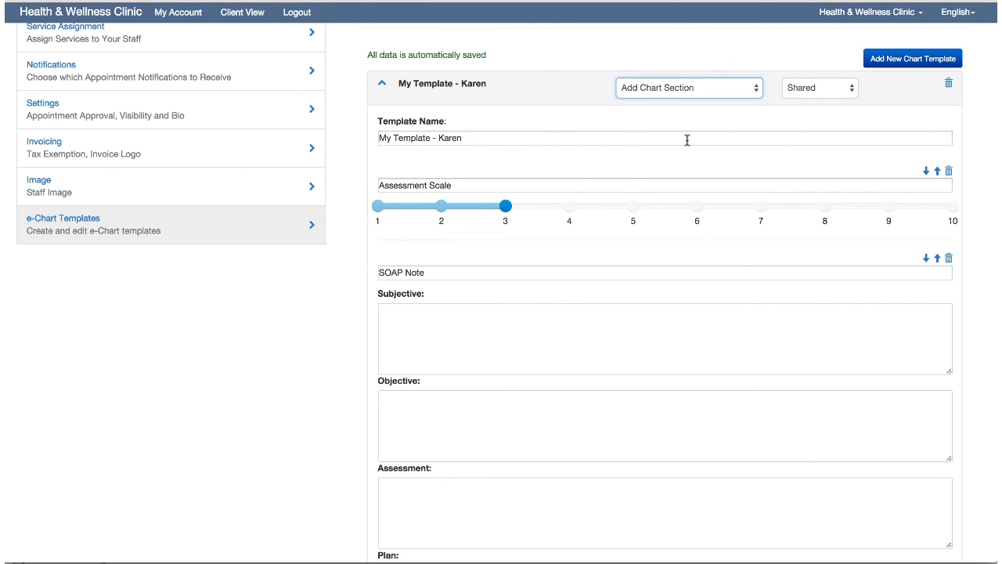
pyautogui.click(689, 88)
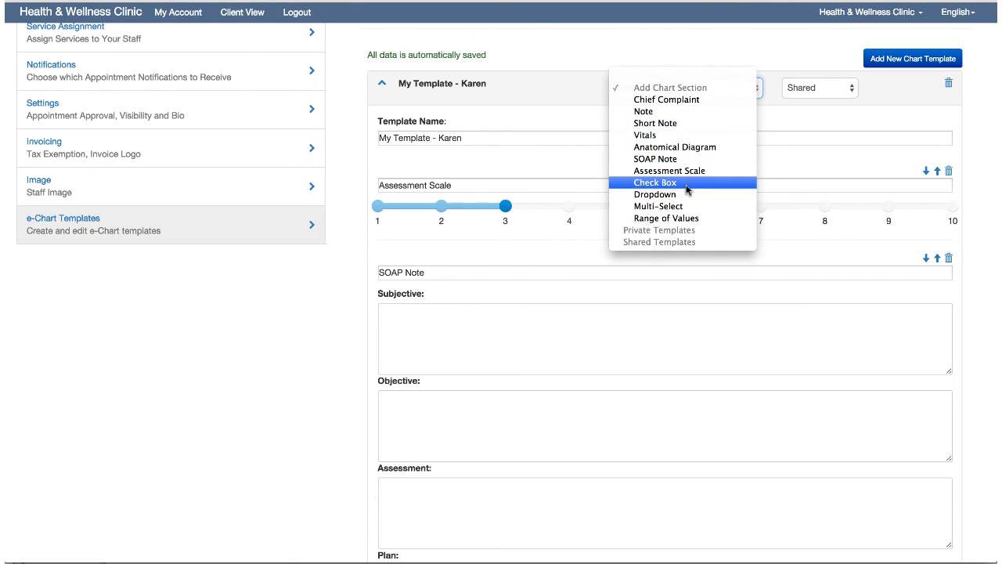
pyautogui.moveTo(661, 207)
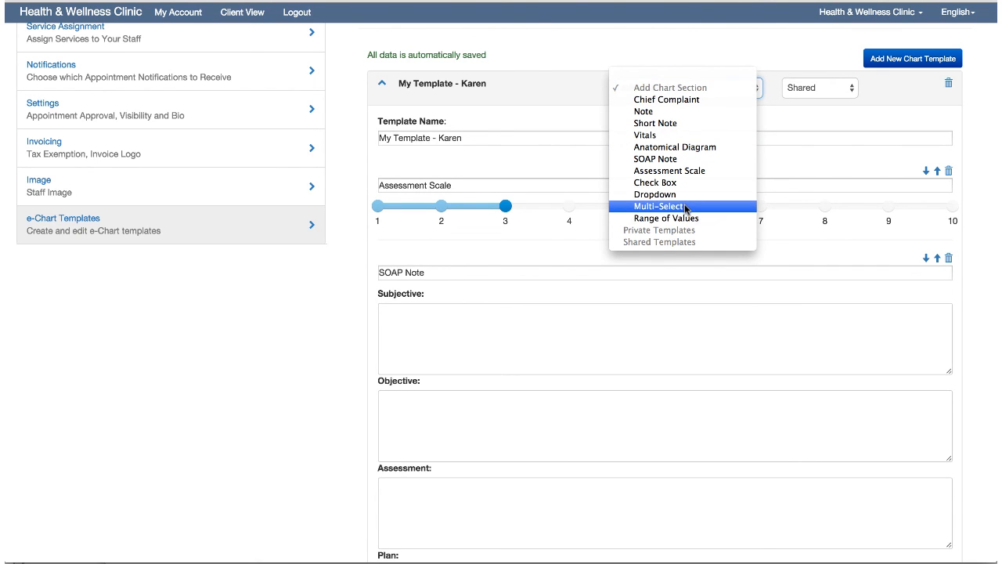
pyautogui.moveTo(666, 218)
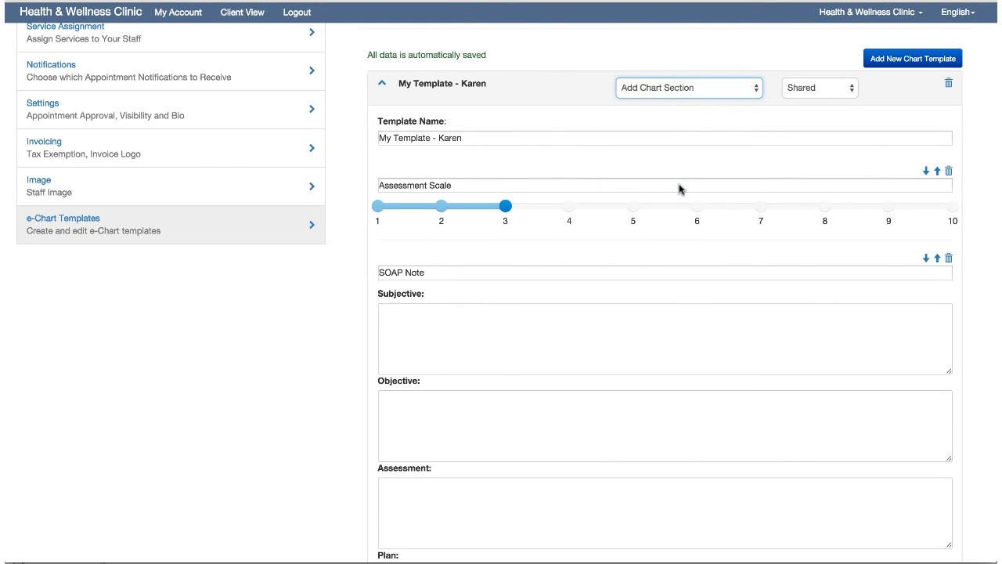
# Step: Add a Check Box section titled 'Options' listing Option 1 through Option 4
pyautogui.click(687, 88)
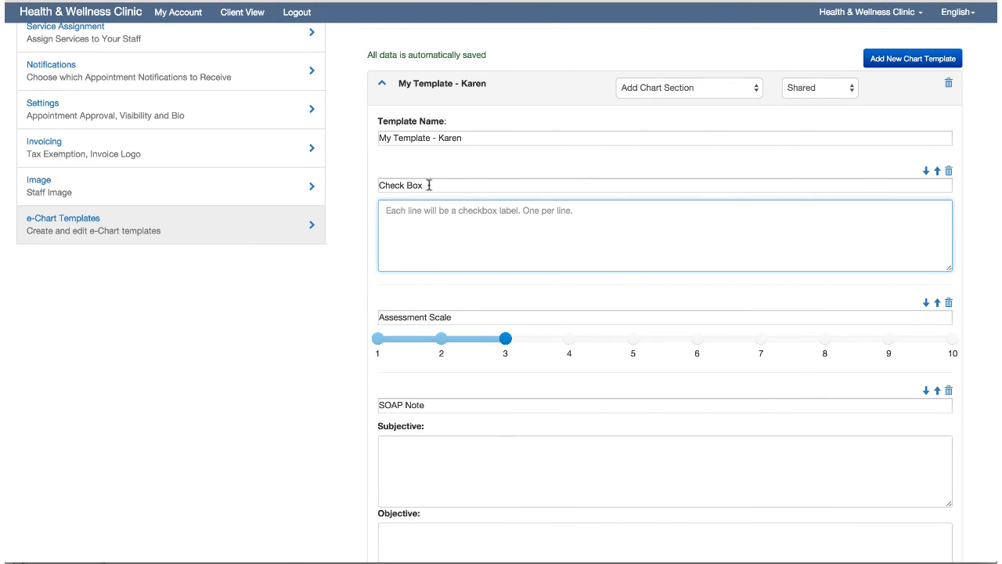
pyautogui.write('Options')
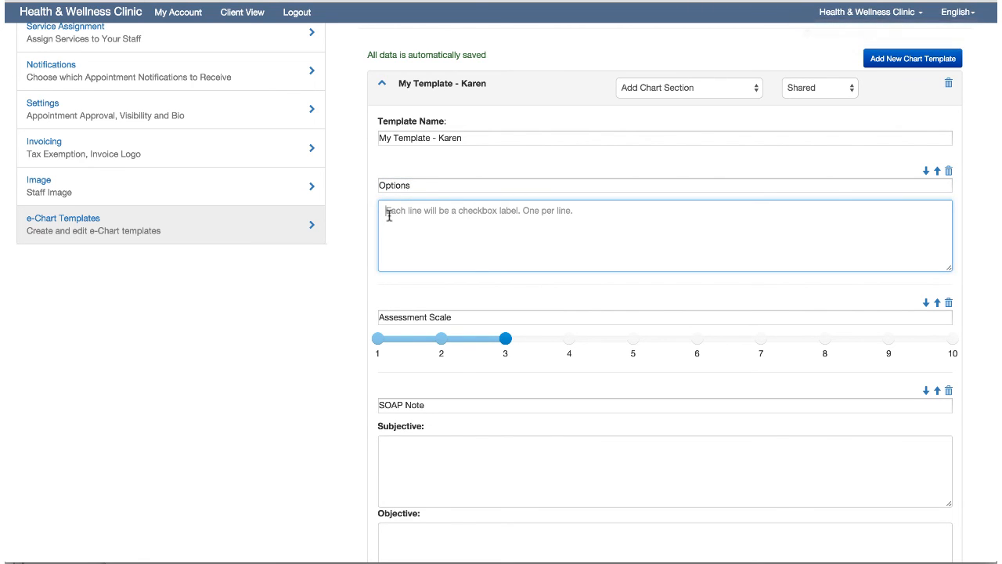
pyautogui.write('Option 1')
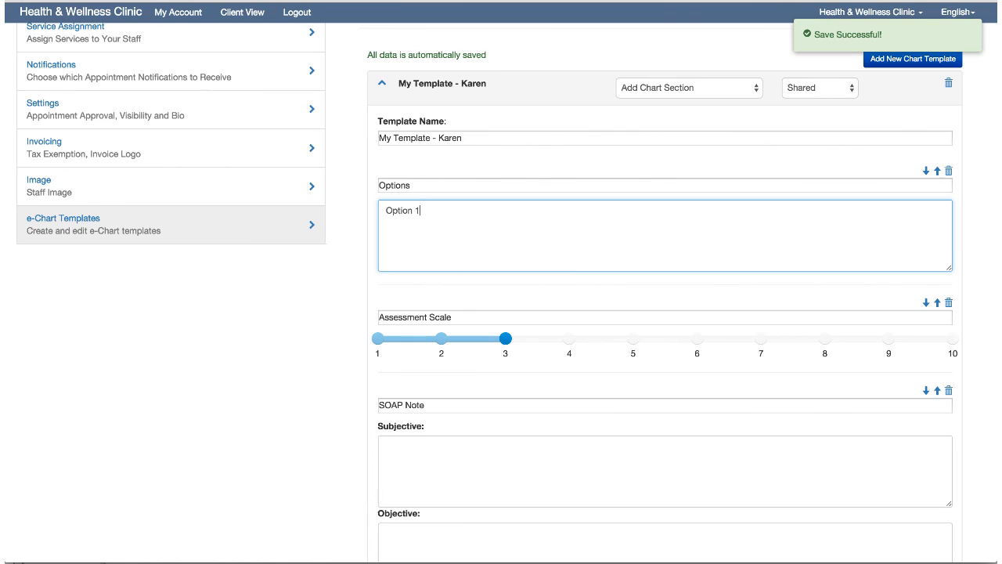
pyautogui.doubleClick(401, 210)
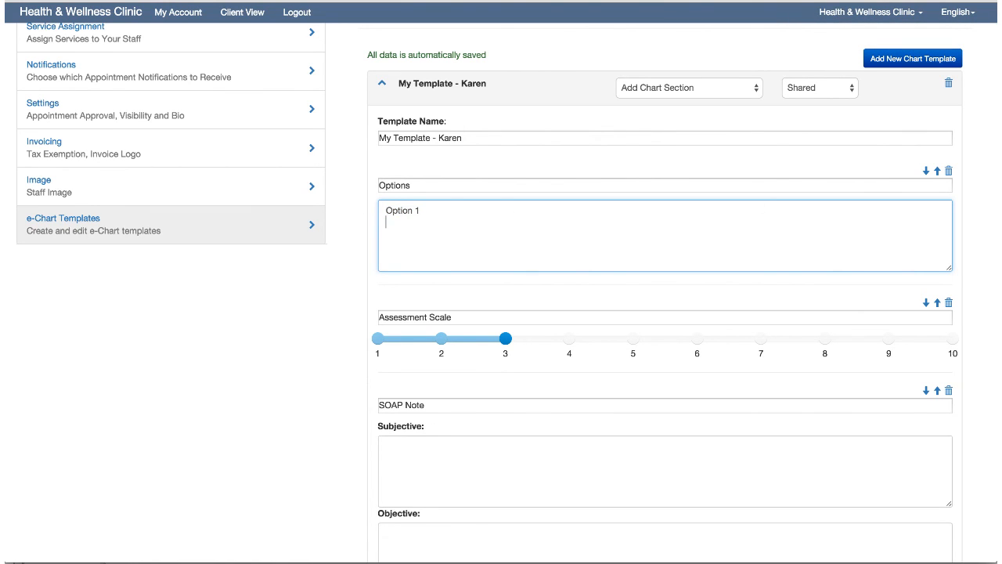
pyautogui.write('Option 2')
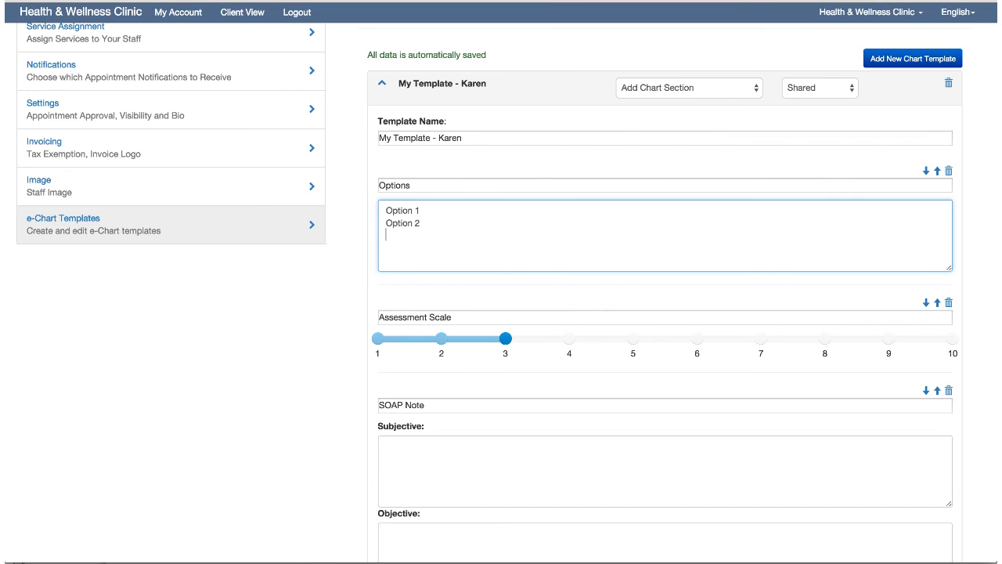
pyautogui.write('Option 3')
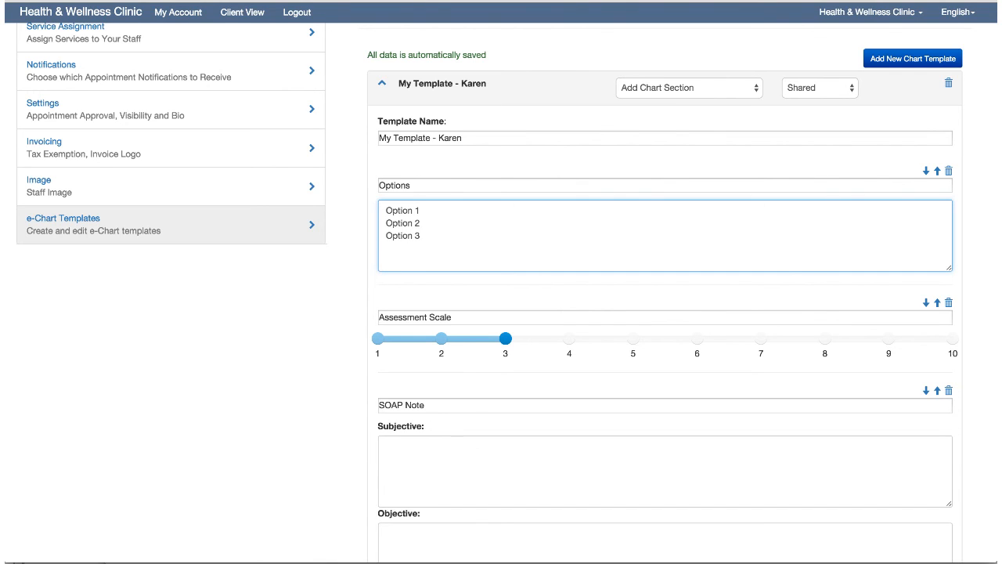
pyautogui.write('Option')
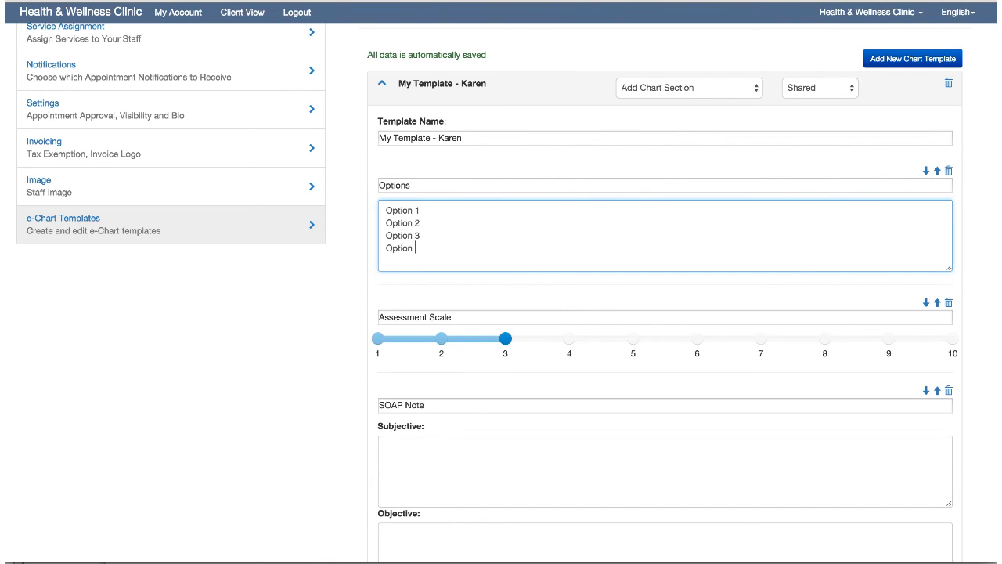
pyautogui.write('4')
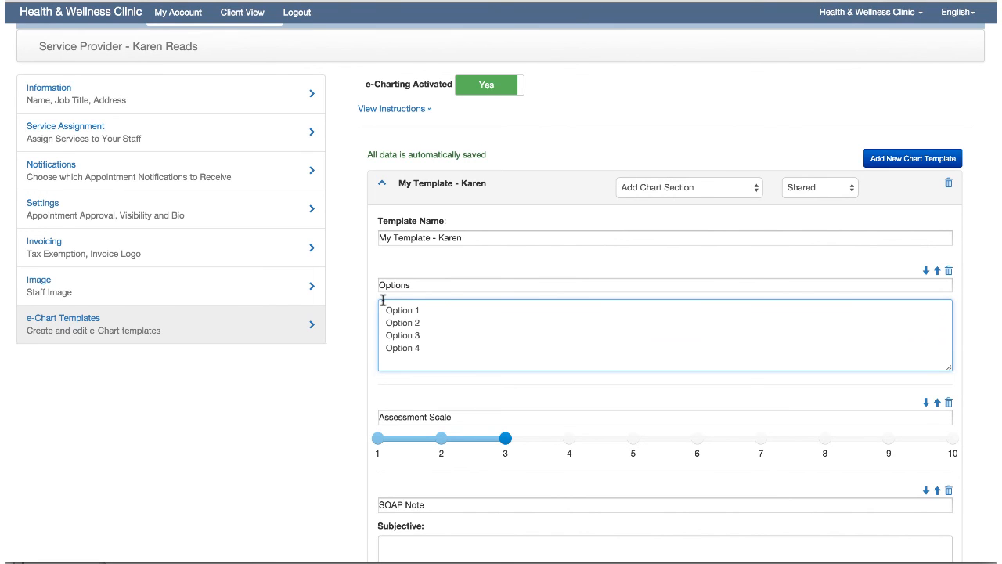
pyautogui.click(686, 188)
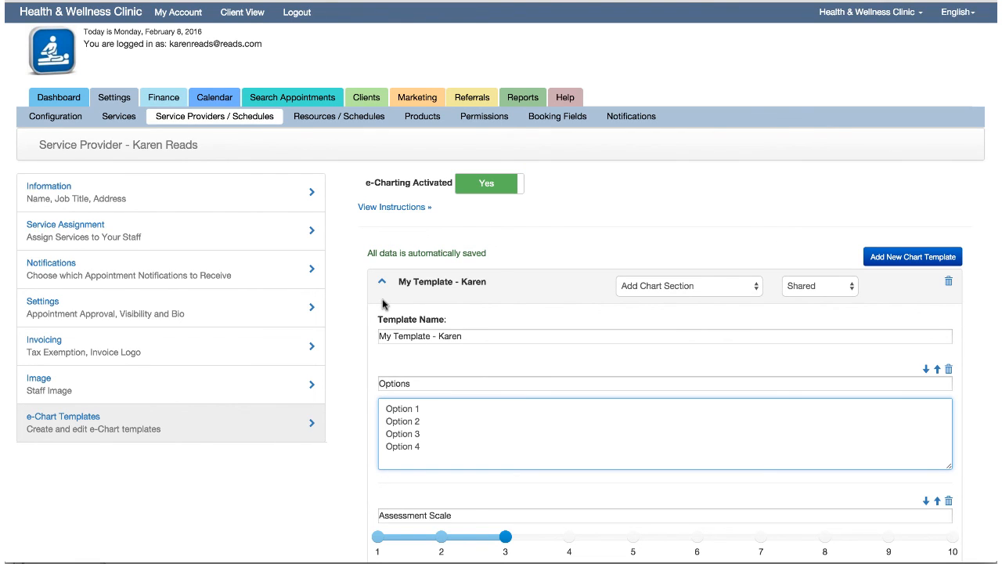
pyautogui.moveTo(384, 289)
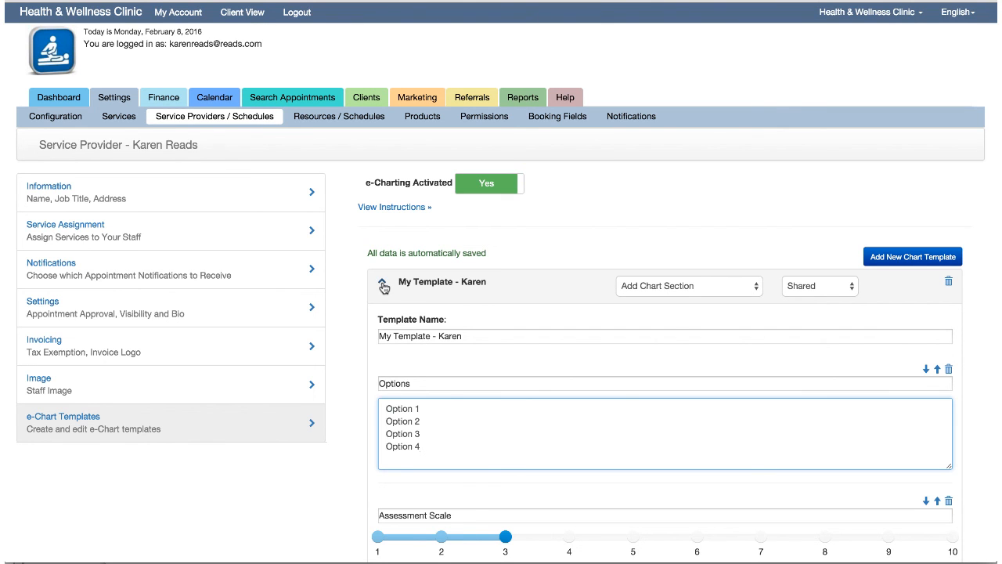
# Step: Scroll through the reordered template and collapse My Template - Karen
pyautogui.scroll(-3)
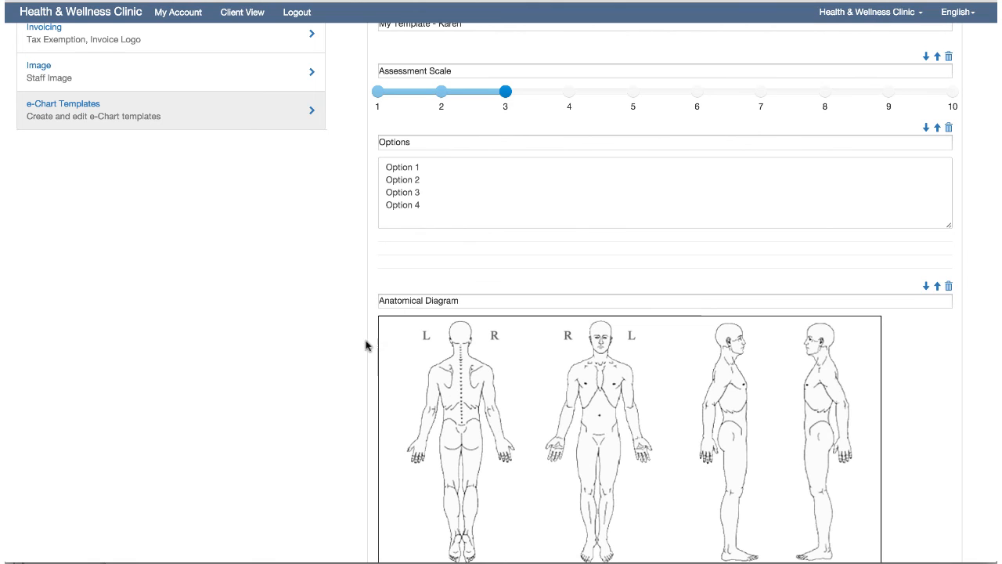
pyautogui.scroll(-3)
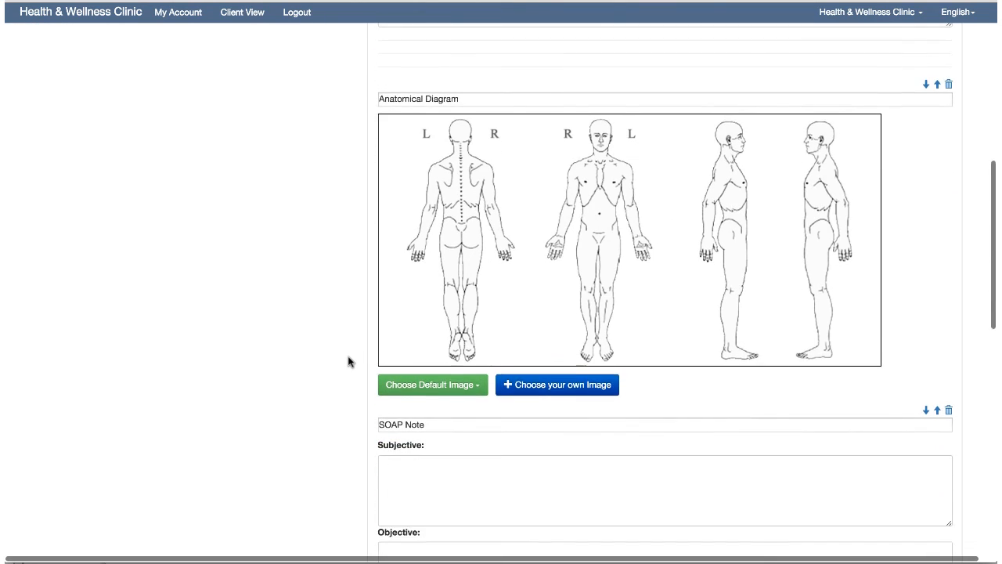
pyautogui.scroll(-3)
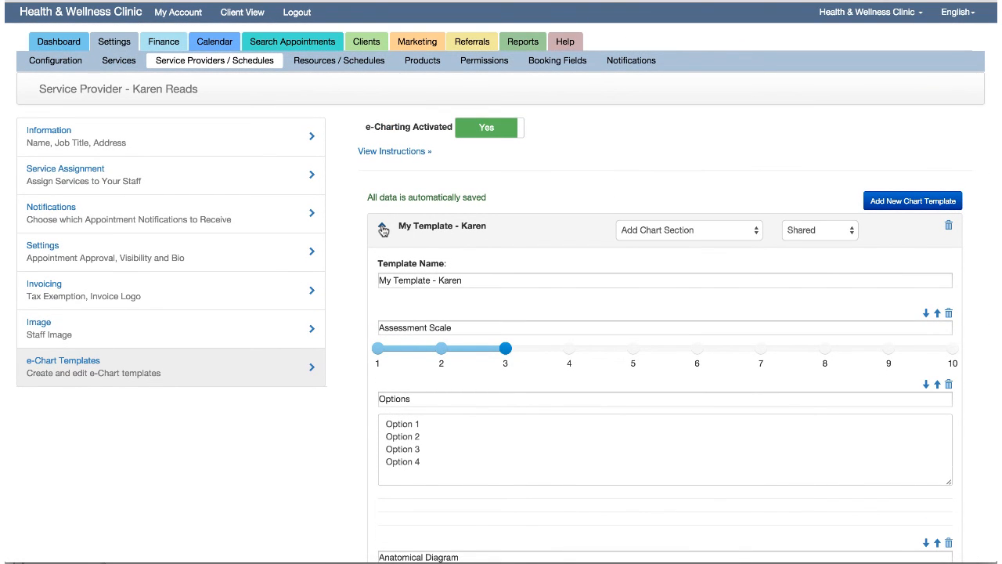
pyautogui.click(382, 230)
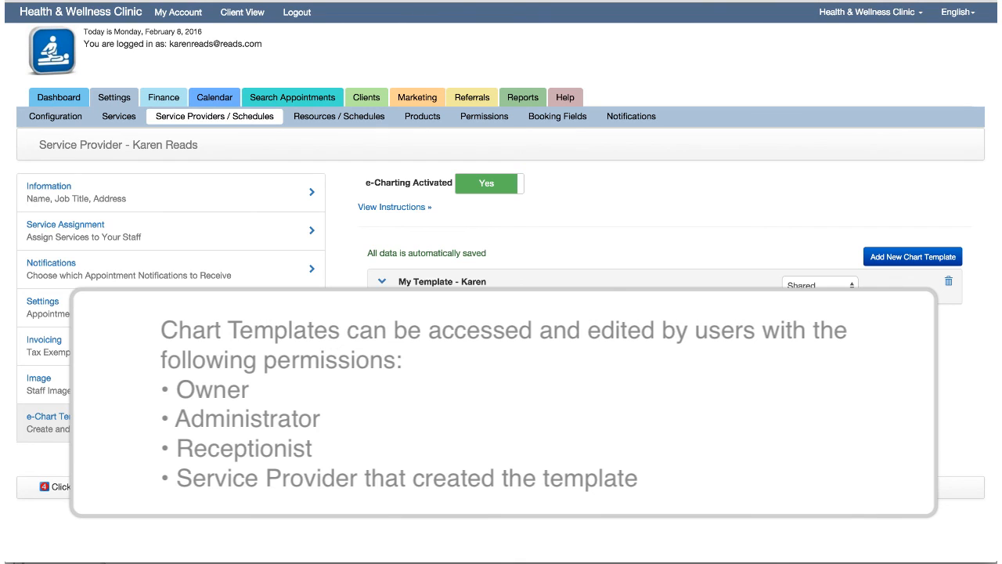
pyautogui.moveTo(400, 342)
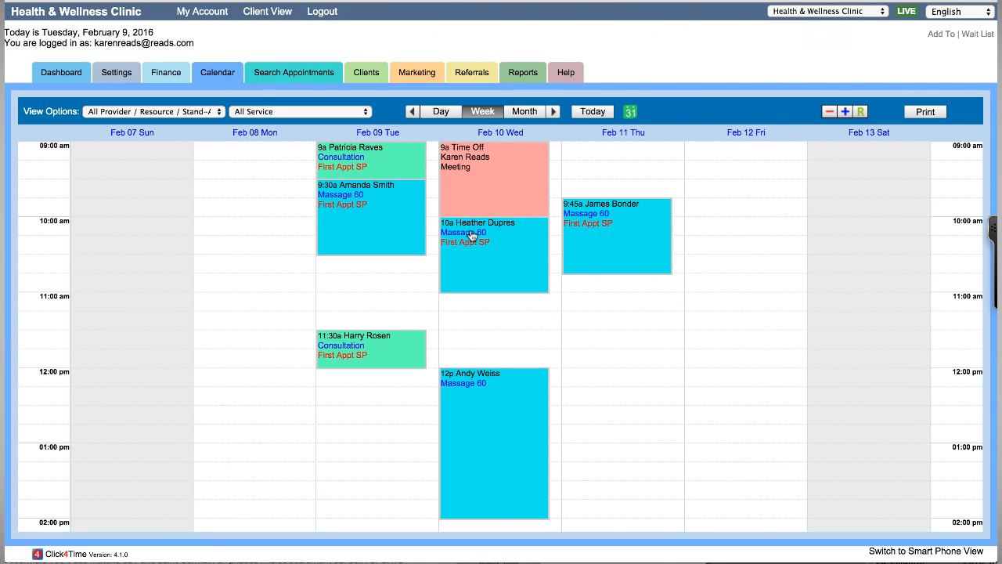
pyautogui.click(469, 231)
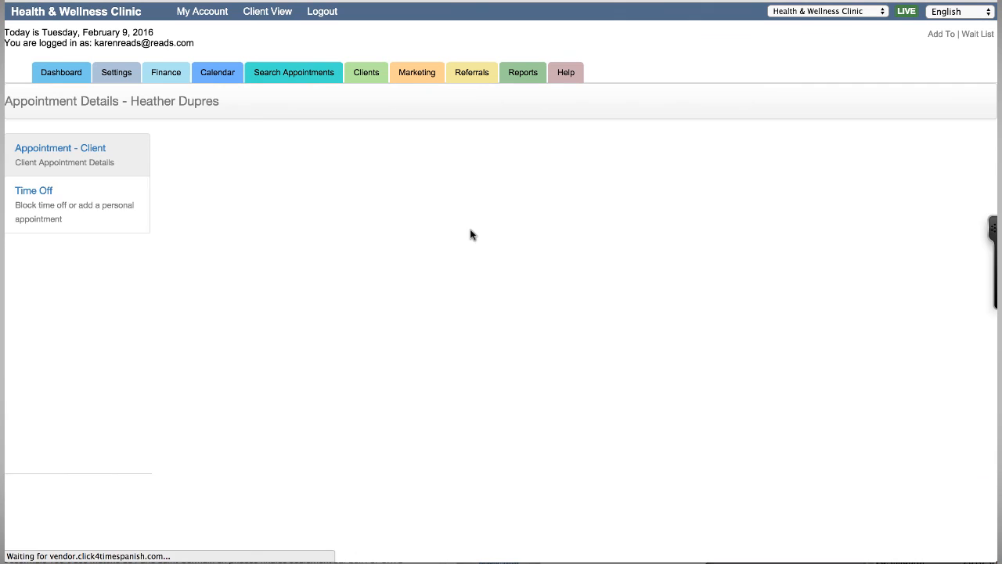
pyautogui.click(60, 147)
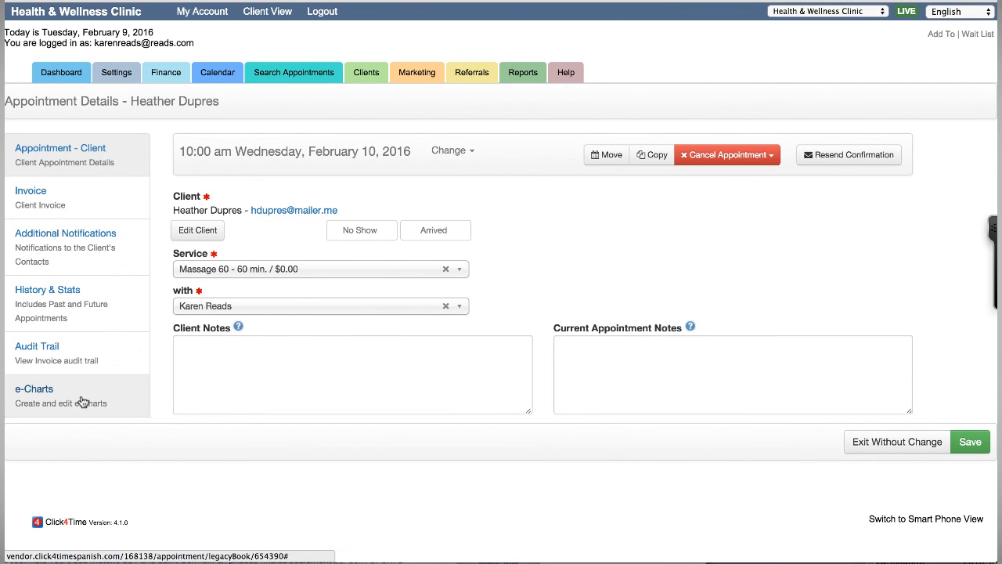
pyautogui.click(34, 388)
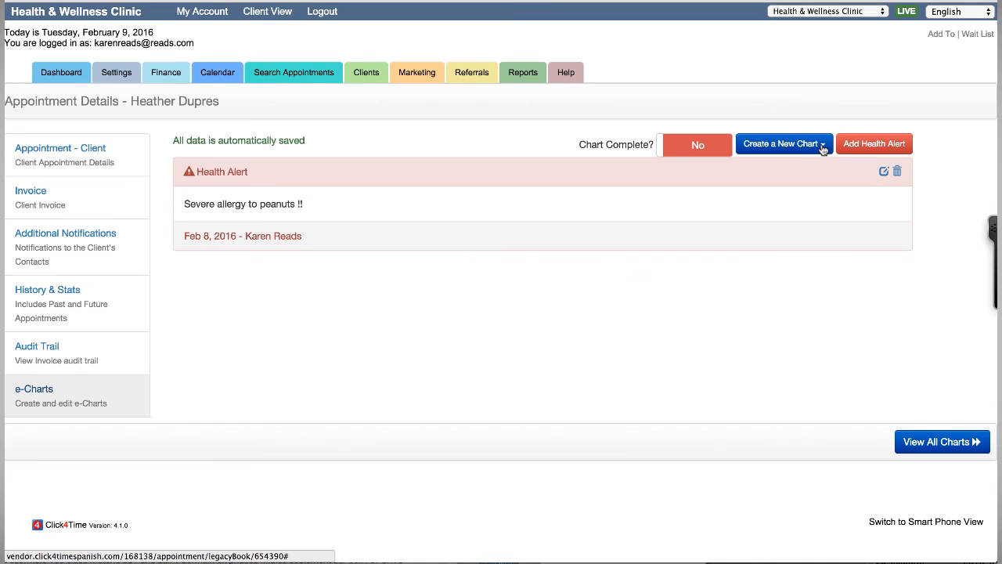
pyautogui.moveTo(874, 144)
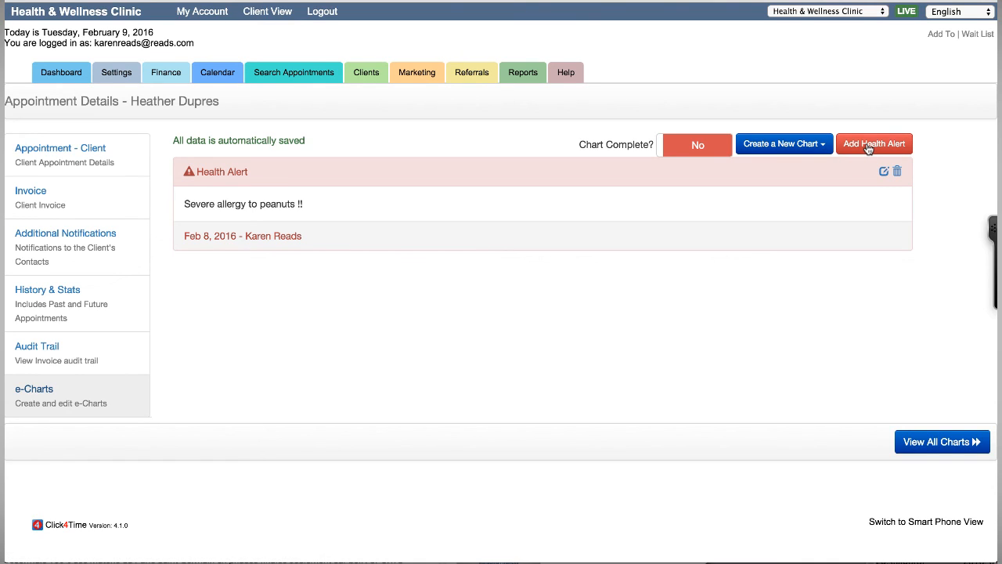
pyautogui.moveTo(736, 327)
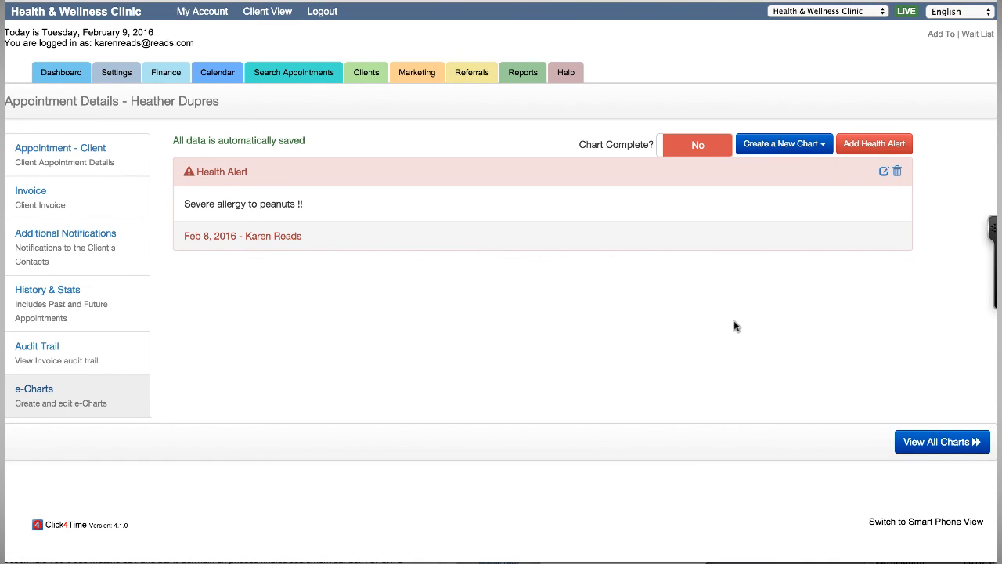
pyautogui.moveTo(726, 314)
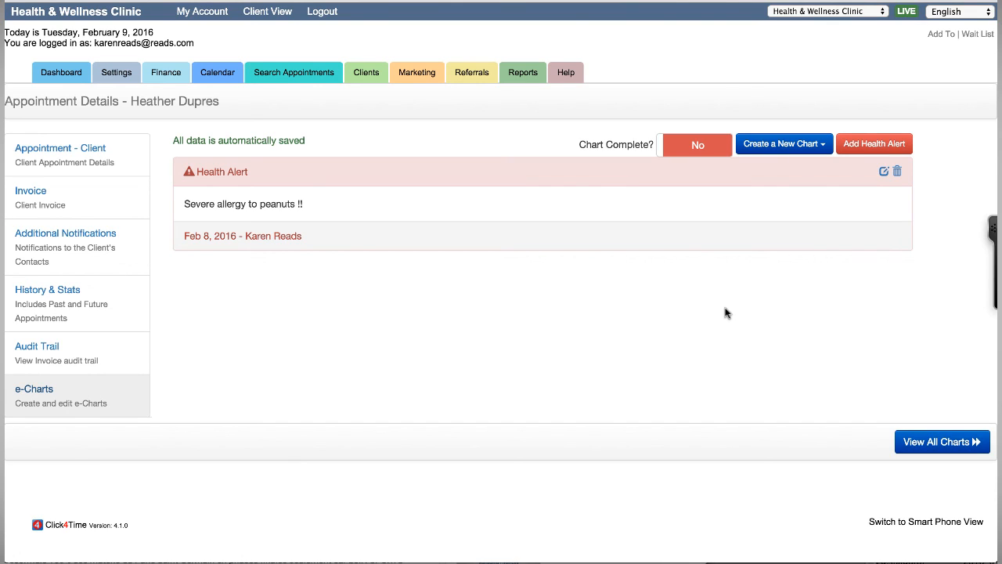
pyautogui.moveTo(314, 218)
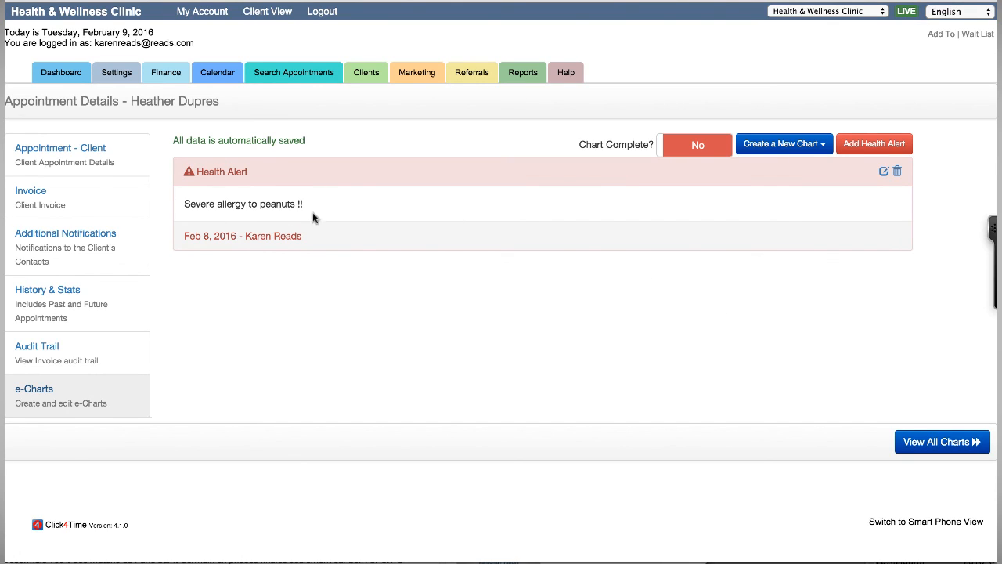
pyautogui.moveTo(285, 232)
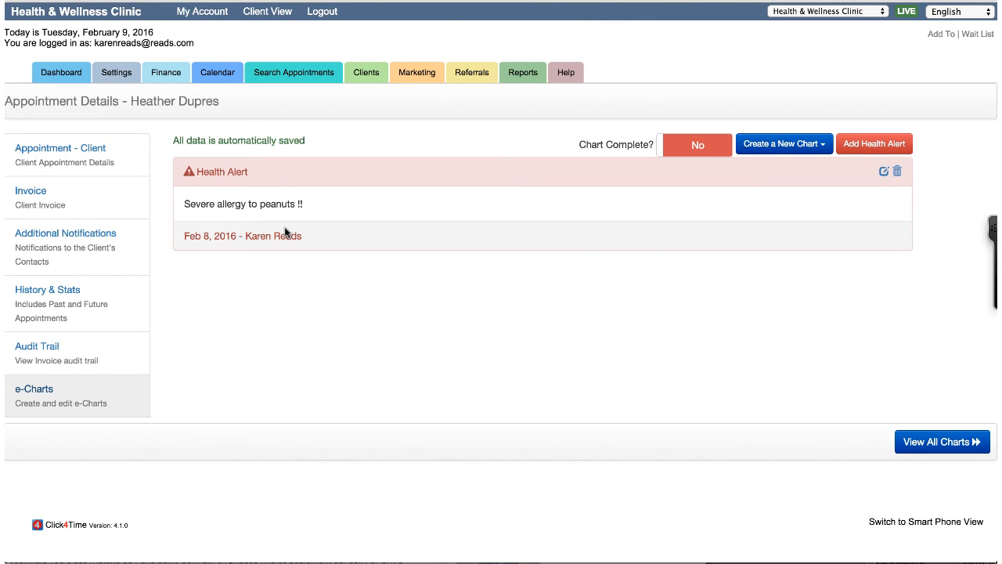
pyautogui.moveTo(883, 172)
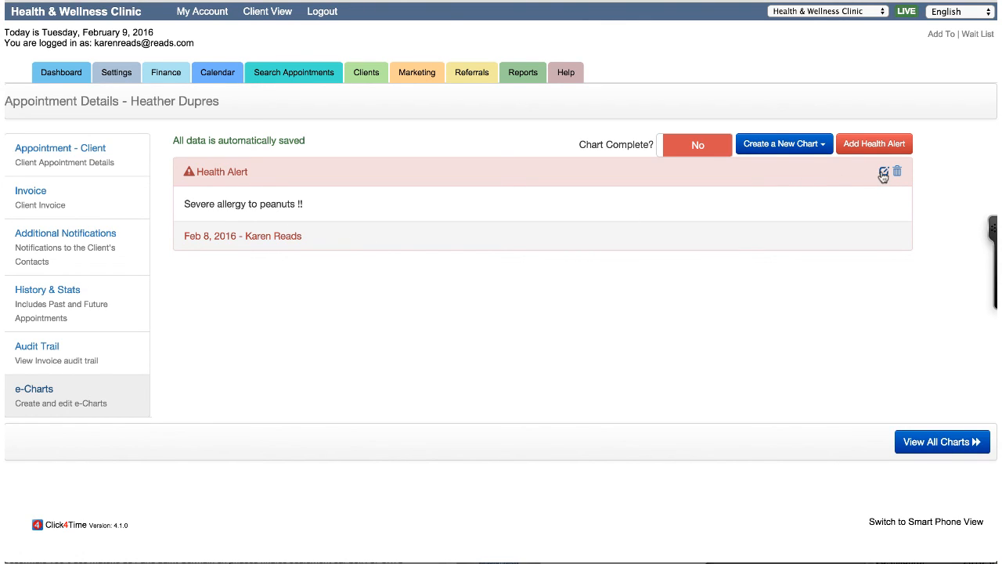
# Step: Make the 'Severe allergy to peanuts !!' health alert editable and list the chart types
pyautogui.click(883, 171)
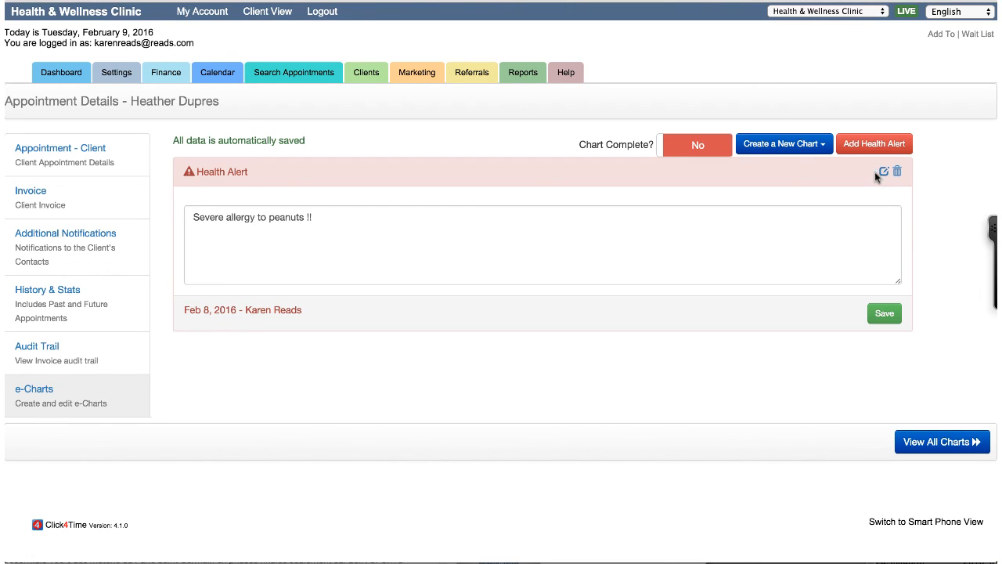
pyautogui.moveTo(817, 178)
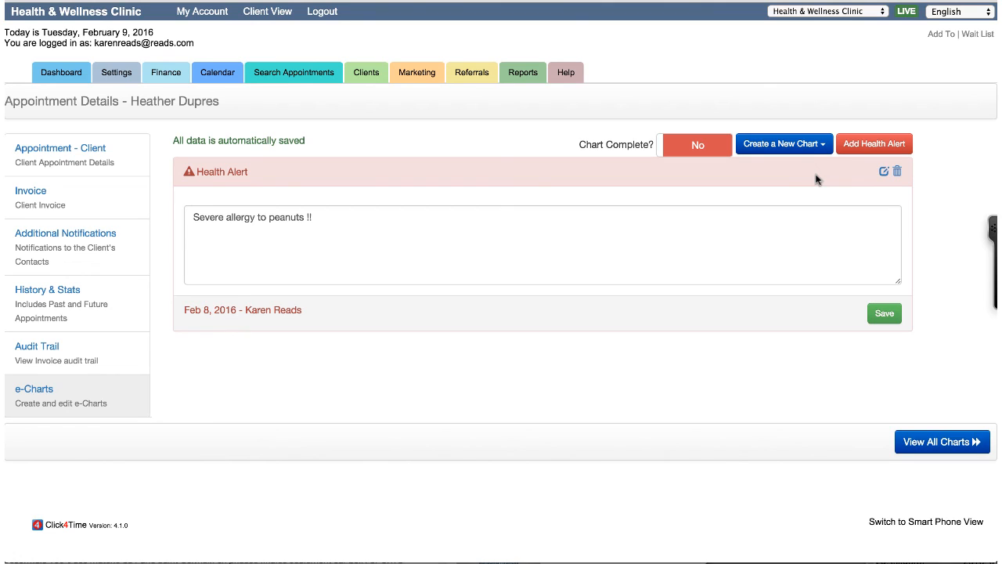
pyautogui.click(783, 144)
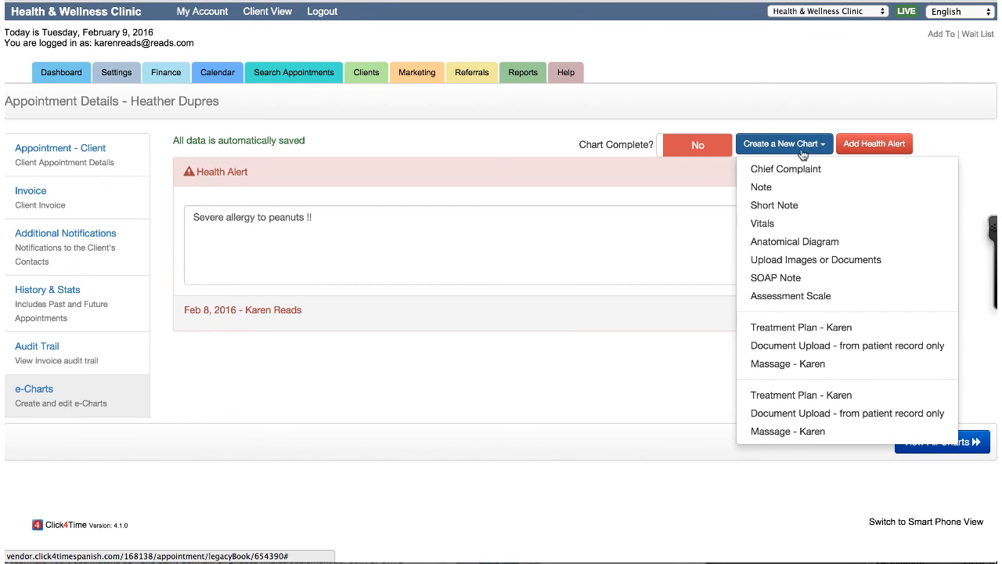
pyautogui.moveTo(816, 260)
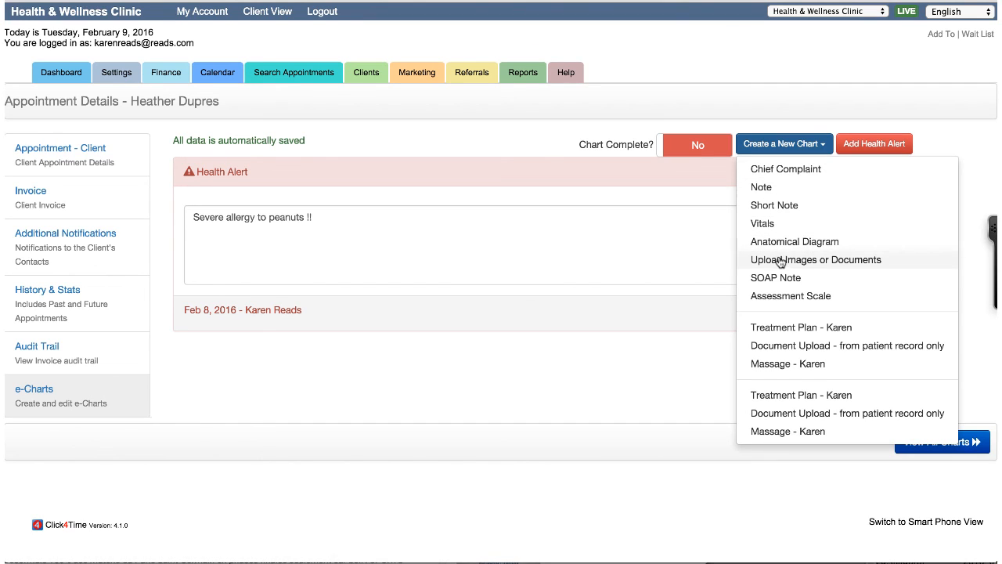
pyautogui.moveTo(791, 296)
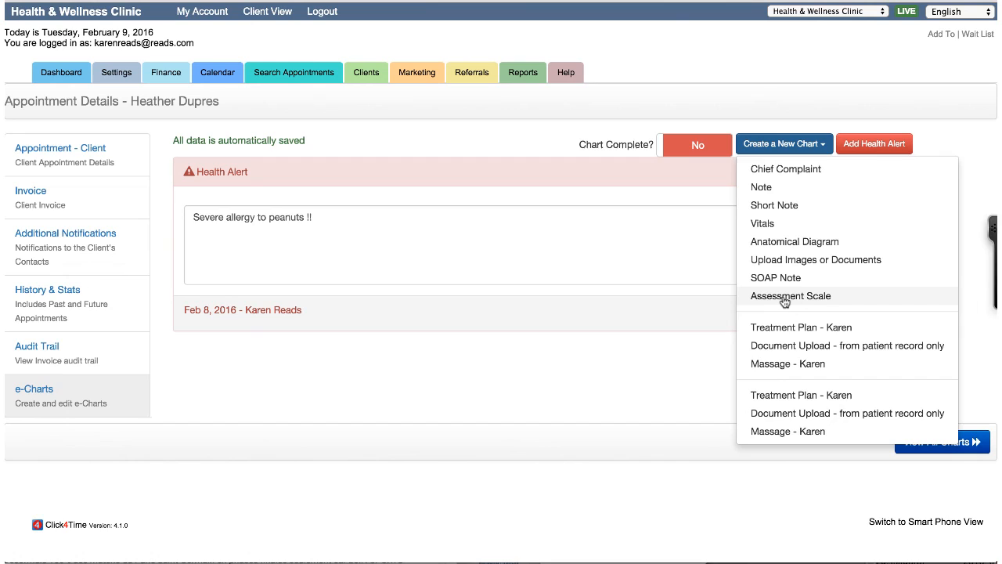
pyautogui.moveTo(793, 351)
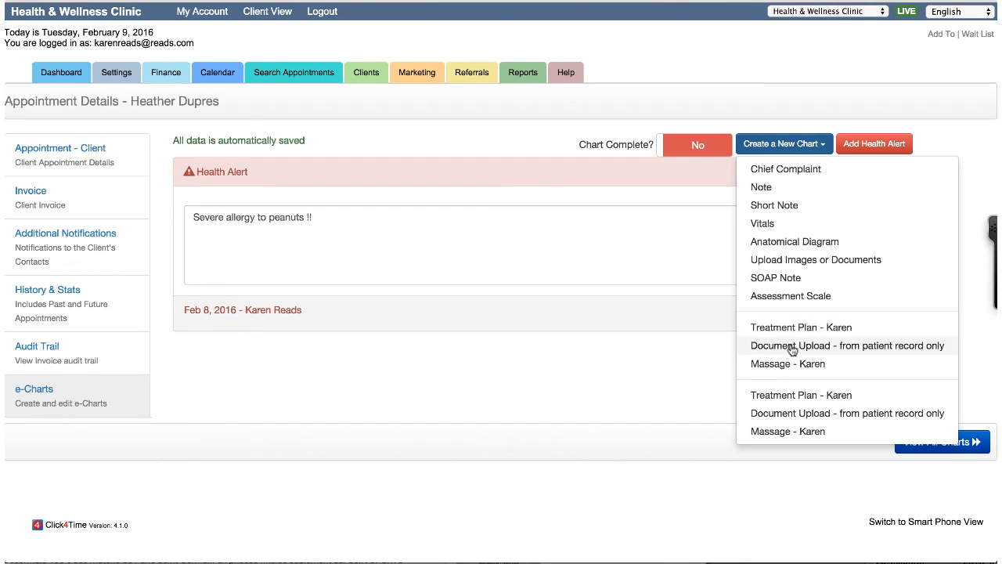
pyautogui.moveTo(793, 364)
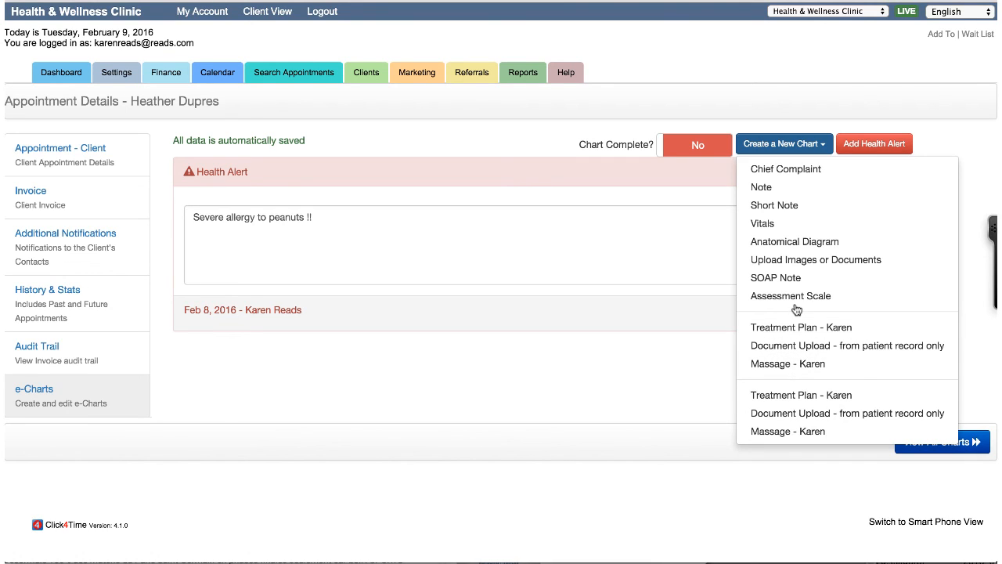
pyautogui.moveTo(793, 294)
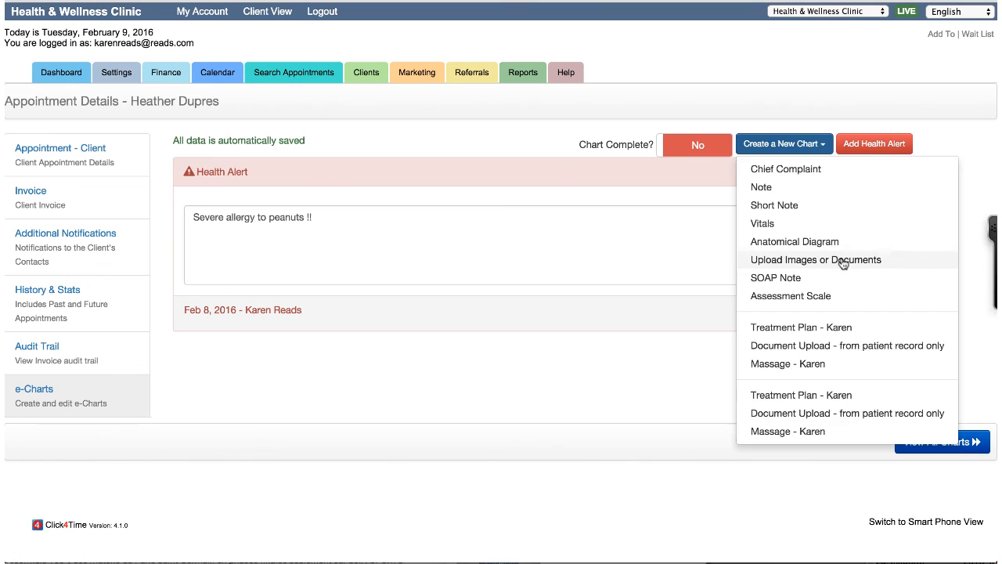
# Step: Start a new untitled draft chart for uploading images or documents
pyautogui.click(815, 260)
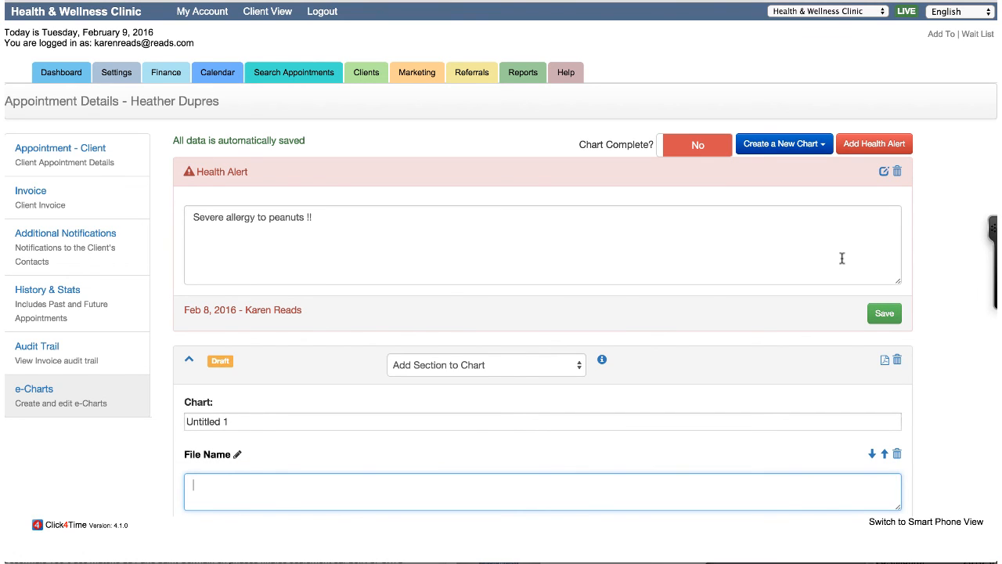
pyautogui.scroll(-3)
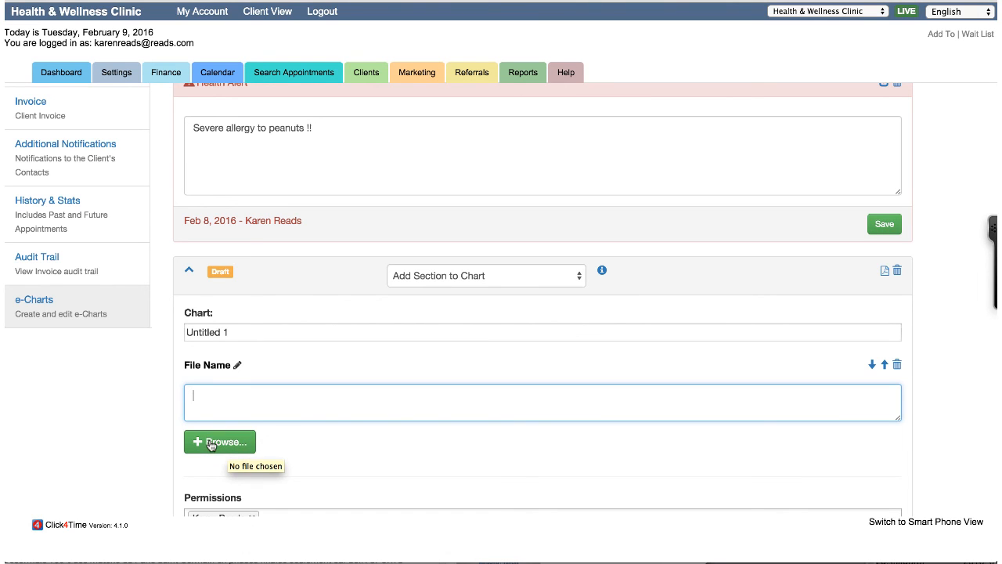
pyautogui.moveTo(362, 436)
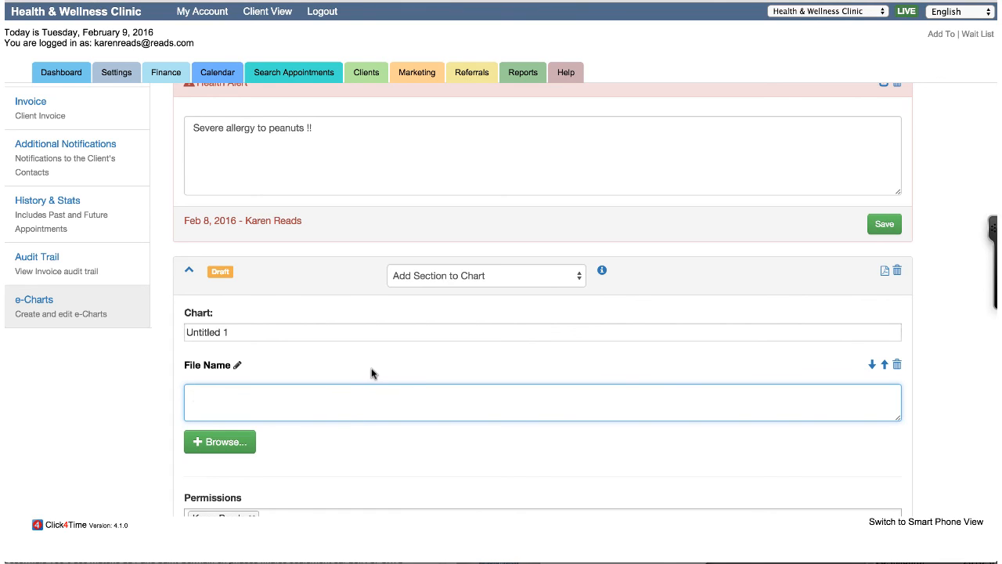
pyautogui.click(884, 224)
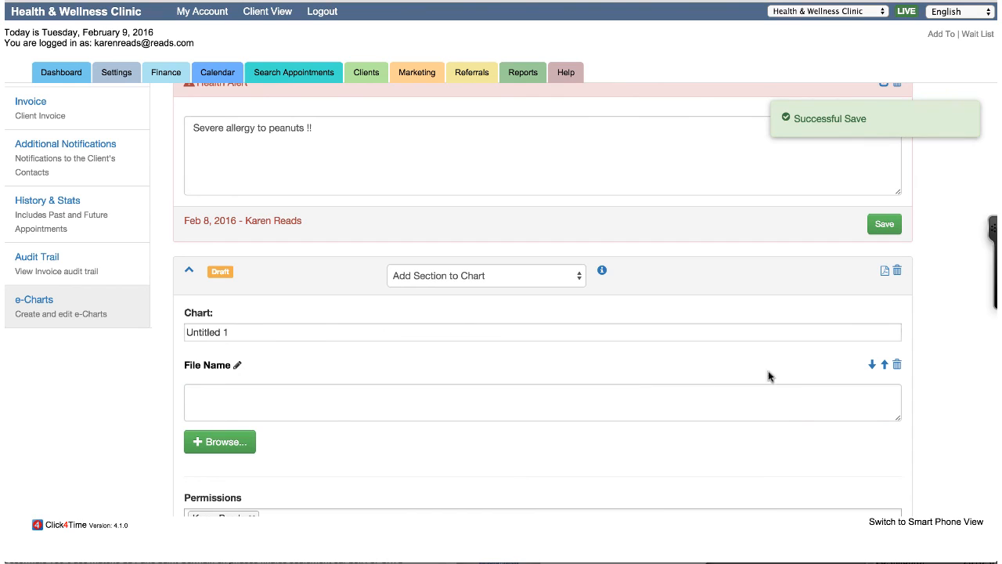
pyautogui.moveTo(554, 360)
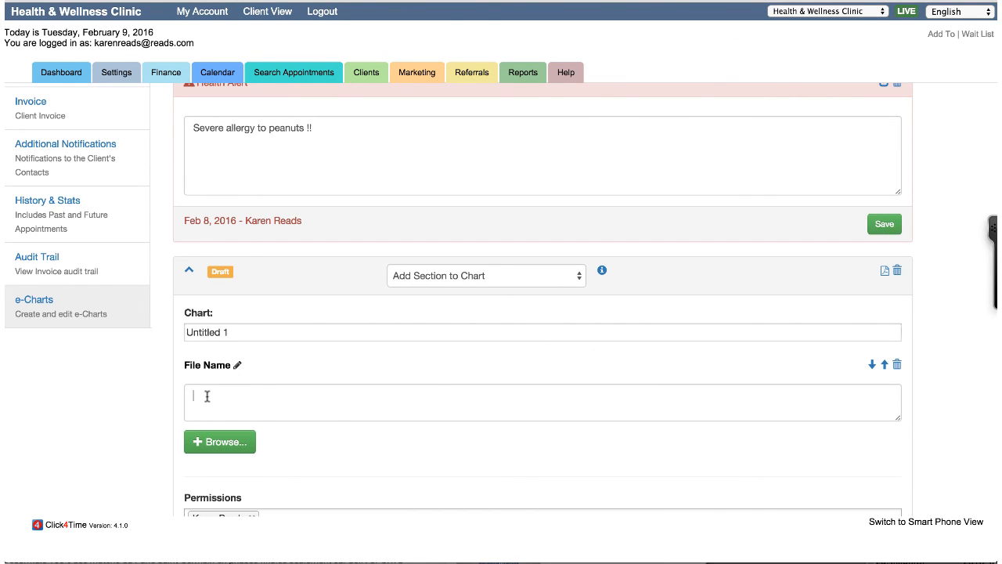
pyautogui.click(542, 401)
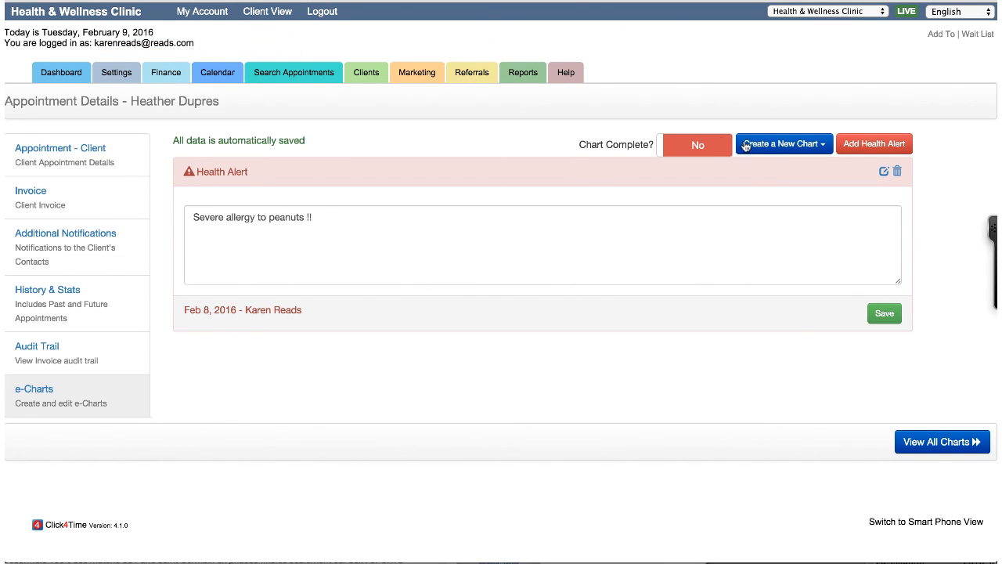
# Step: Create a new draft chart from the Massage - Karen template and review its sections
pyautogui.click(783, 144)
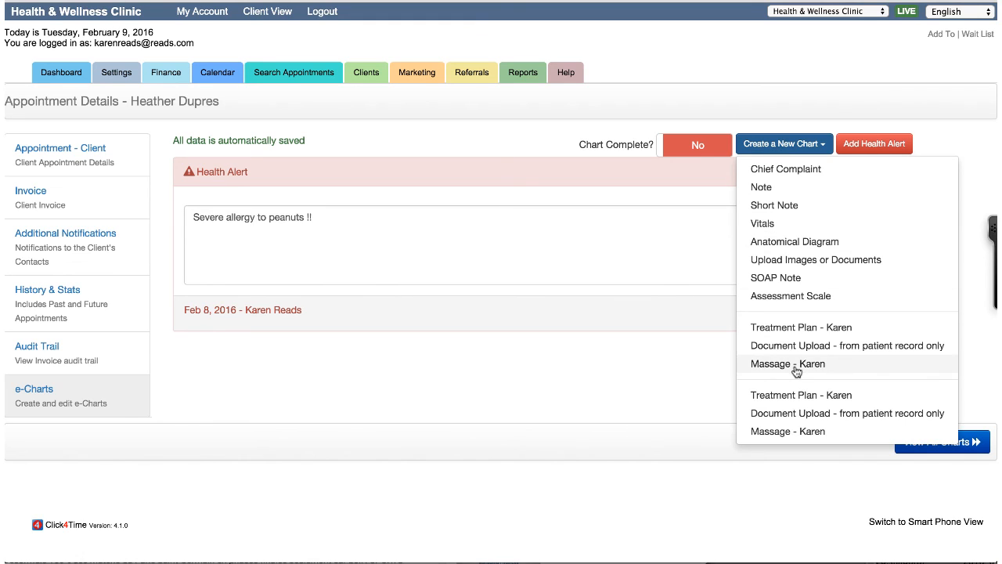
pyautogui.moveTo(797, 370)
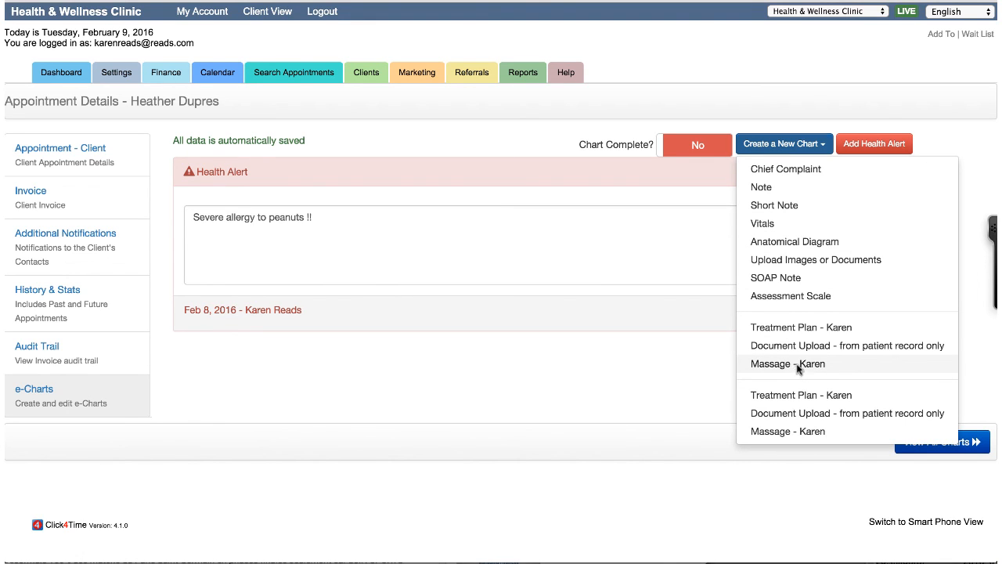
pyautogui.click(788, 364)
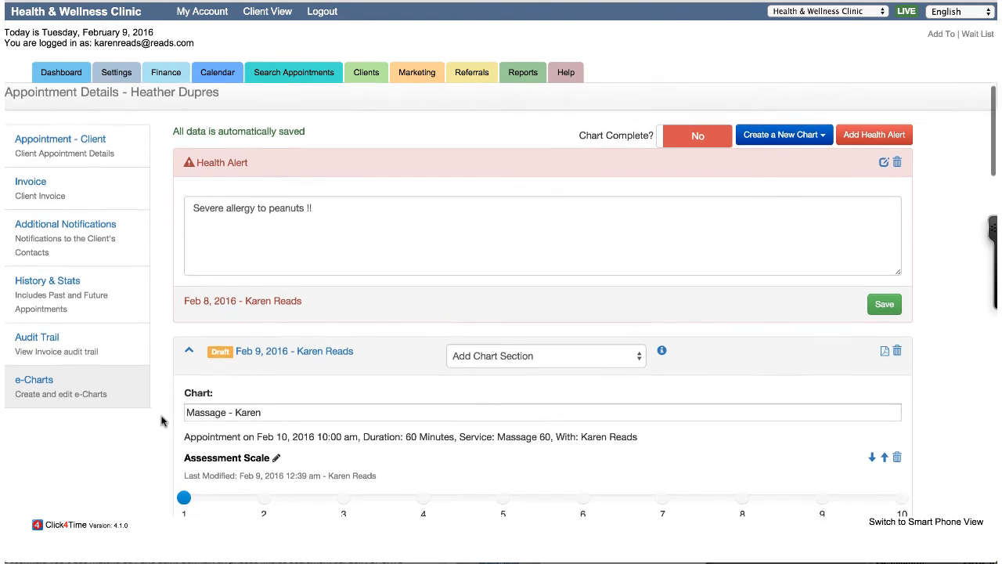
pyautogui.scroll(-3)
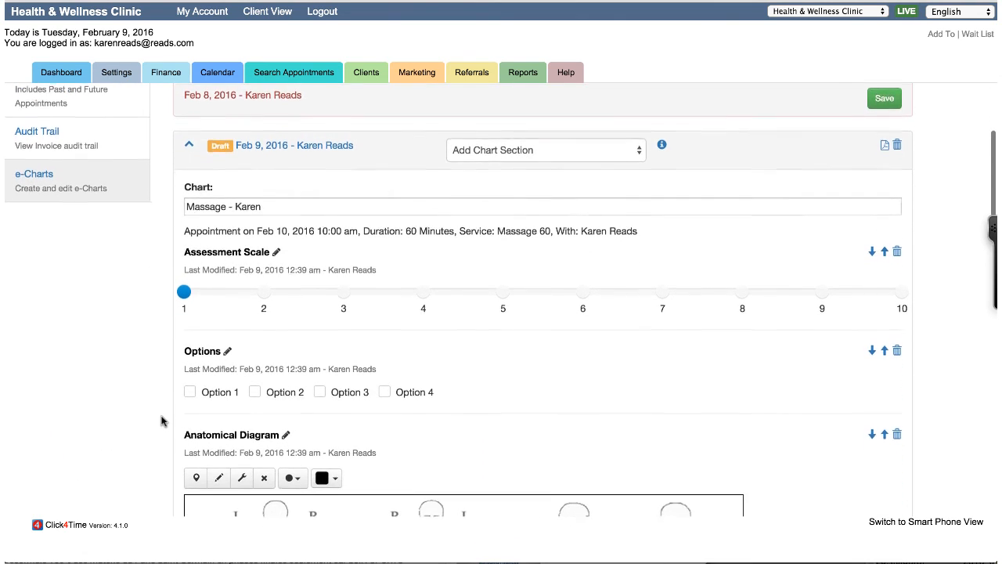
pyautogui.scroll(-3)
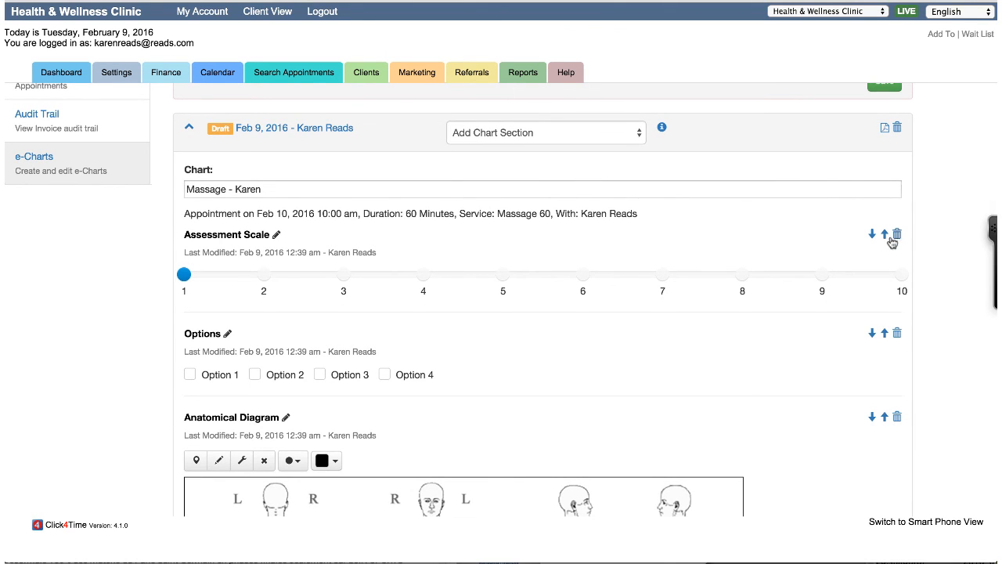
# Step: Add a Note section to the Massage - Karen chart
pyautogui.click(871, 235)
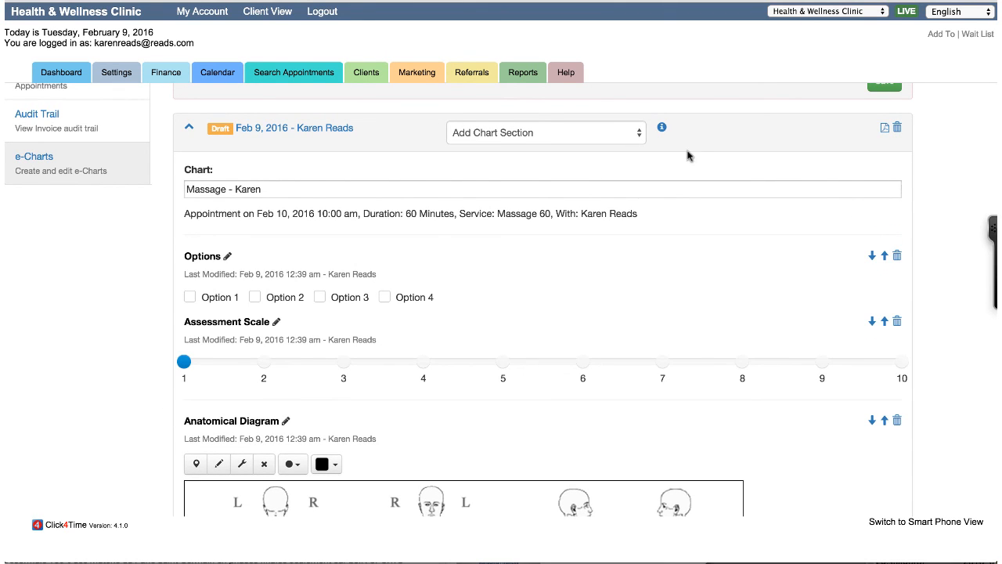
pyautogui.click(545, 132)
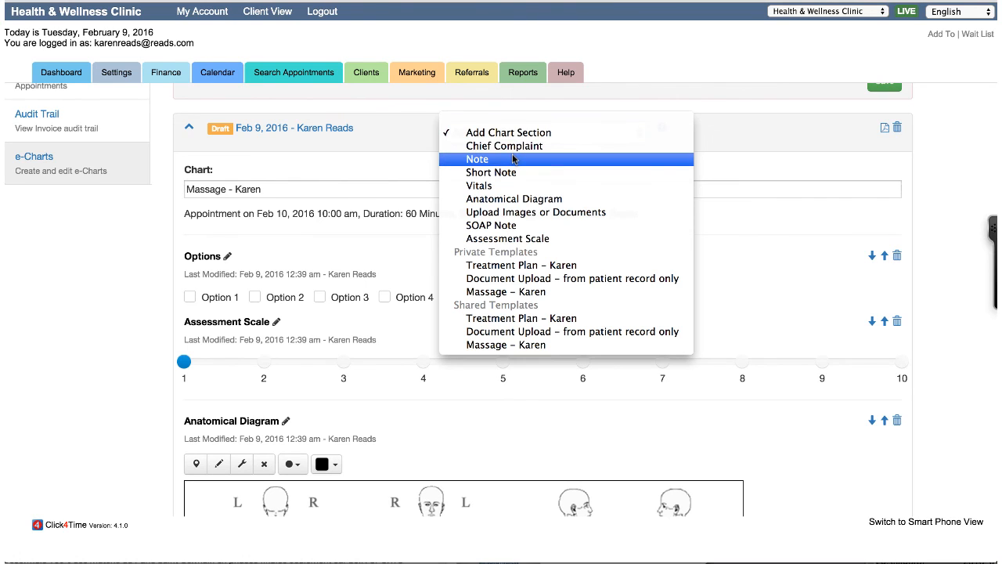
pyautogui.click(476, 160)
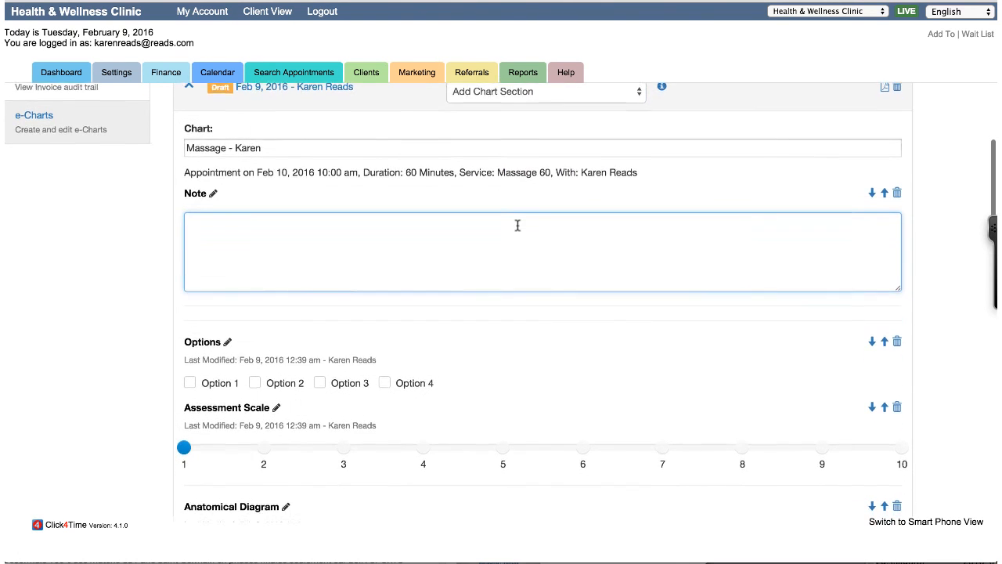
# Step: Rename the Assessment Scale section to Pain Scale
pyautogui.scroll(-3)
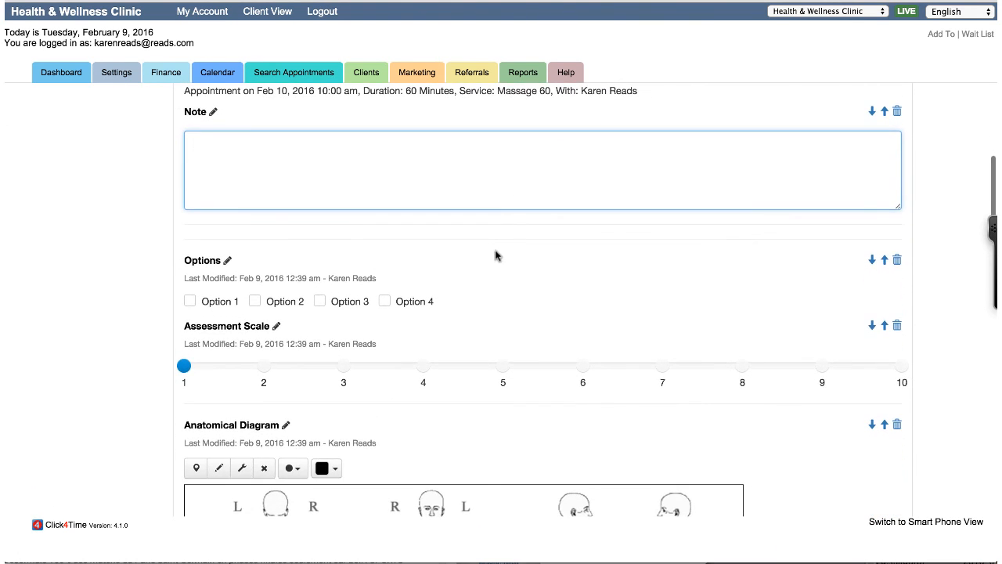
pyautogui.moveTo(288, 322)
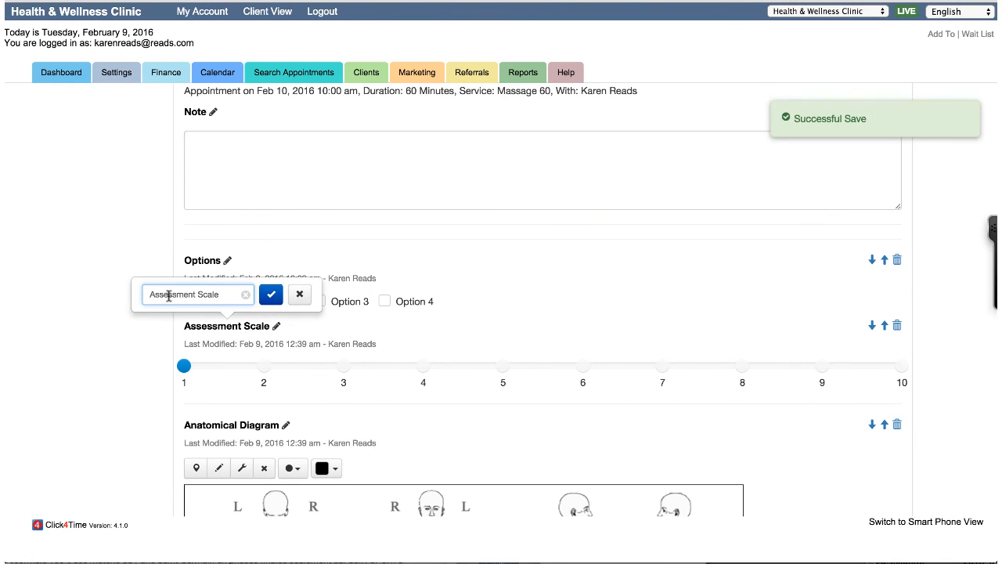
pyautogui.write('Pain Scale')
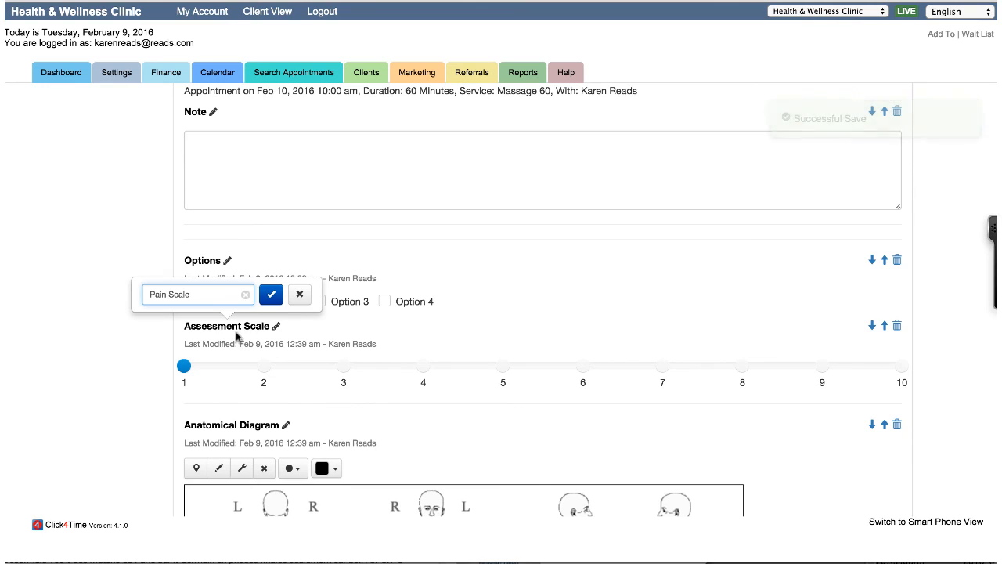
pyautogui.click(271, 294)
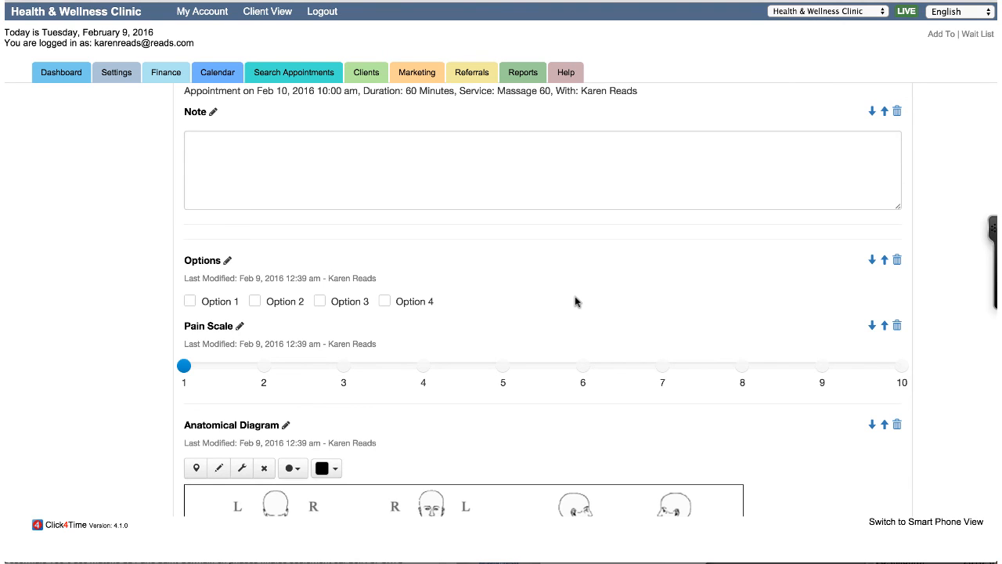
pyautogui.scroll(-3)
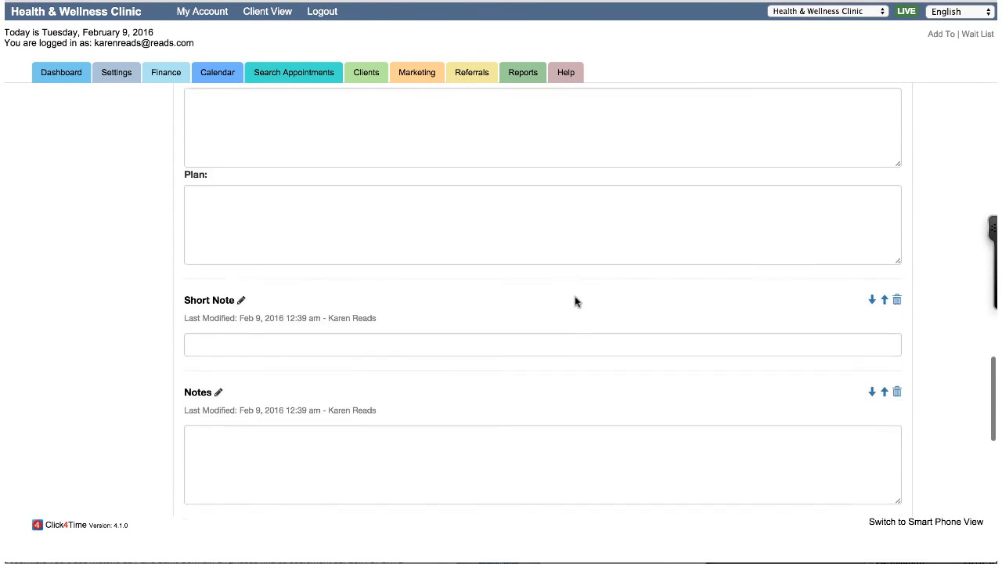
pyautogui.scroll(-3)
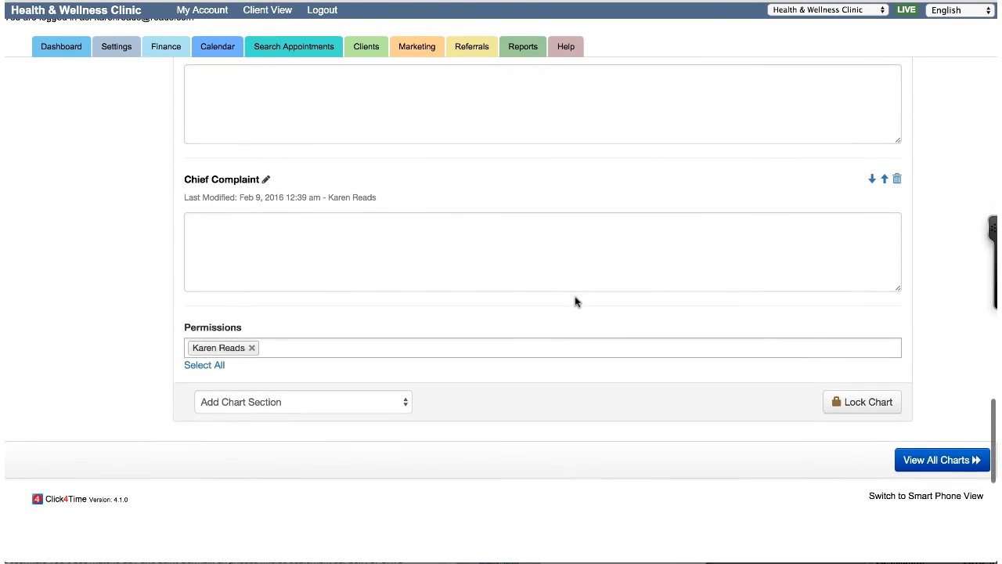
pyautogui.scroll(-3)
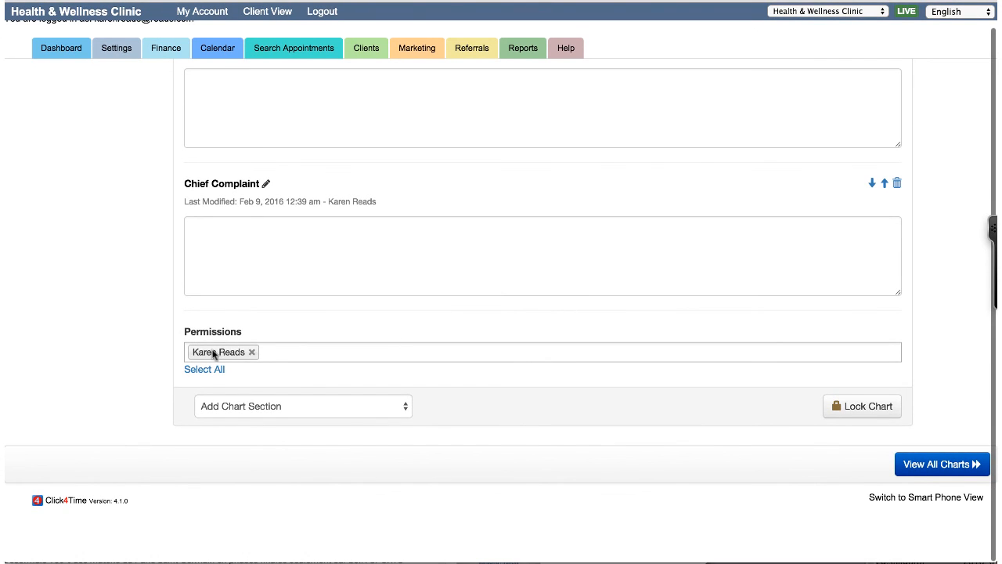
pyautogui.moveTo(245, 370)
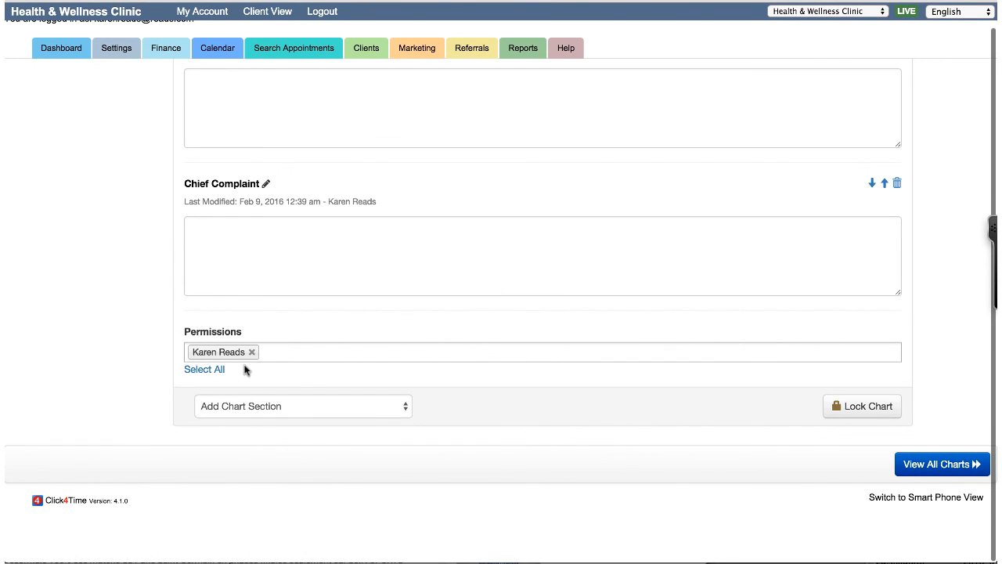
pyautogui.click(549, 350)
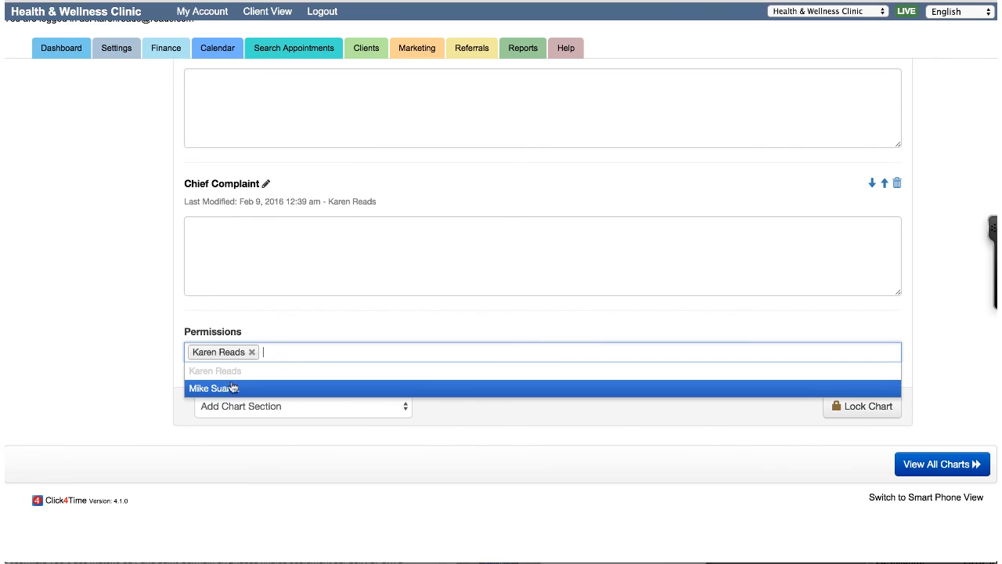
pyautogui.click(214, 389)
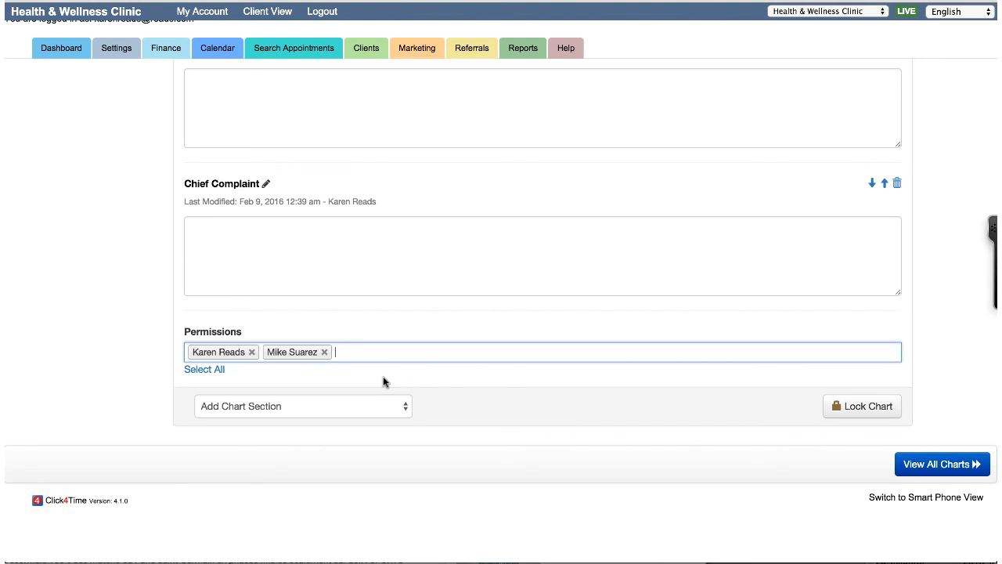
pyautogui.moveTo(617, 441)
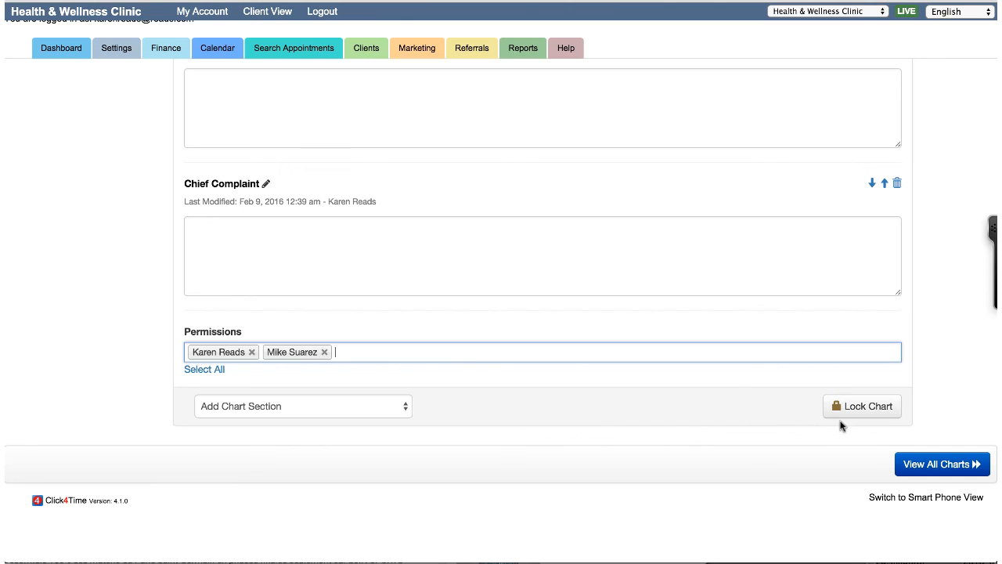
pyautogui.moveTo(599, 429)
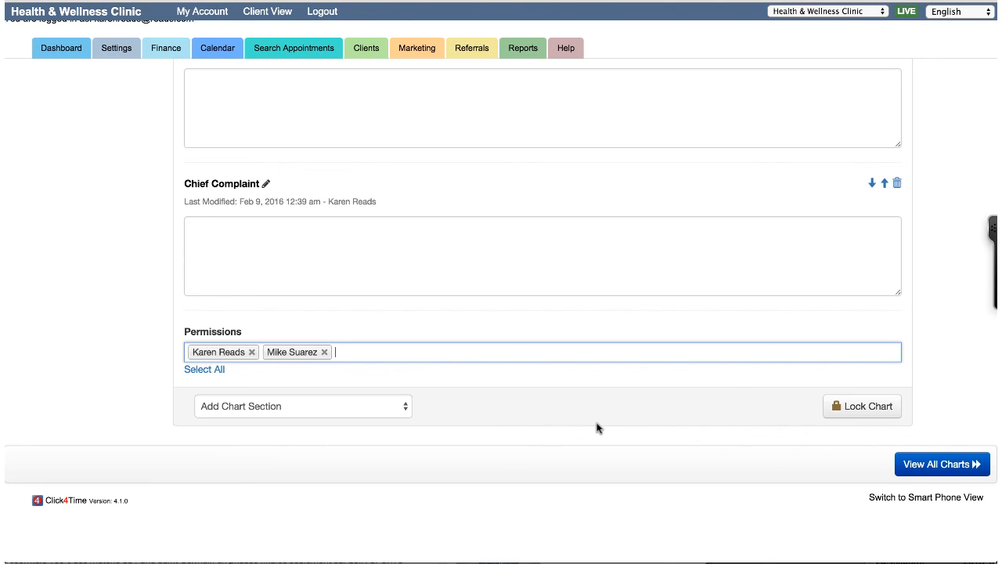
pyautogui.moveTo(862, 406)
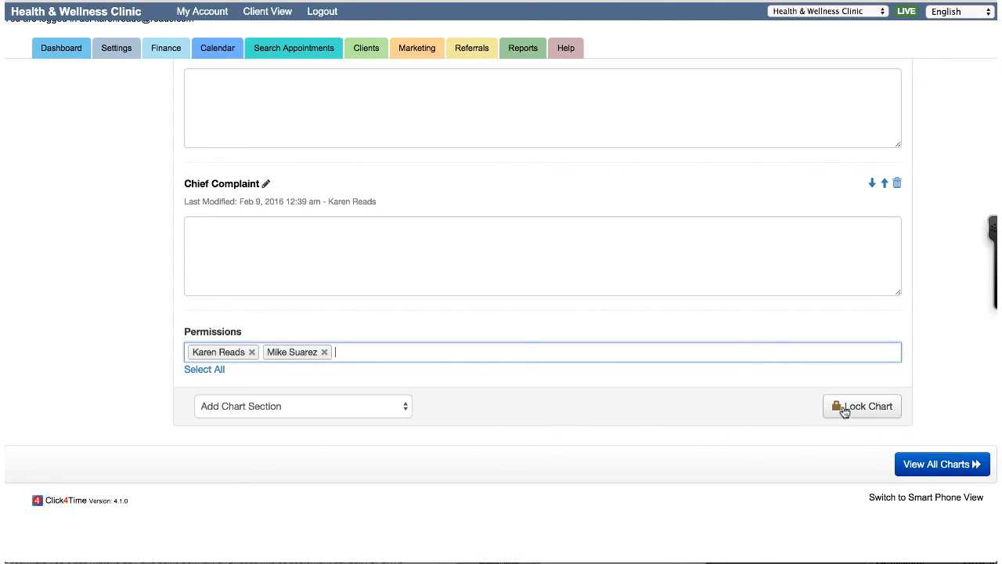
# Step: Lock the Massage - Karen chart permanently, confirming with Yes
pyautogui.click(861, 406)
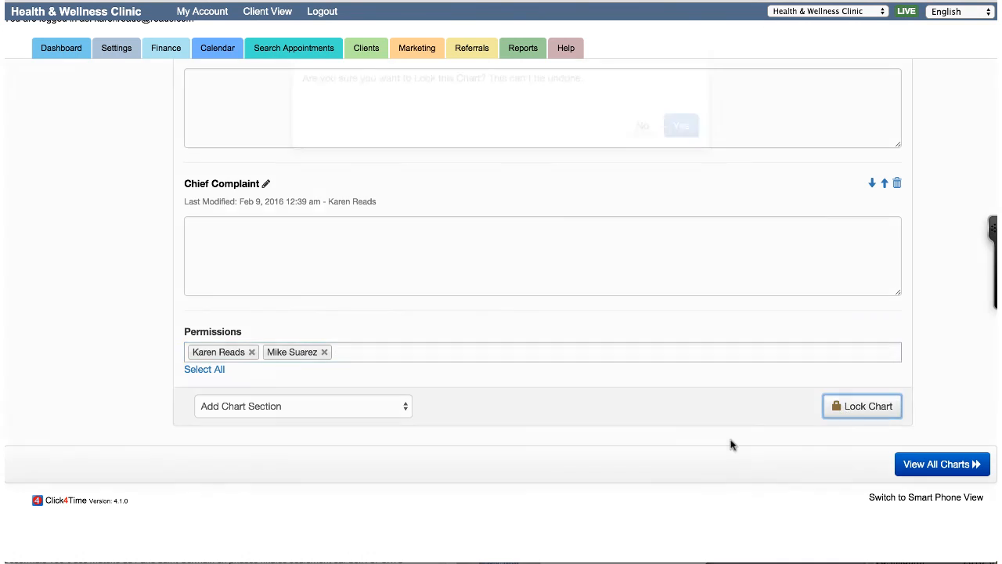
pyautogui.click(861, 406)
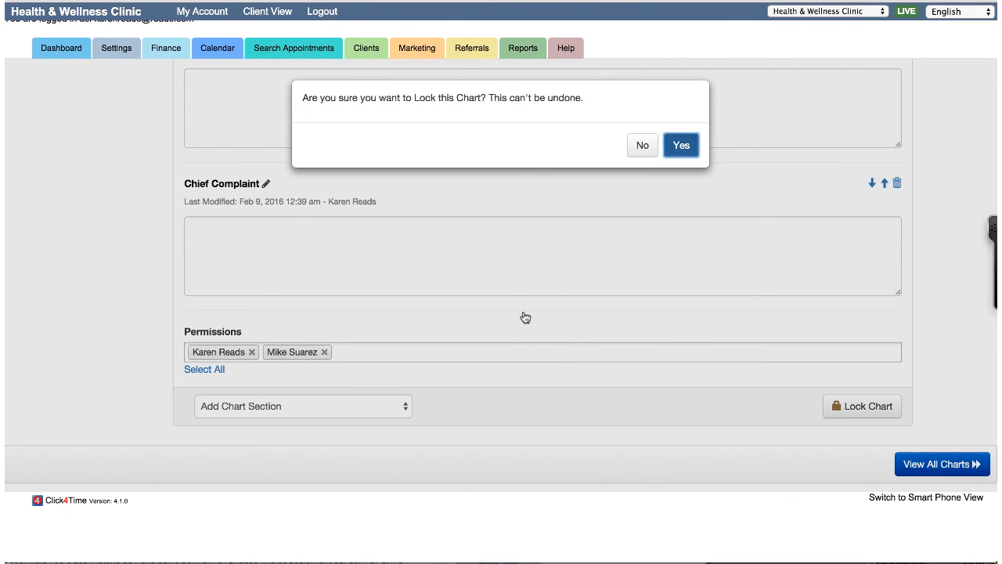
pyautogui.click(679, 144)
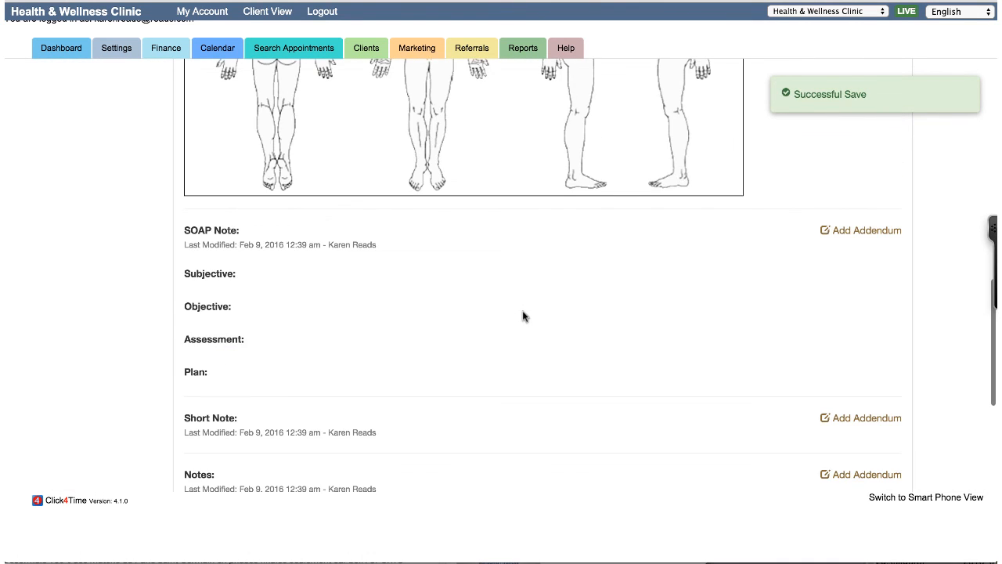
pyautogui.scroll(-3)
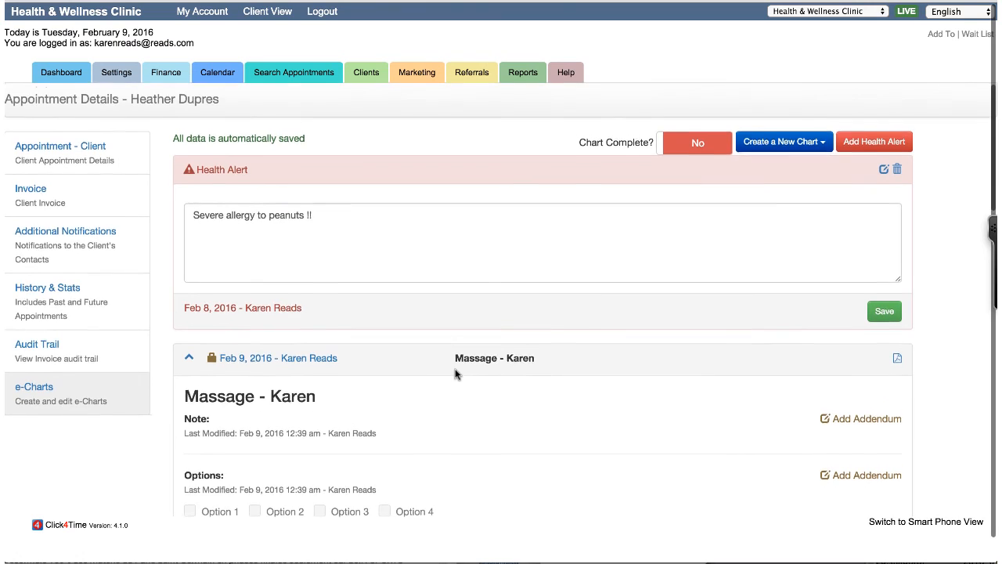
pyautogui.scroll(-3)
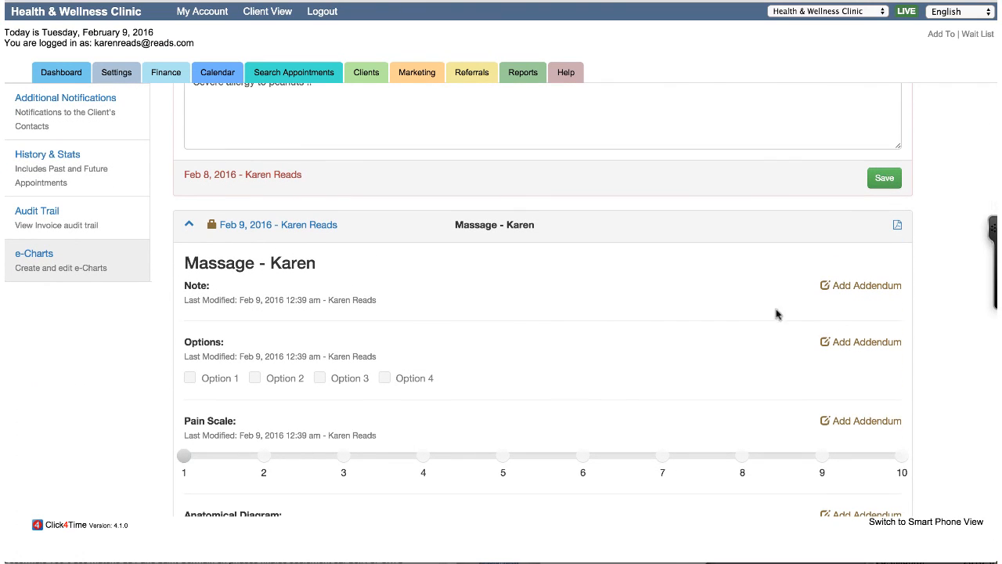
pyautogui.moveTo(868, 285)
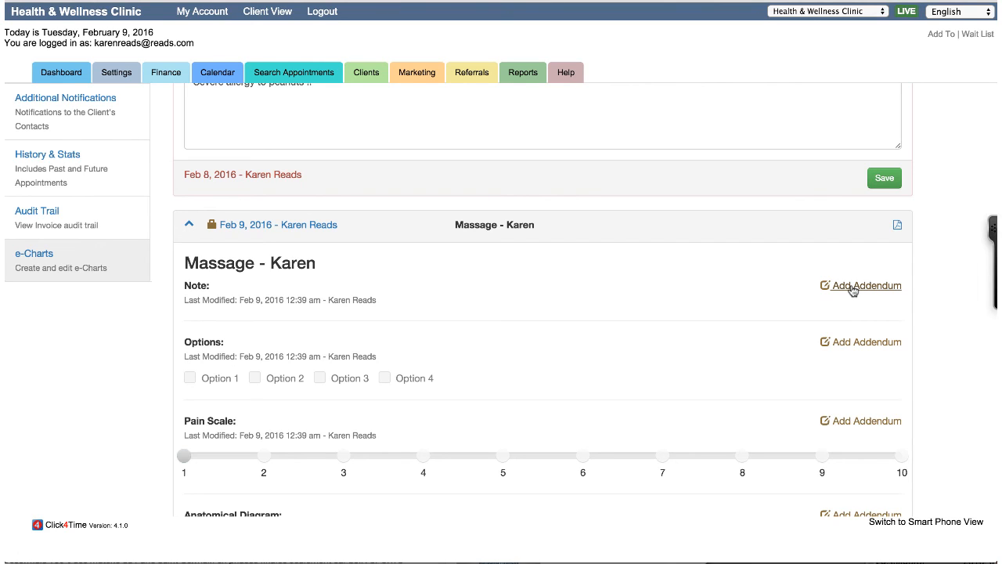
# Step: Add an addendum reading 'This is an addendum' to the locked chart's Note section
pyautogui.click(862, 285)
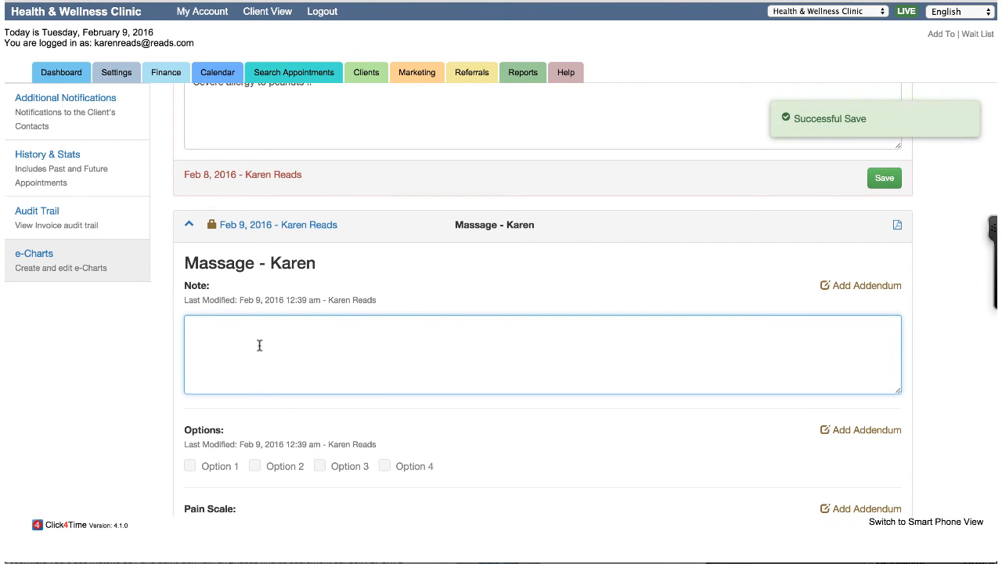
pyautogui.write('This ia')
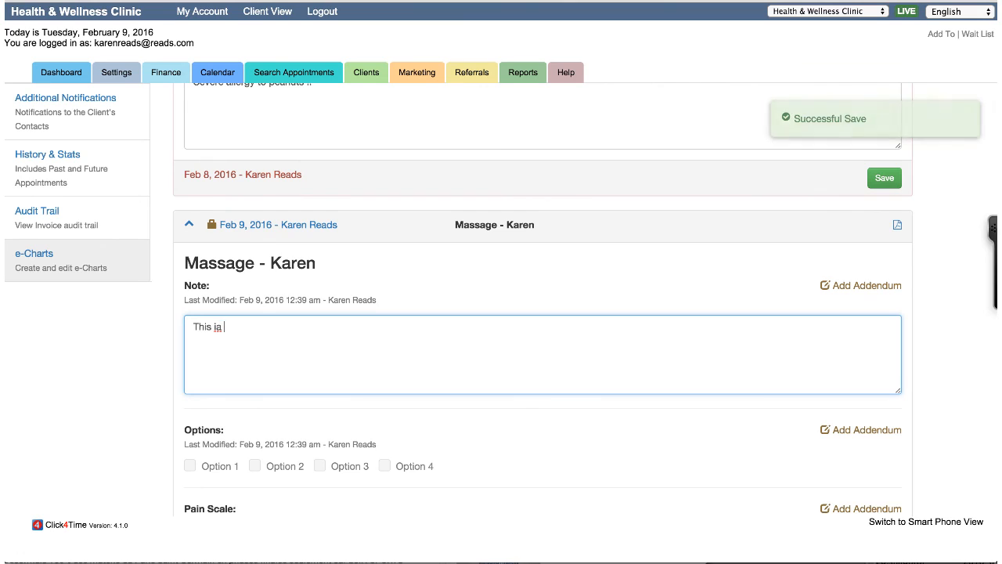
pyautogui.write('an ad')
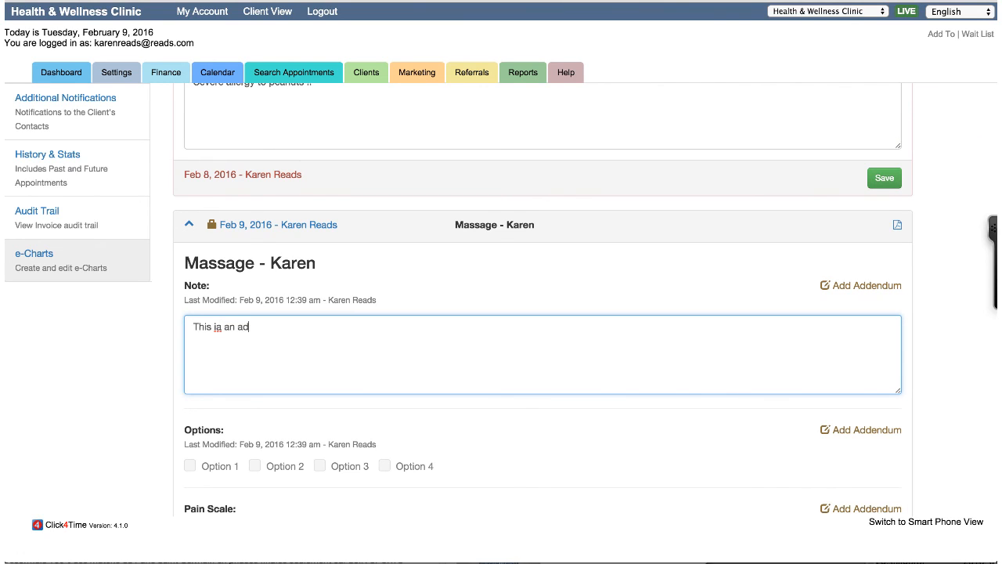
pyautogui.write('dendum')
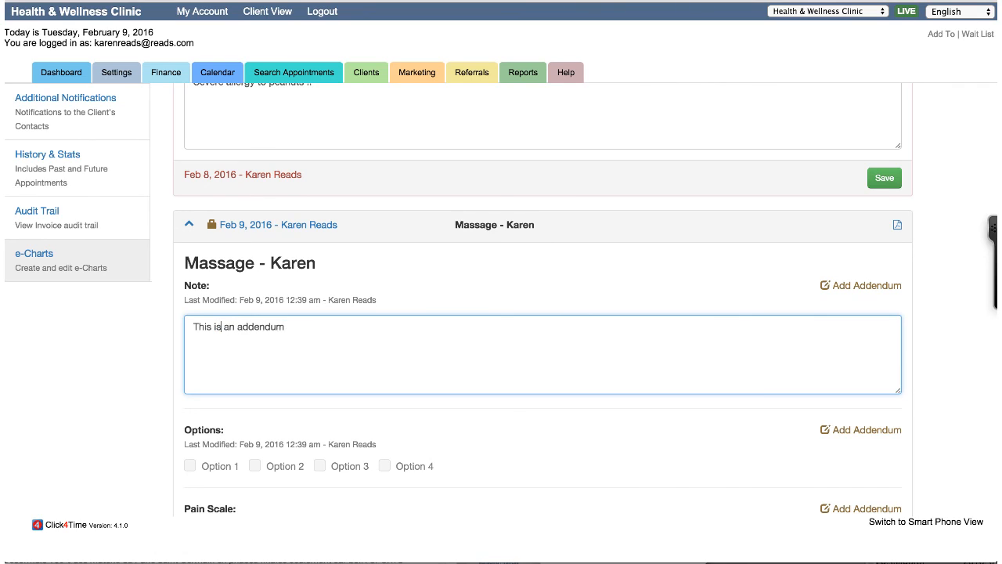
pyautogui.moveTo(564, 304)
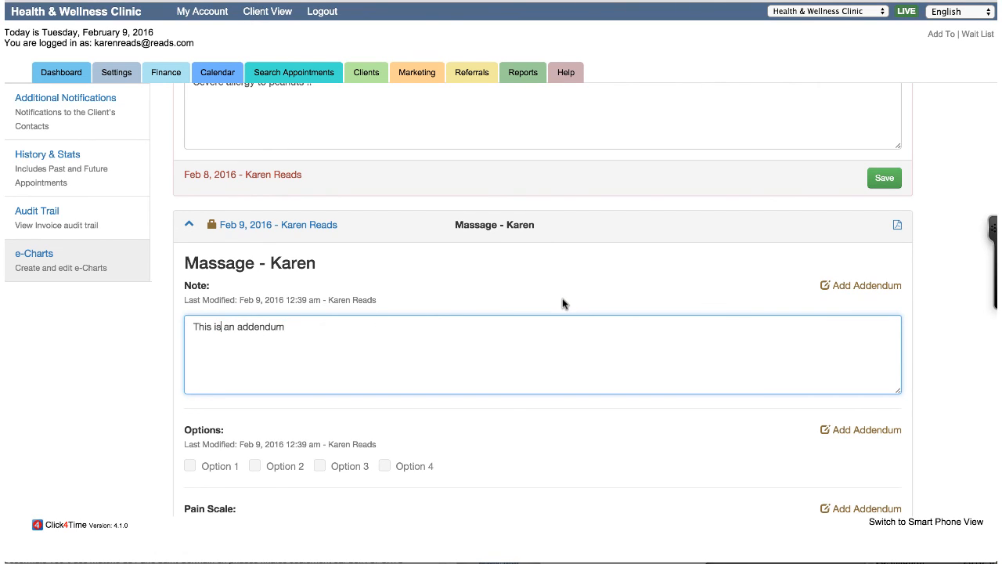
pyautogui.moveTo(600, 304)
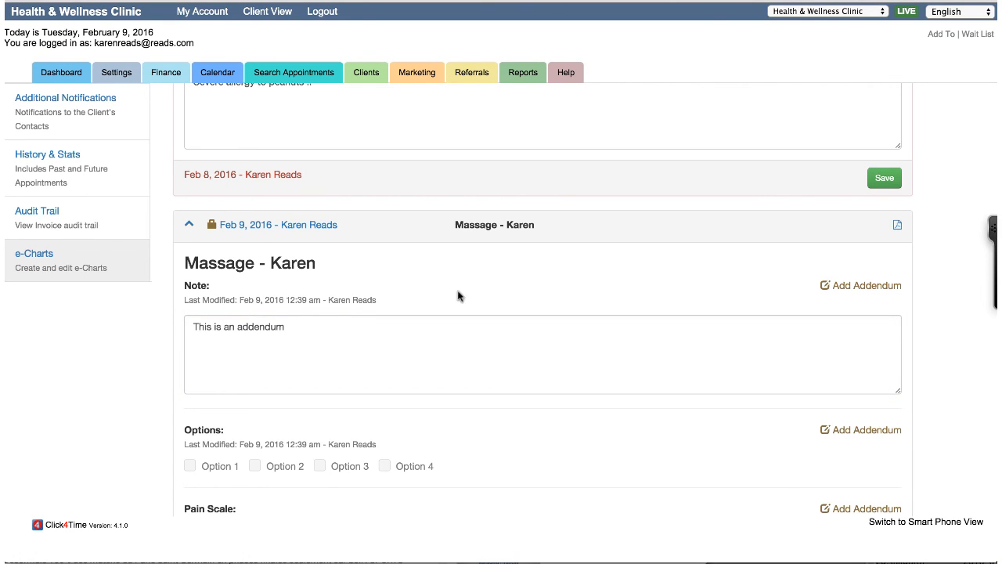
pyautogui.moveTo(394, 304)
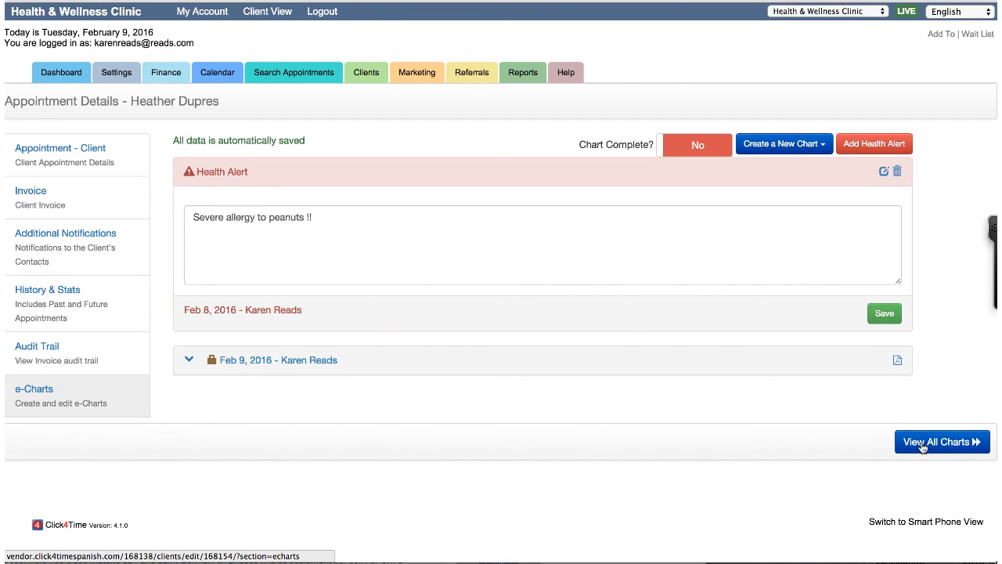
pyautogui.click(943, 441)
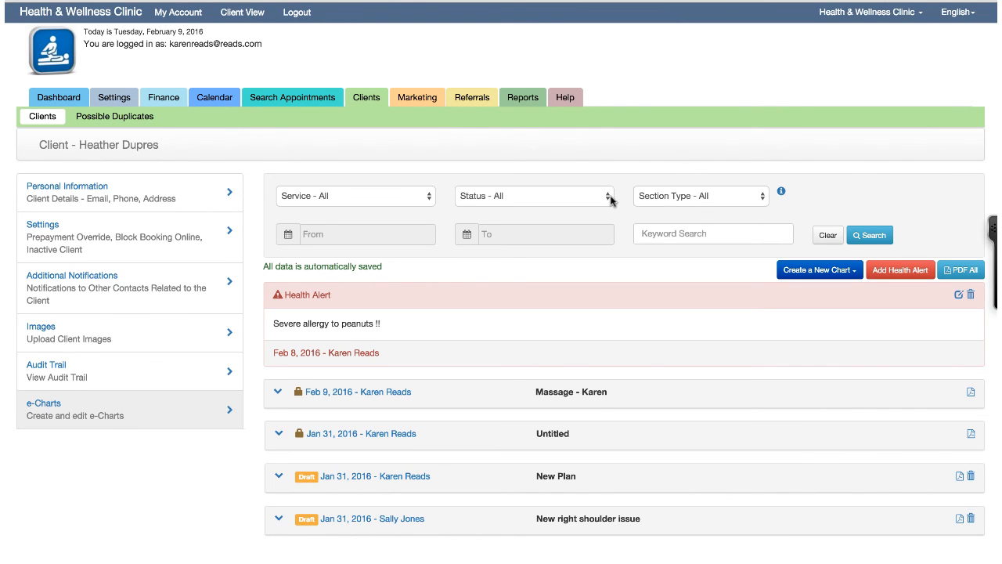
pyautogui.moveTo(613, 202)
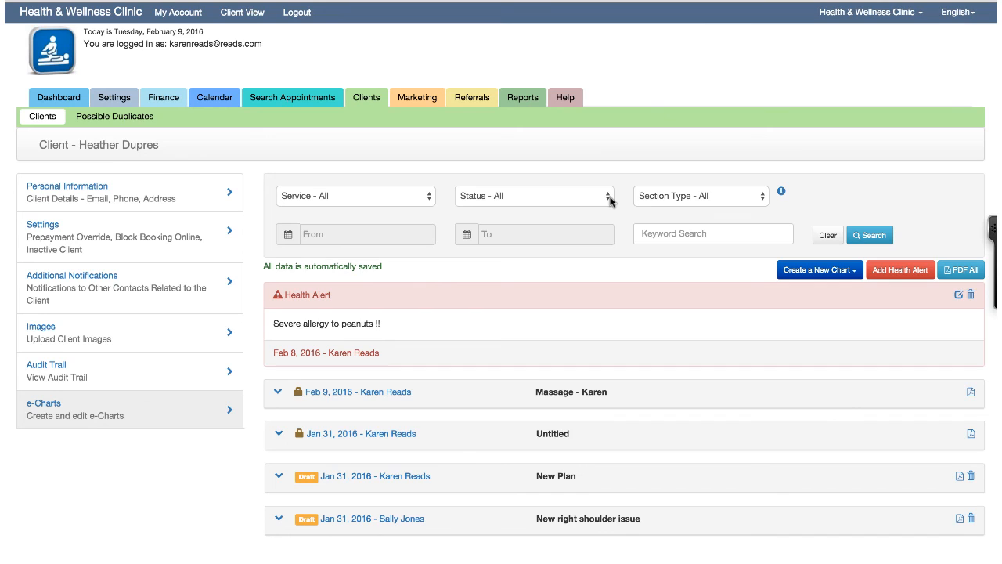
pyautogui.moveTo(611, 323)
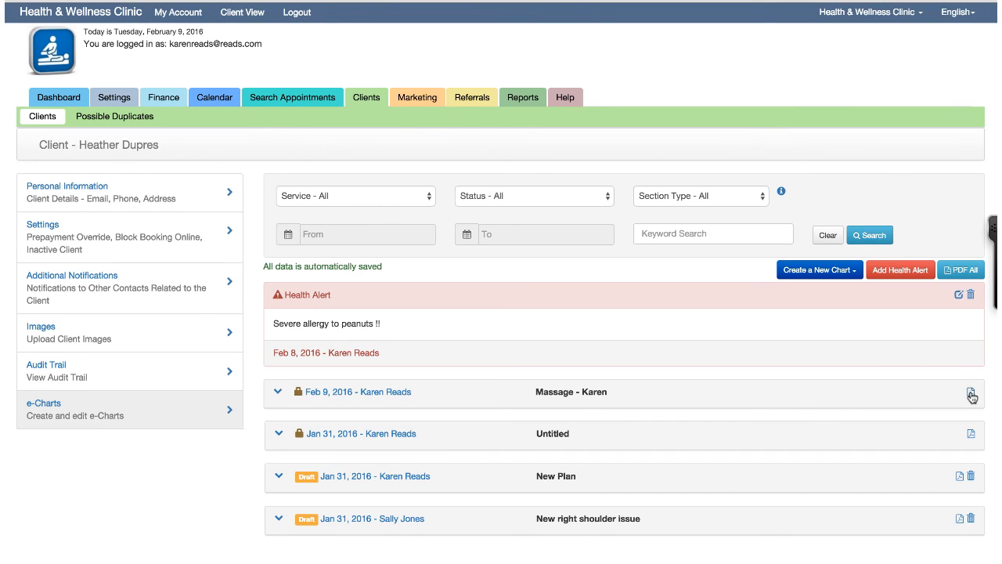
pyautogui.moveTo(708, 268)
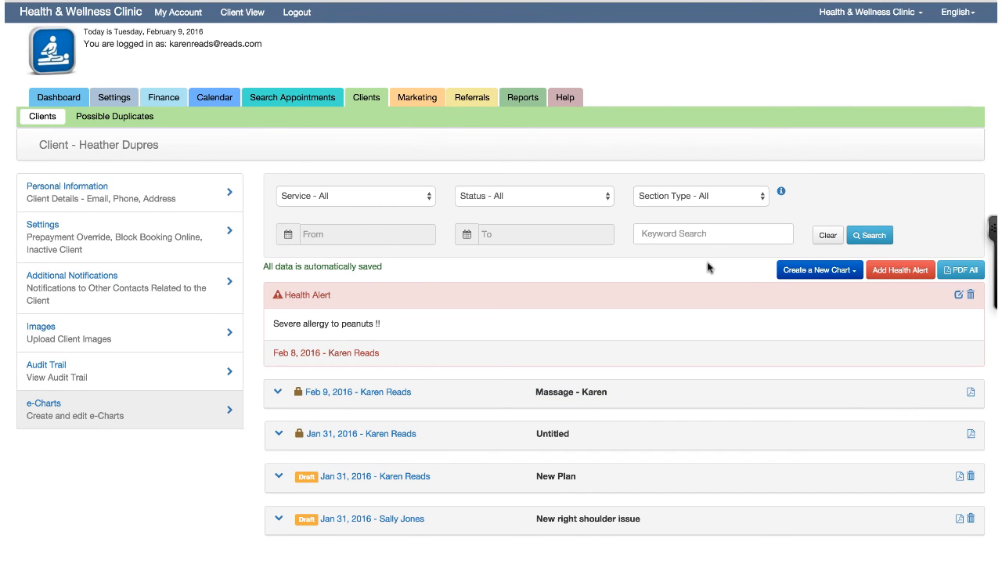
pyautogui.moveTo(423, 198)
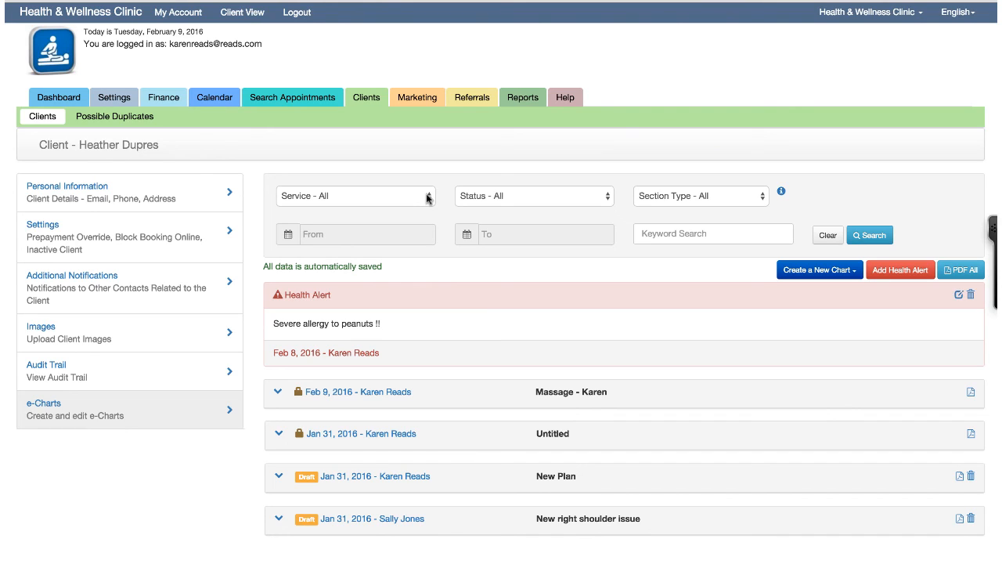
pyautogui.click(357, 196)
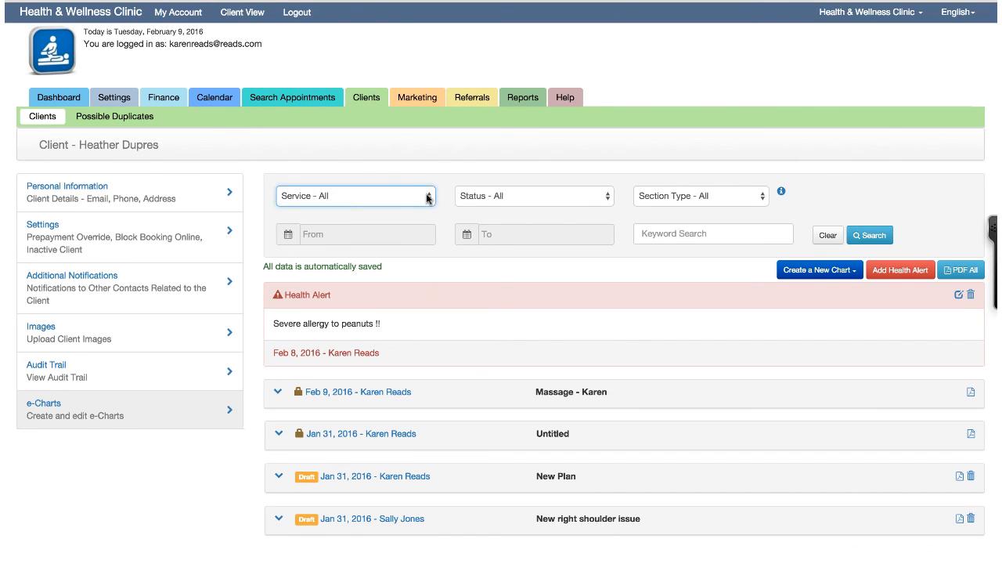
pyautogui.click(354, 196)
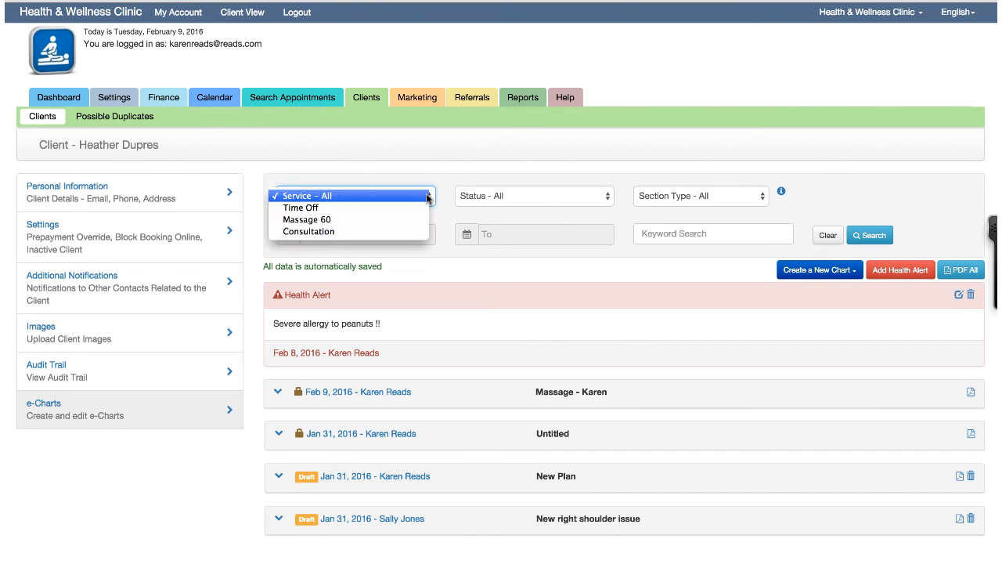
pyautogui.click(535, 196)
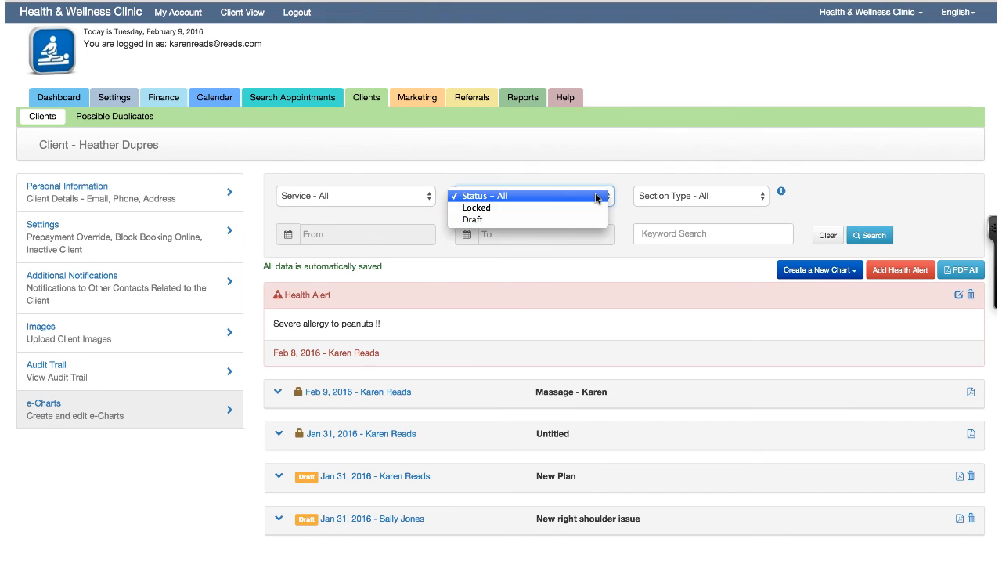
pyautogui.moveTo(476, 207)
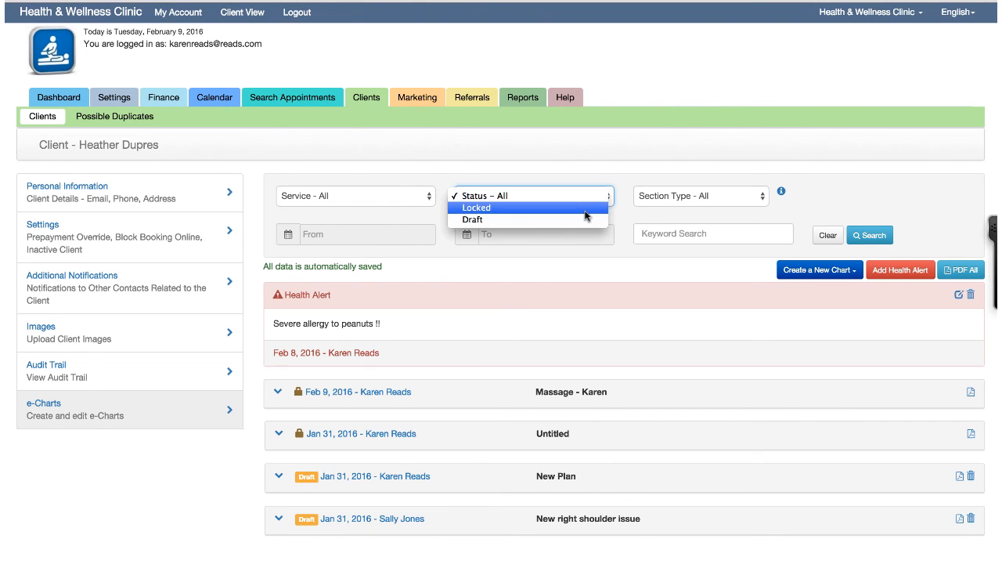
pyautogui.click(532, 196)
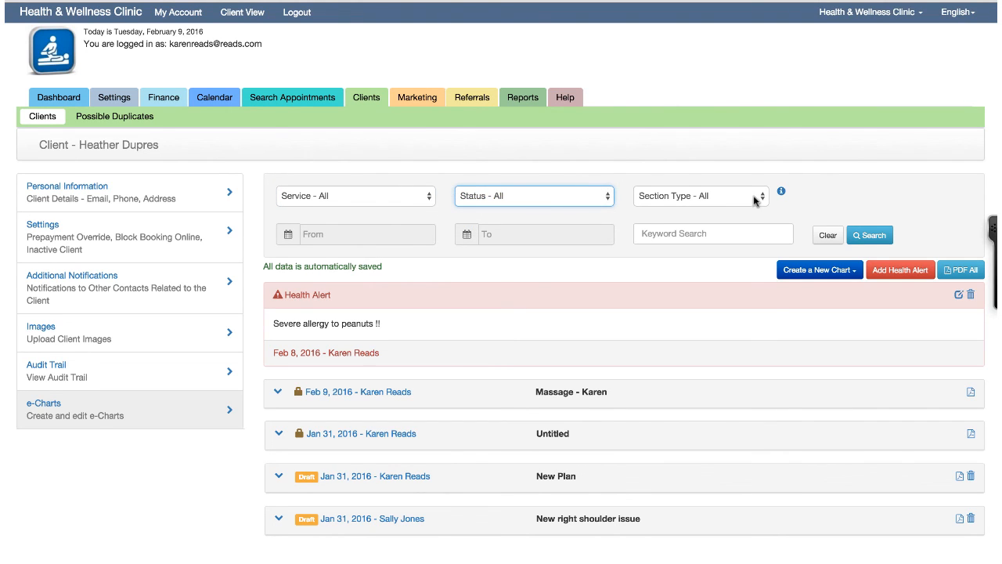
pyautogui.click(697, 195)
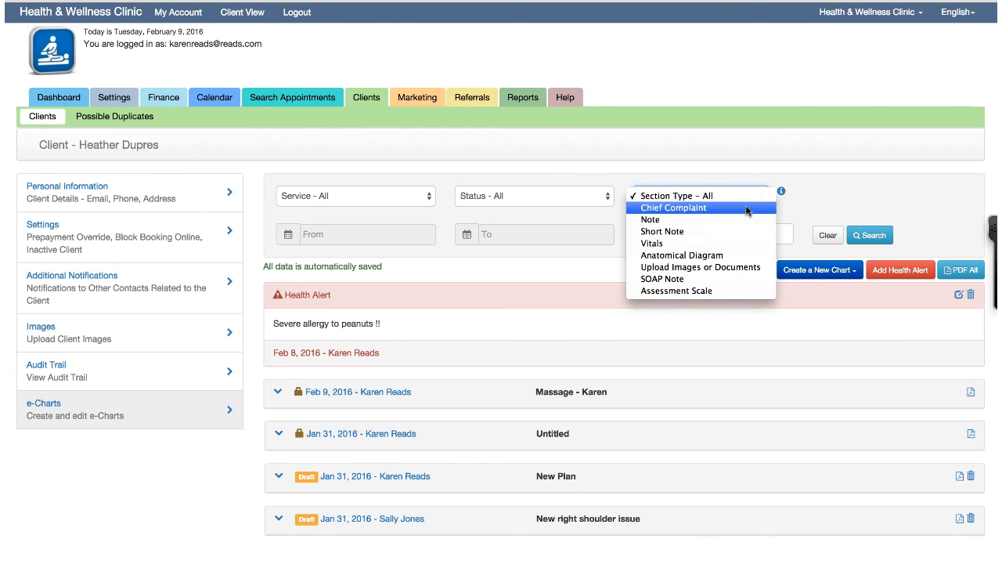
pyautogui.moveTo(744, 232)
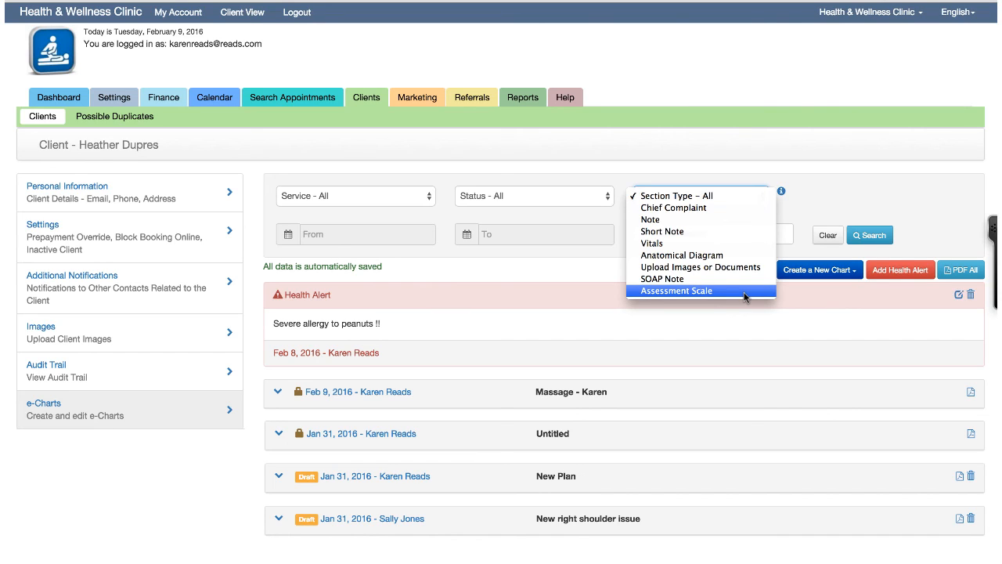
pyautogui.moveTo(663, 279)
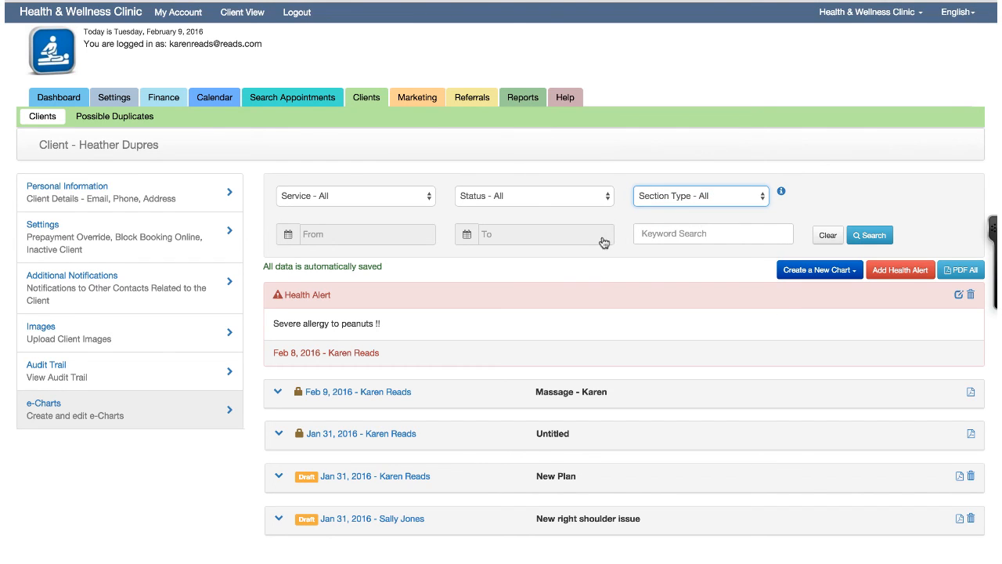
pyautogui.click(712, 233)
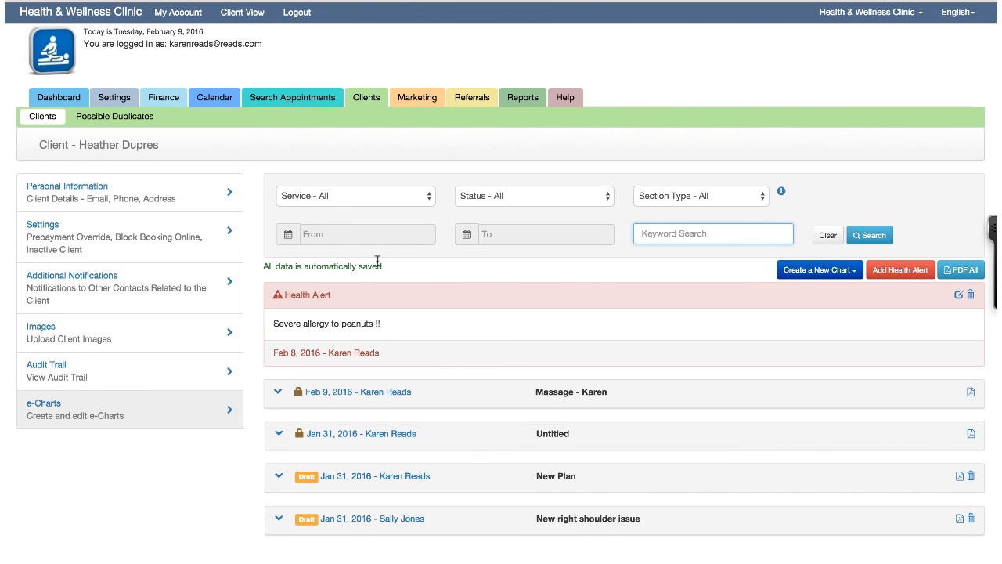
pyautogui.click(367, 235)
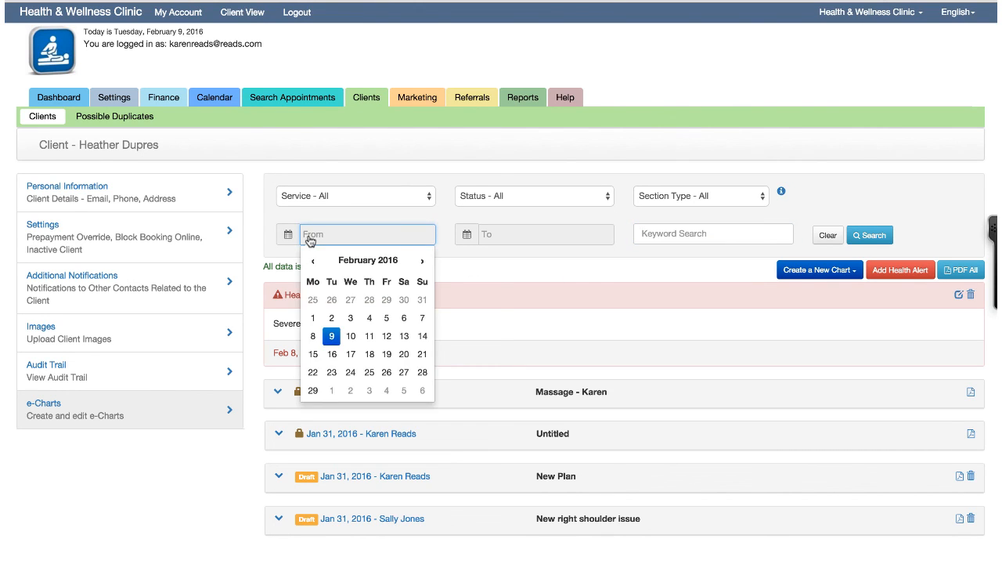
pyautogui.moveTo(462, 266)
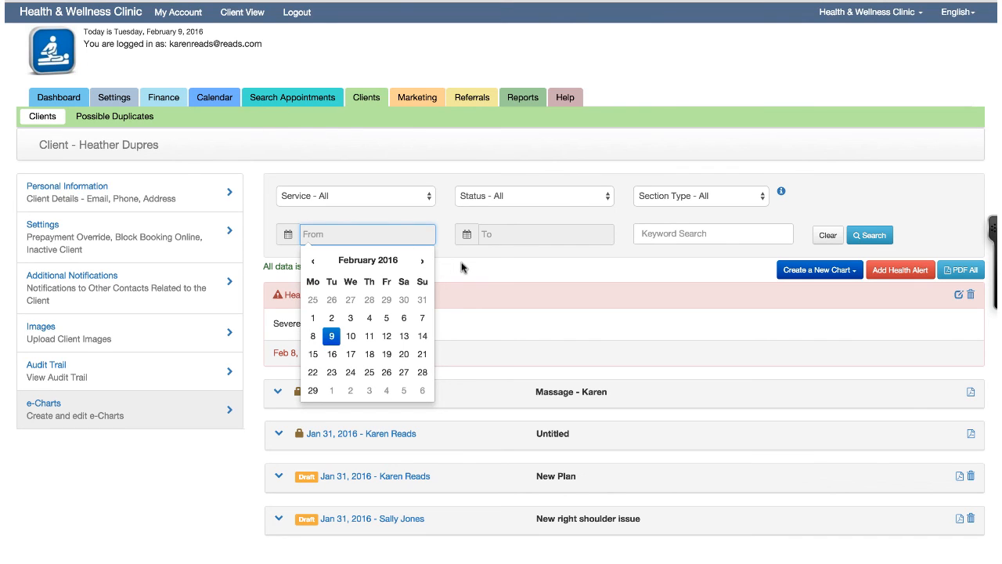
pyautogui.click(462, 267)
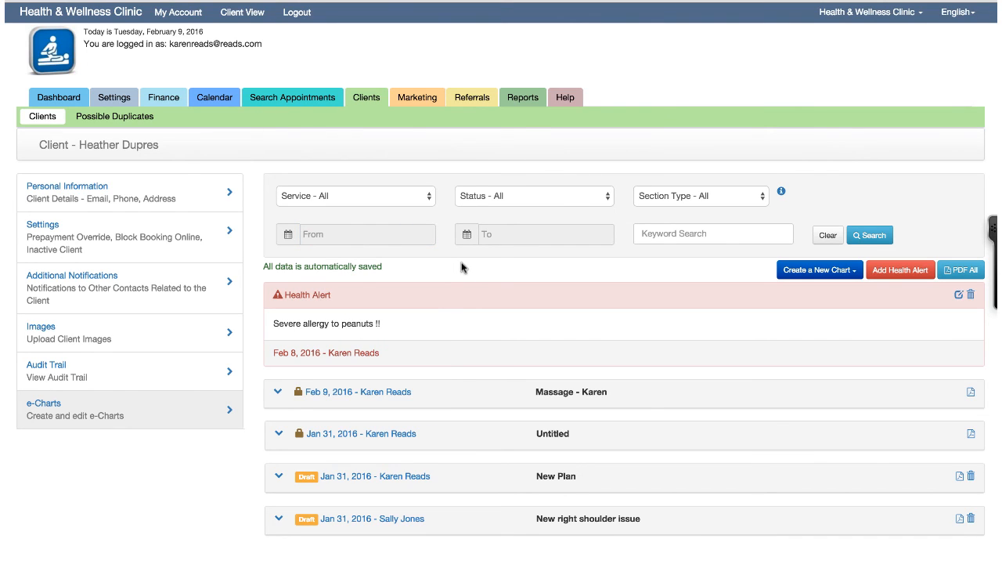
pyautogui.moveTo(645, 287)
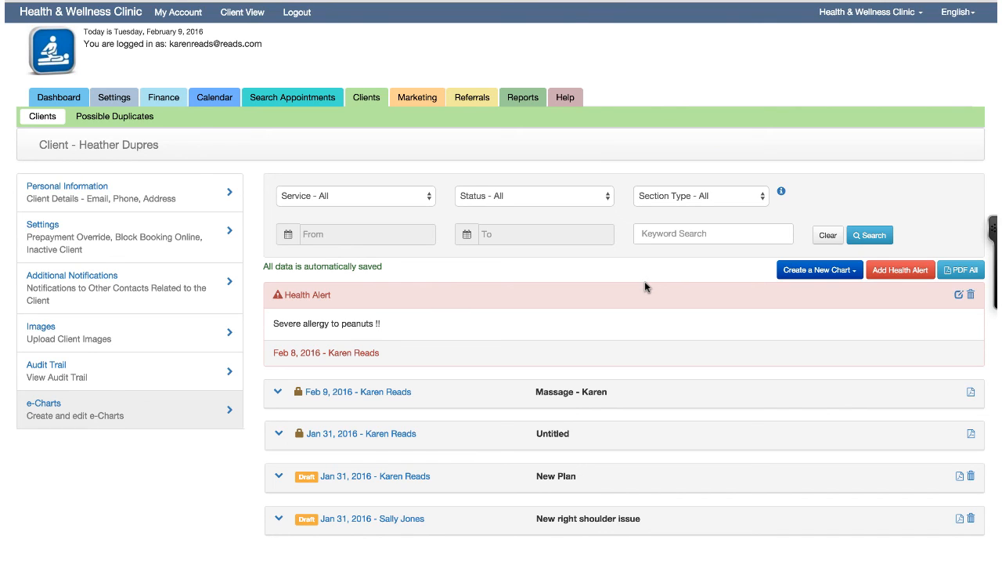
pyautogui.moveTo(307, 392)
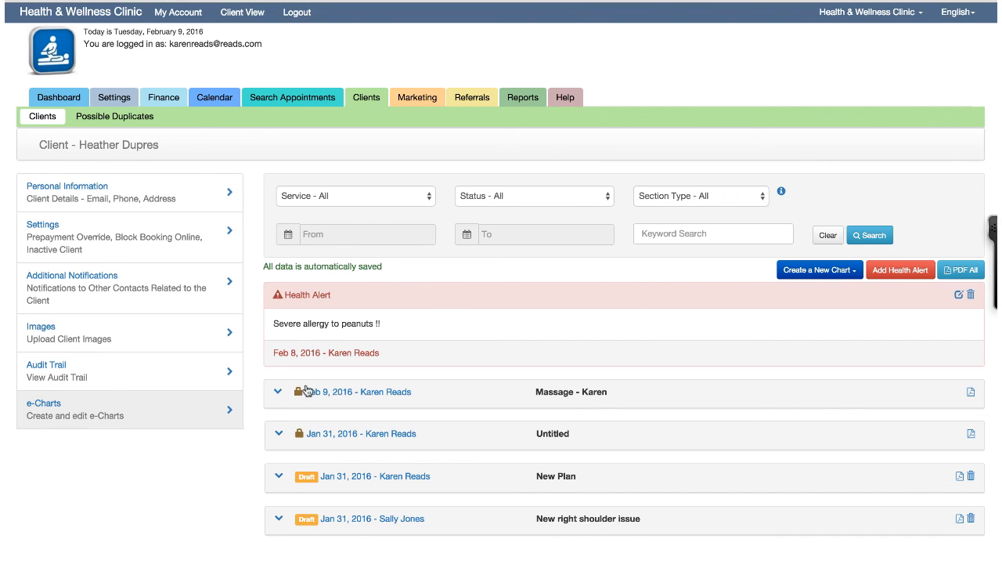
pyautogui.click(278, 391)
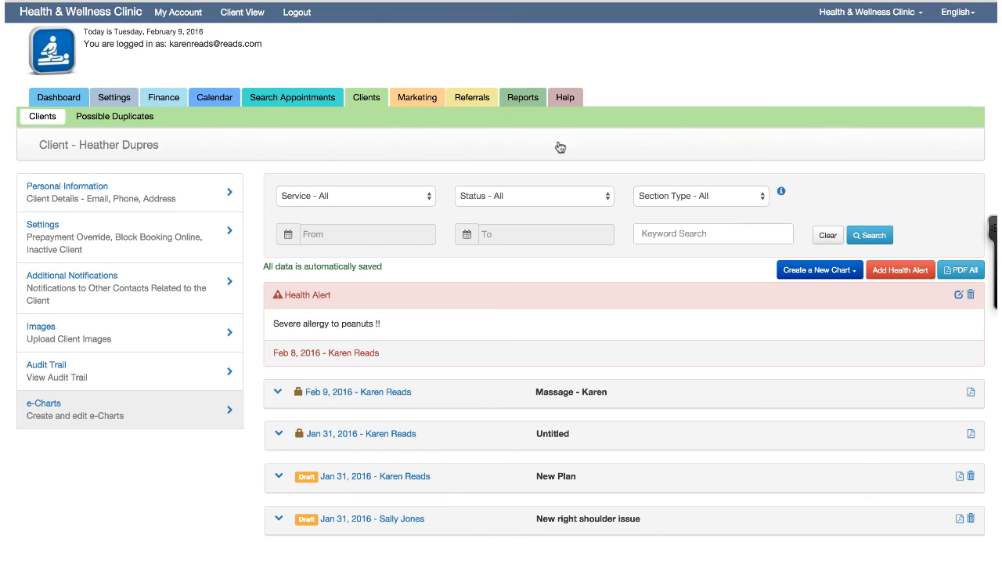
pyautogui.moveTo(845, 366)
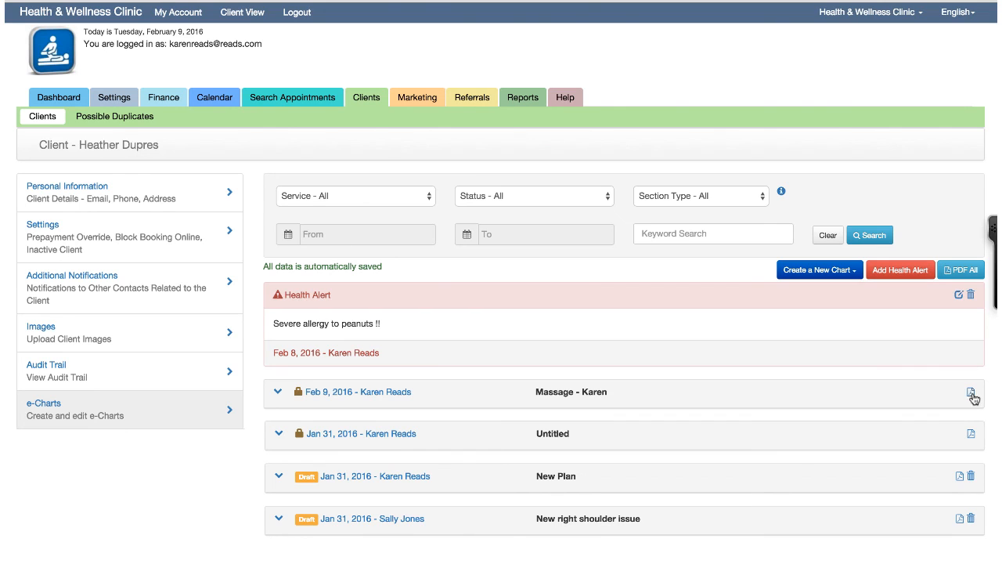
pyautogui.click(971, 392)
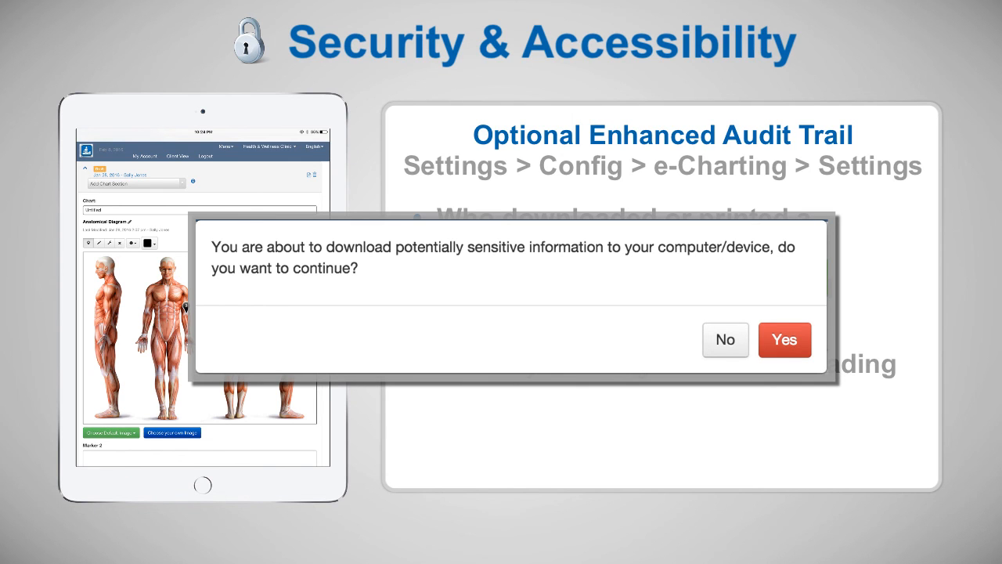
# Step: Advance the Security & Accessibility slide to show the Print & Download Confidentiality Statement setting
pyautogui.click(785, 338)
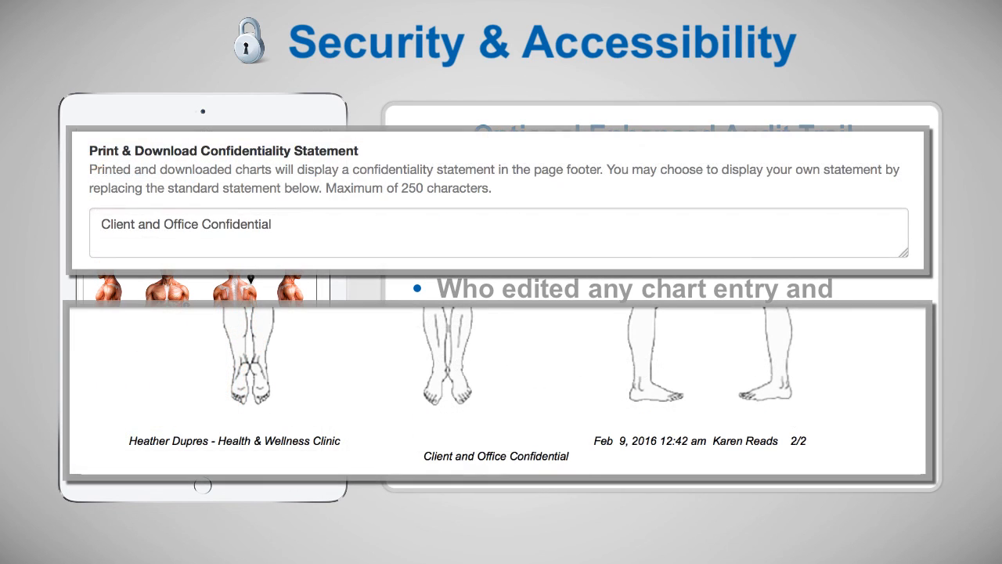